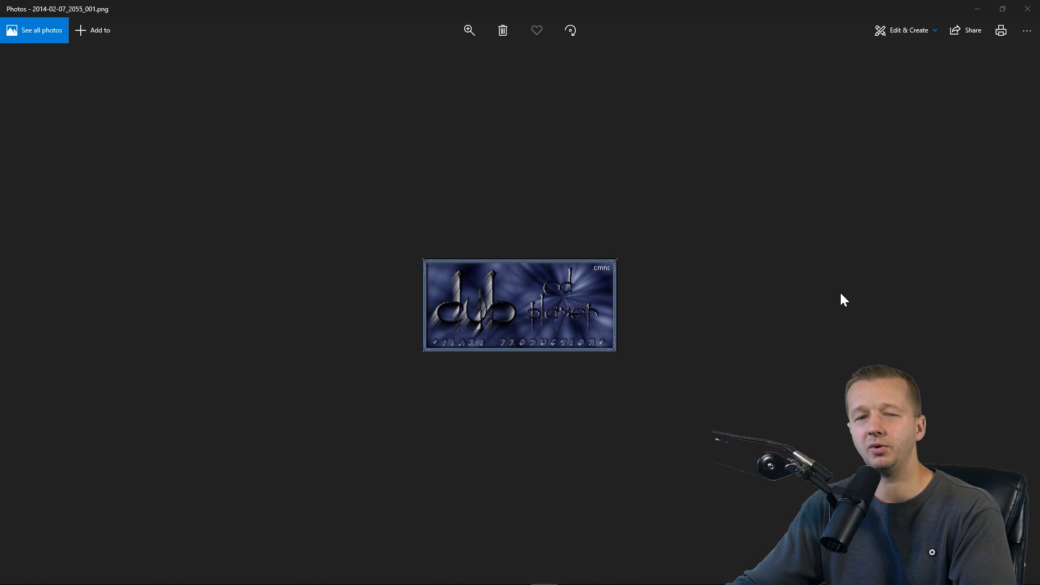
mouse_move(884, 309)
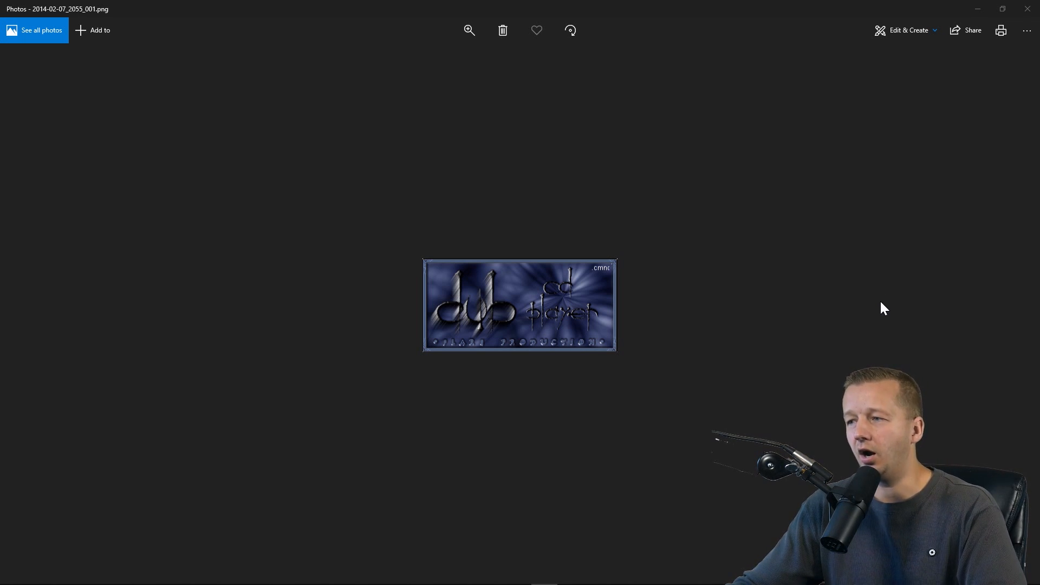
mouse_move(643, 250)
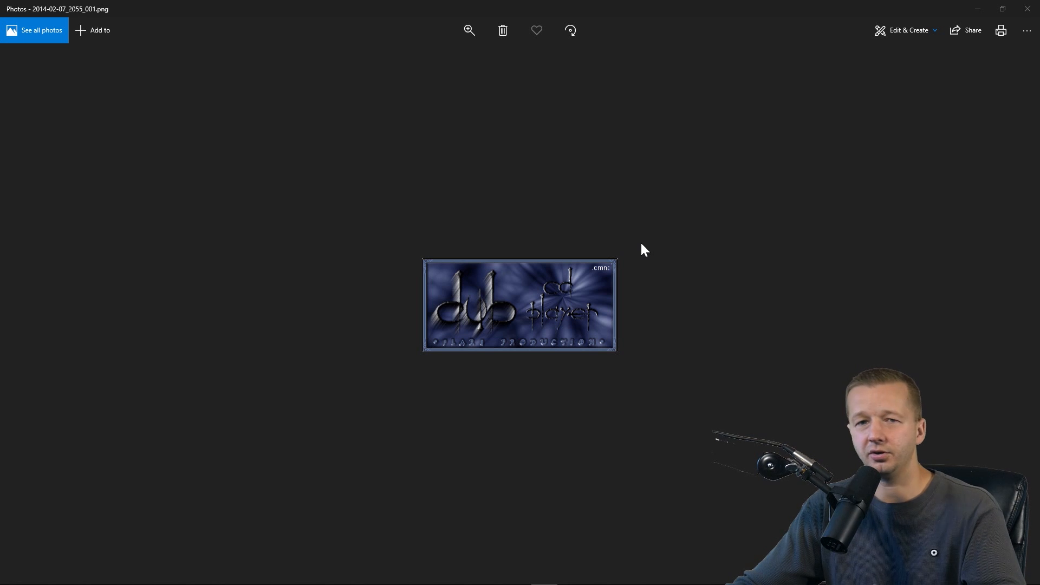
mouse_move(653, 267)
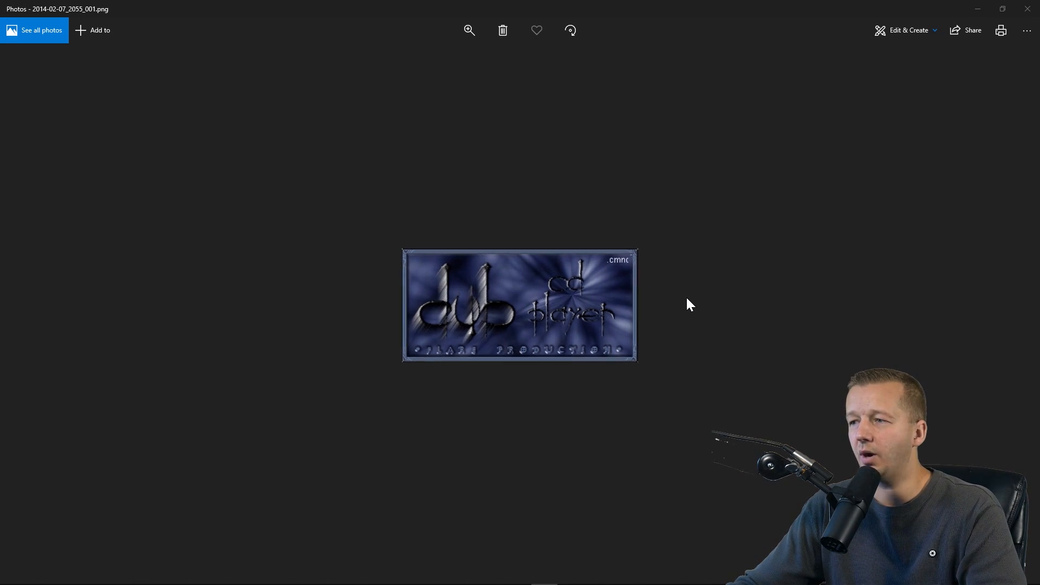
Step: Step forward past the Lock Pro Coms MP3, Midget Coms and red idler shots to the Mass Konfusion Idler v1.0 splash
click(469, 29)
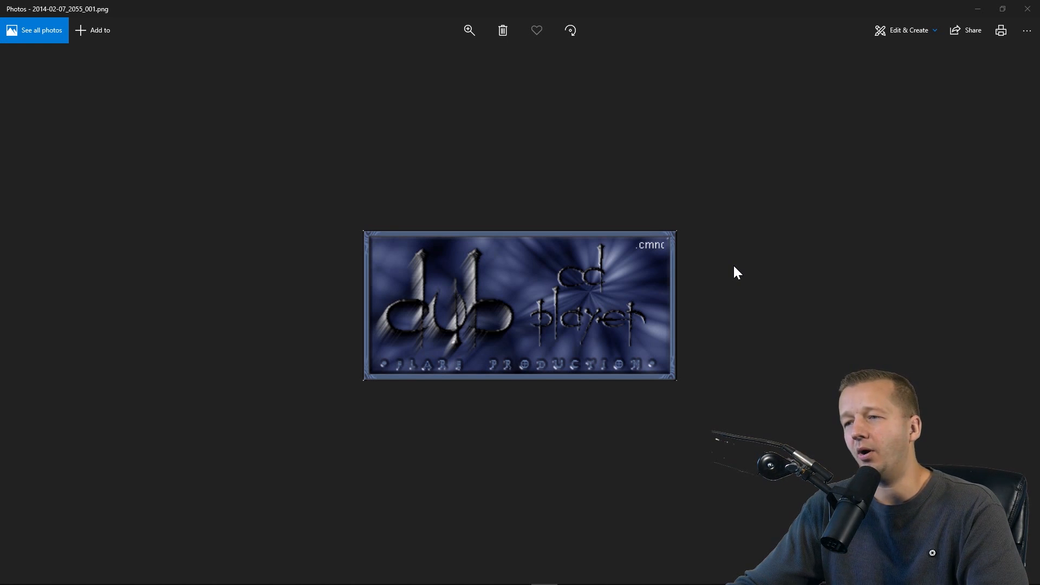
mouse_move(739, 270)
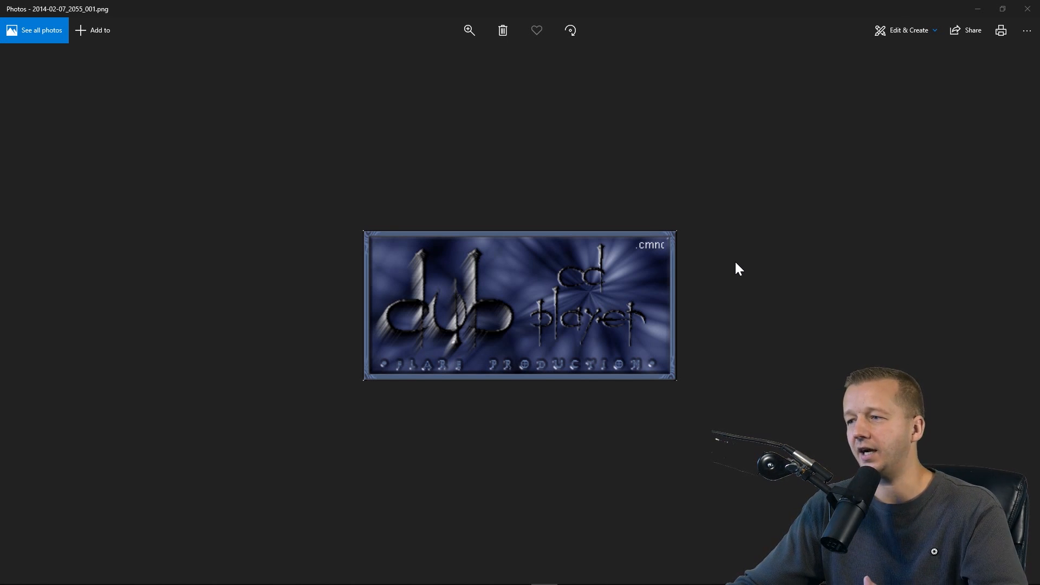
mouse_move(680, 381)
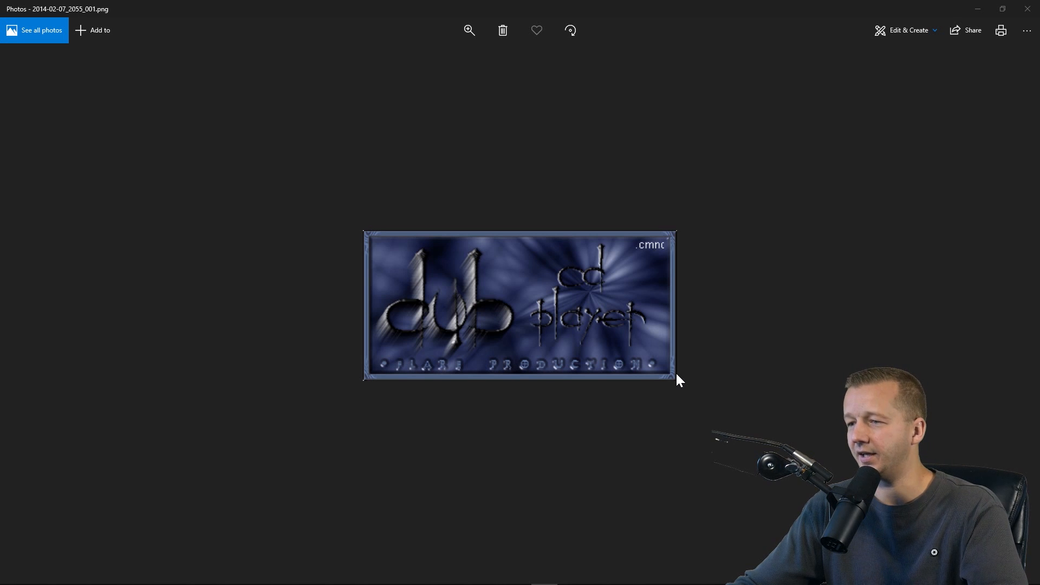
mouse_move(370, 378)
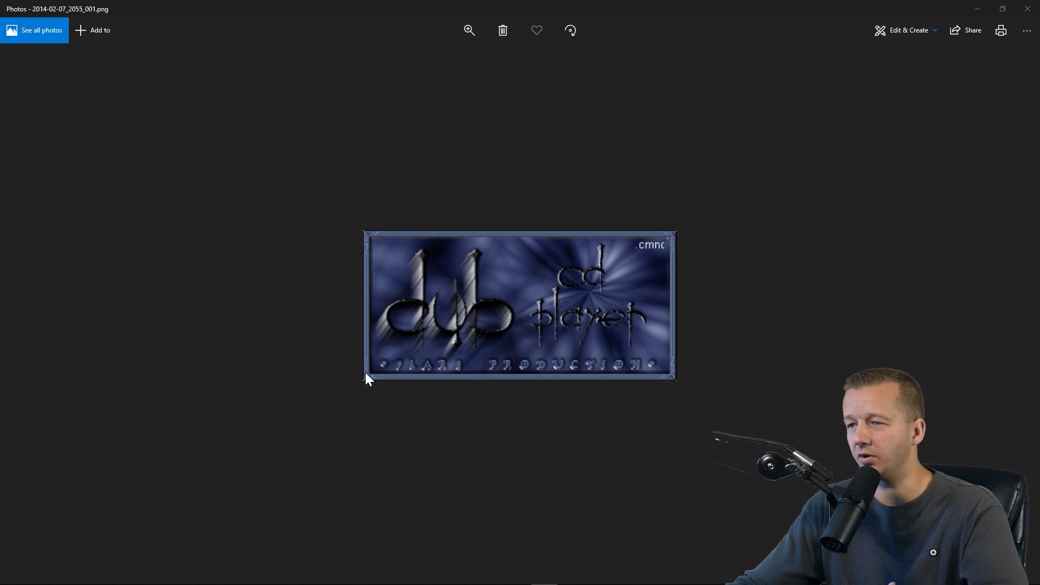
mouse_move(674, 240)
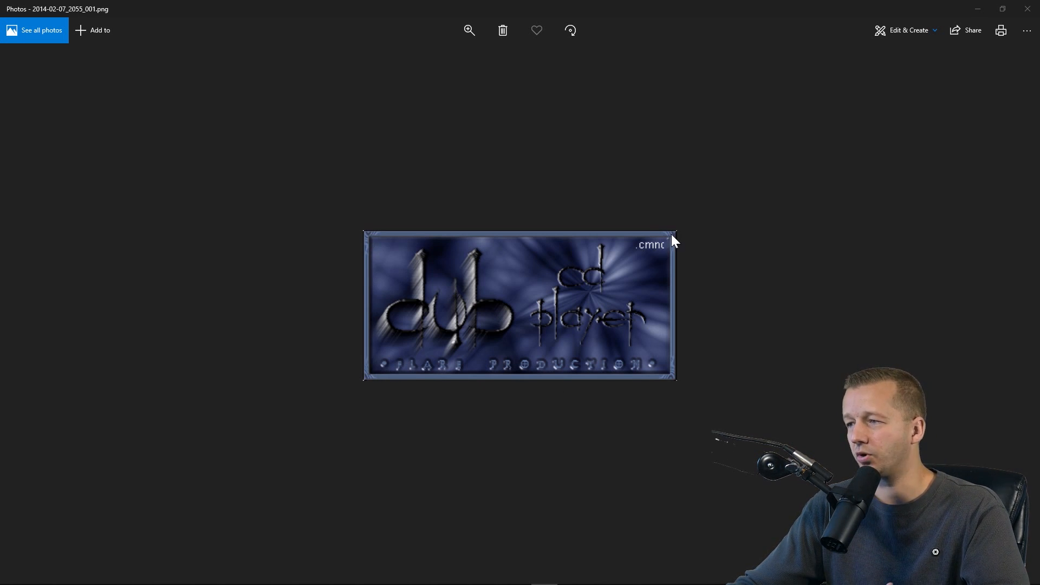
mouse_move(398, 360)
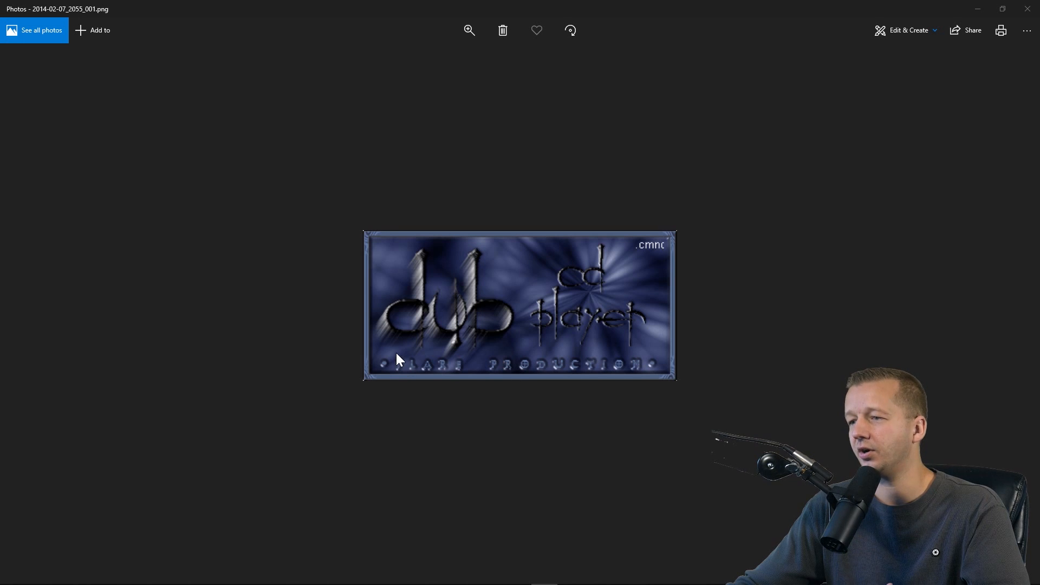
mouse_move(1022, 299)
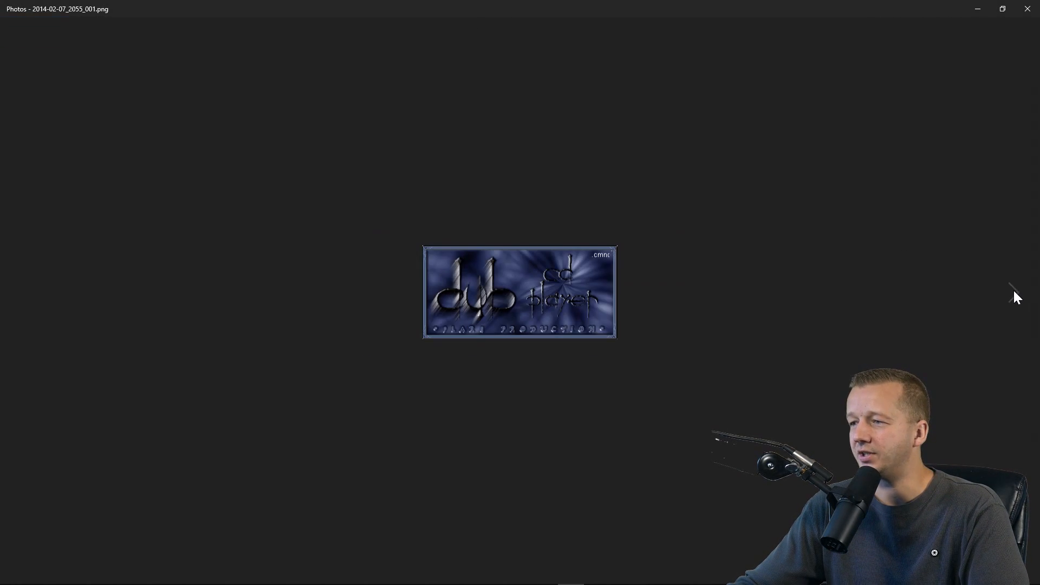
click(1016, 304)
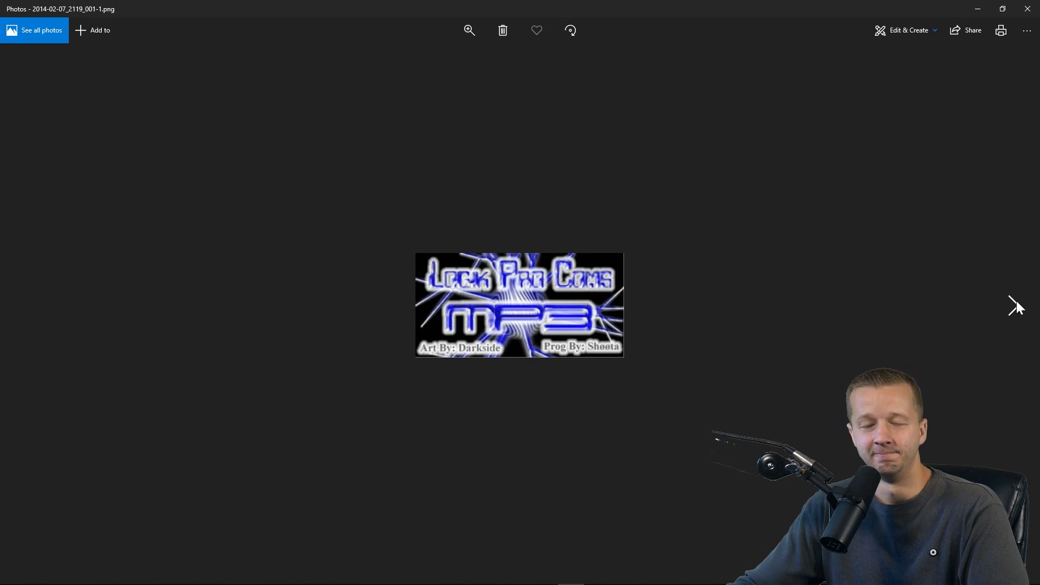
click(1017, 305)
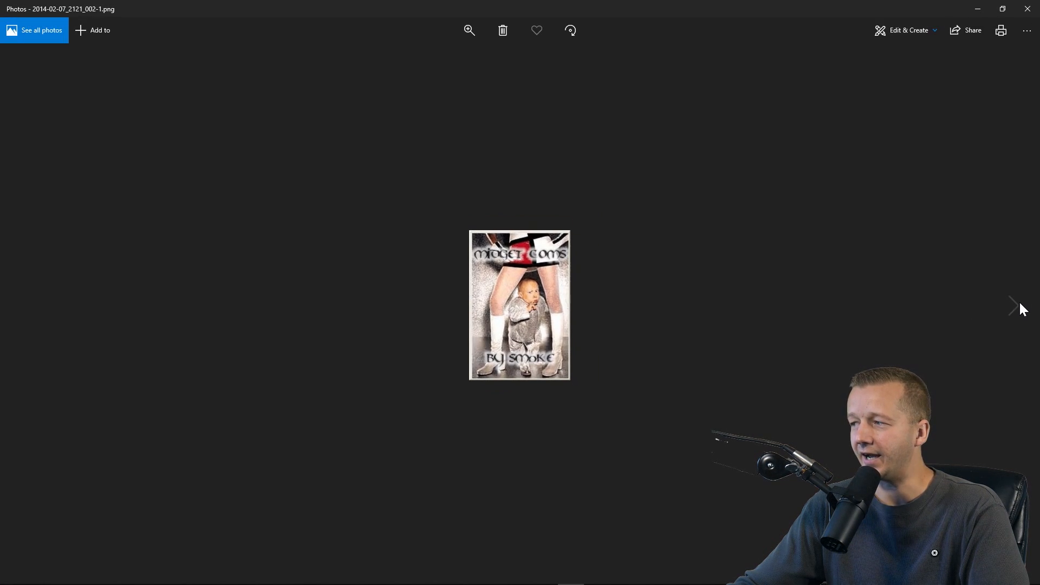
mouse_move(1015, 307)
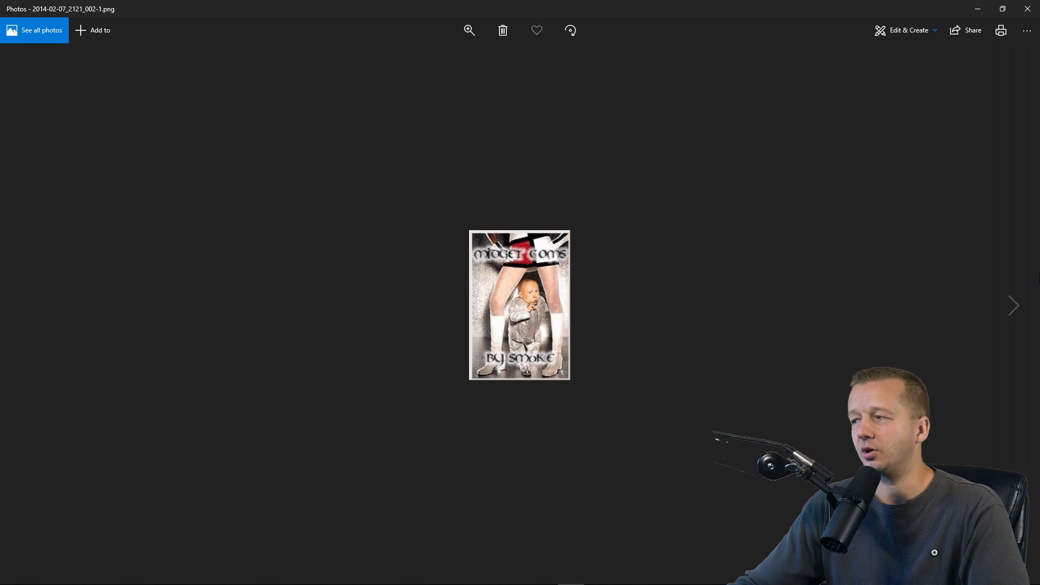
mouse_move(1014, 305)
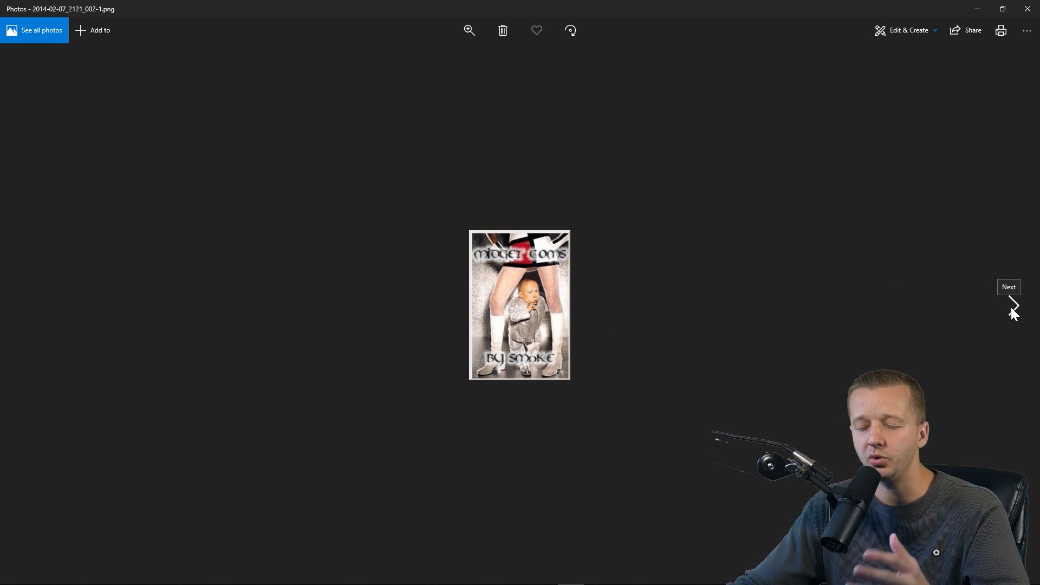
click(1013, 304)
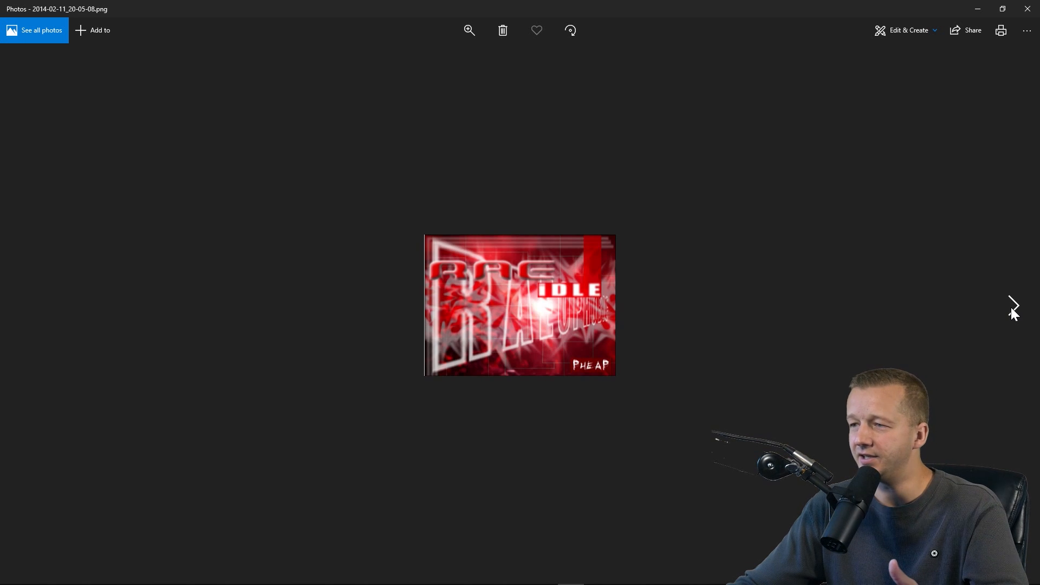
click(1013, 305)
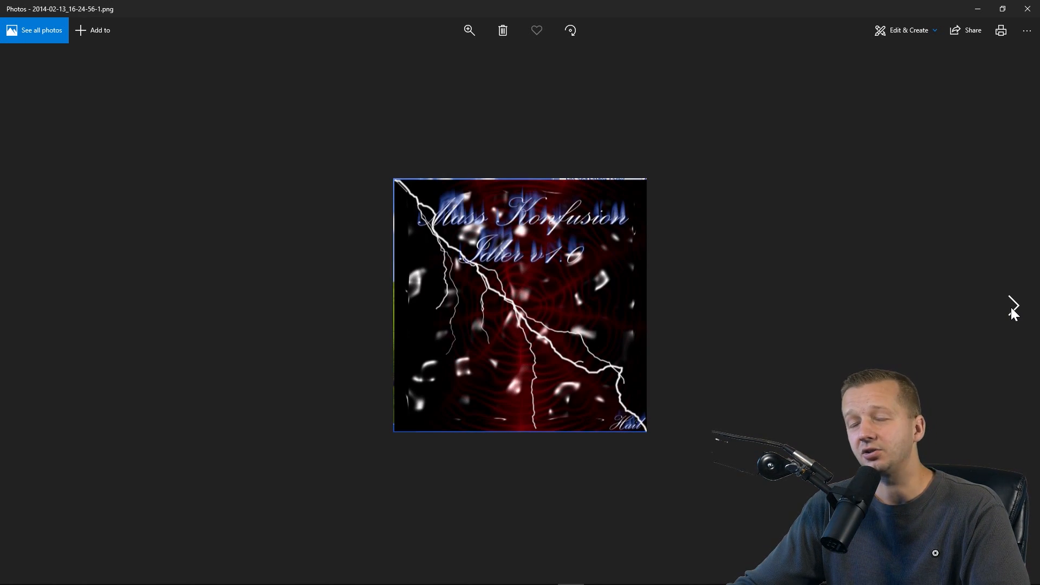
mouse_move(423, 216)
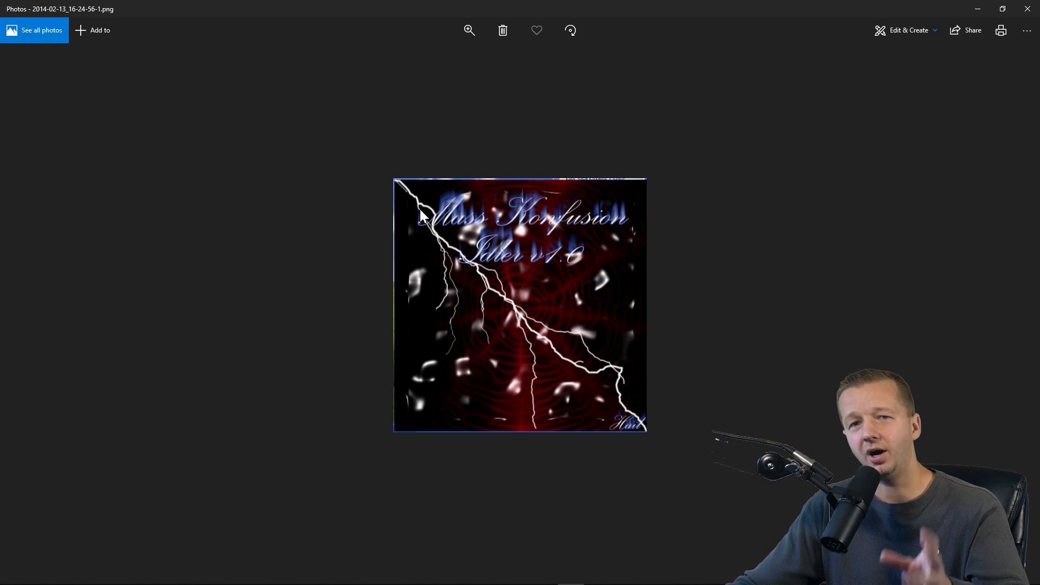
mouse_move(431, 245)
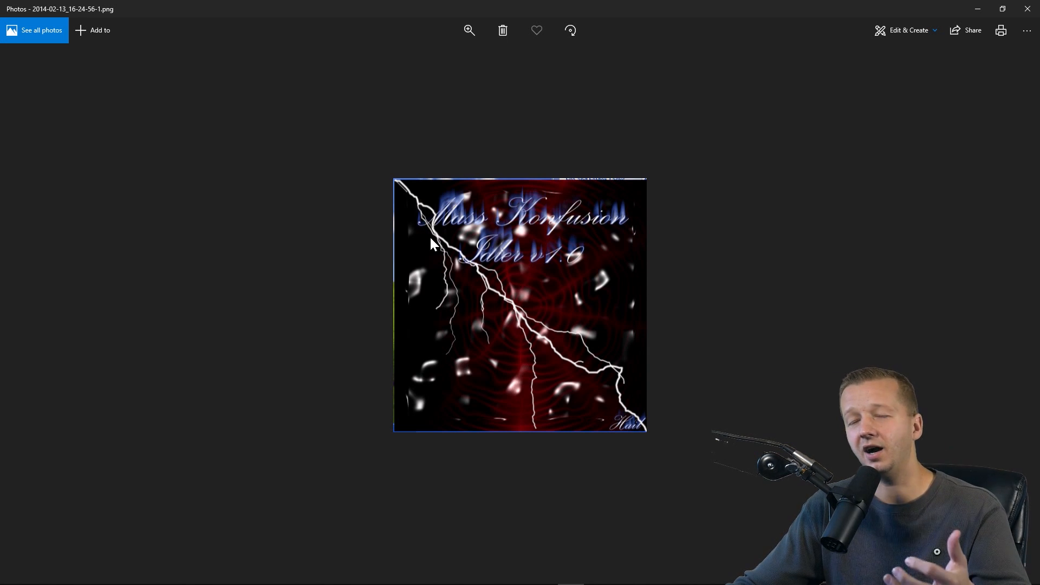
mouse_move(446, 260)
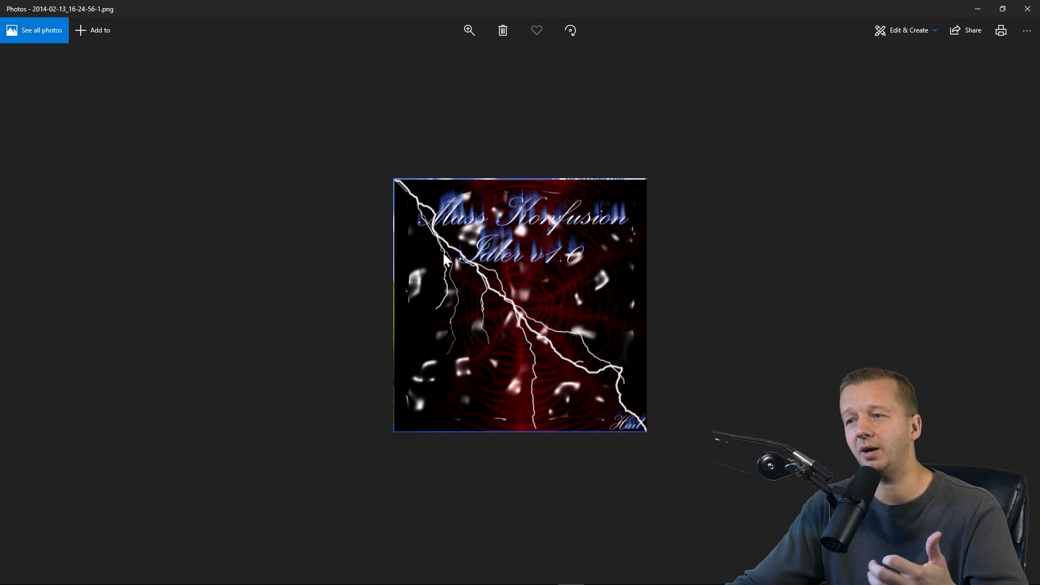
mouse_move(727, 301)
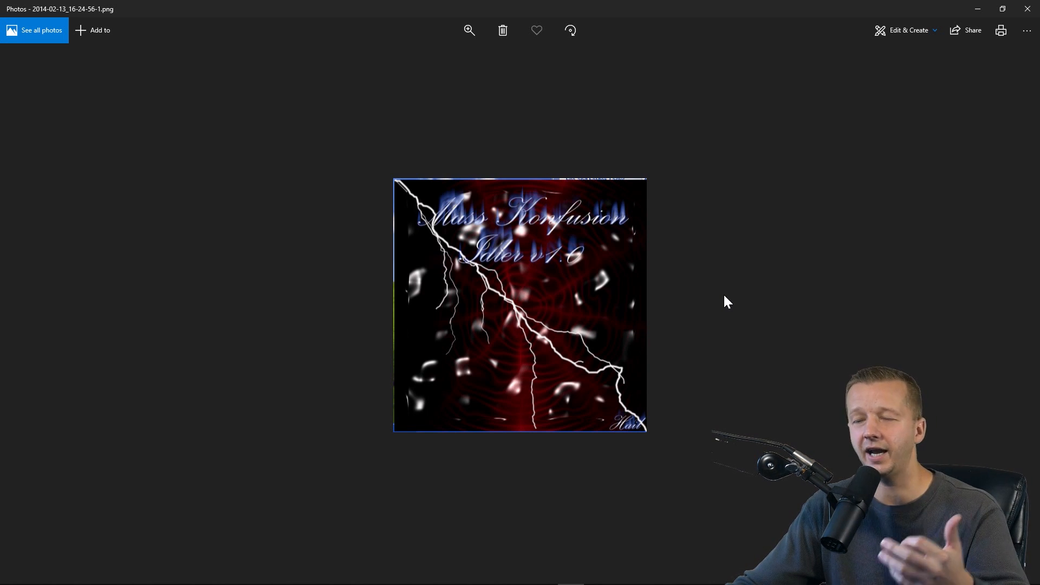
mouse_move(668, 287)
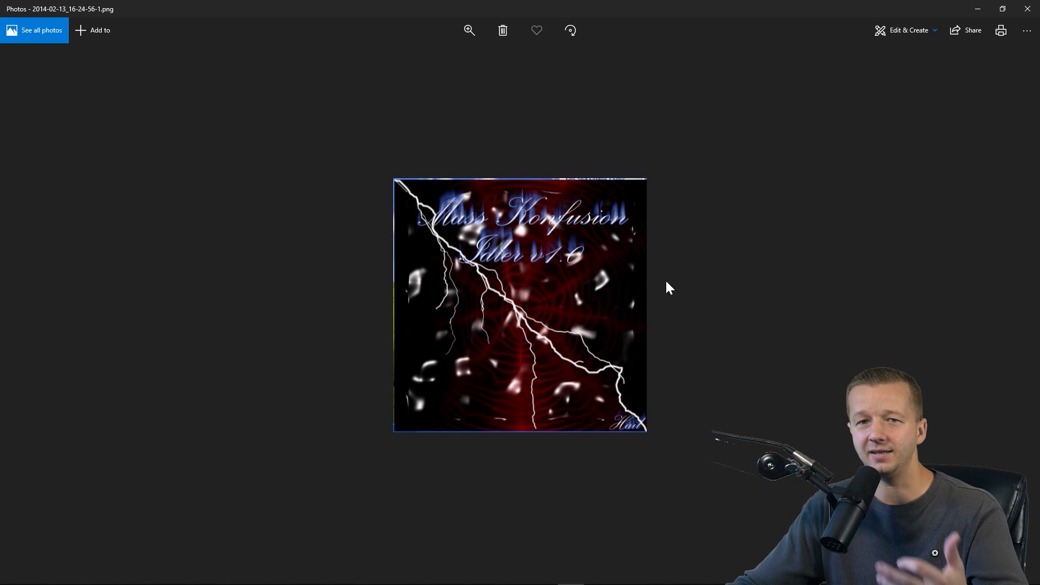
mouse_move(1027, 326)
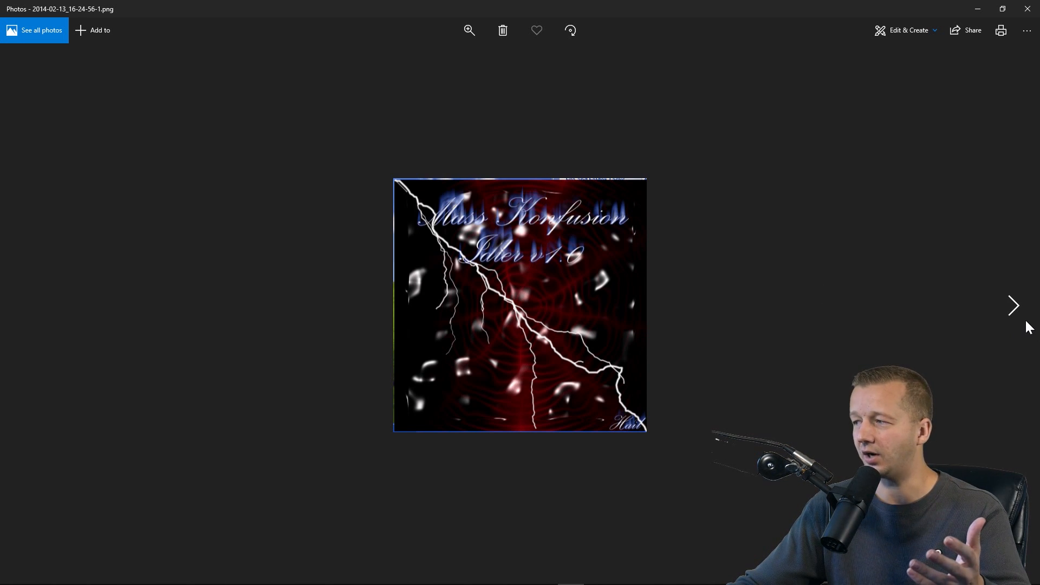
Step: Page past AdidasToolz, AOHell and Elements of Destruction to the HellRaiser graveyard image
click(1013, 305)
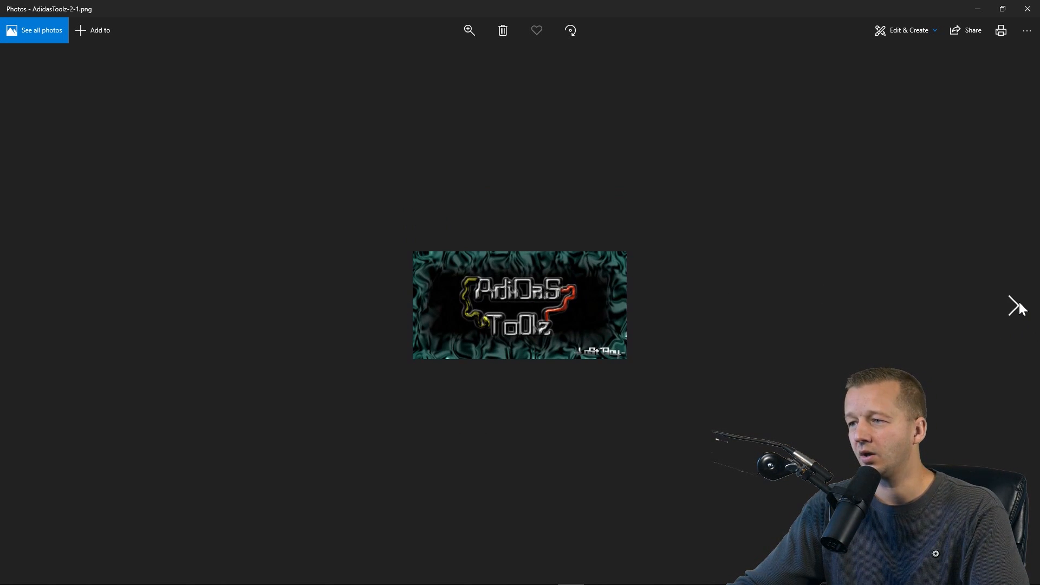
mouse_move(491, 331)
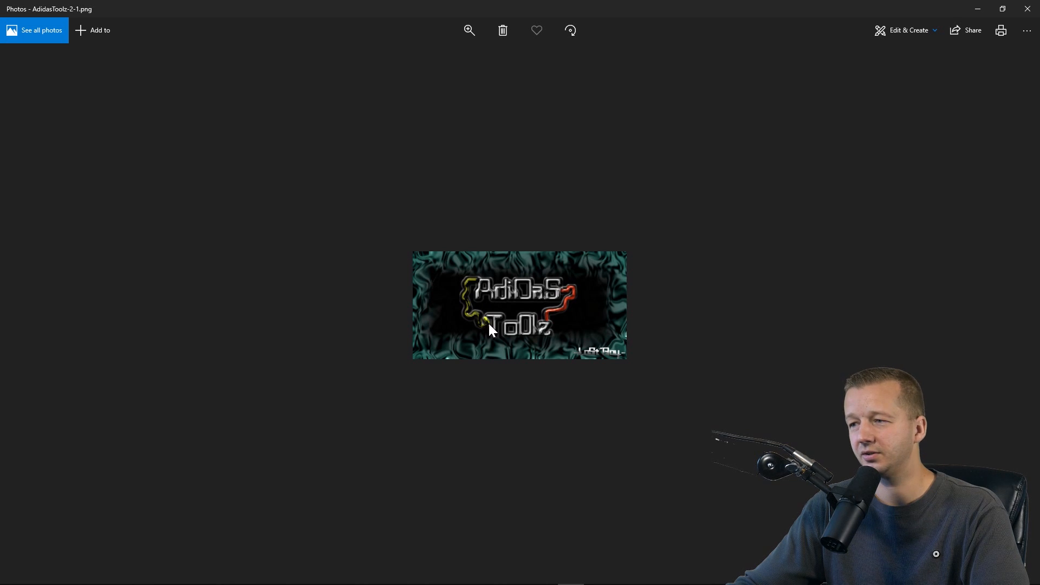
click(1014, 307)
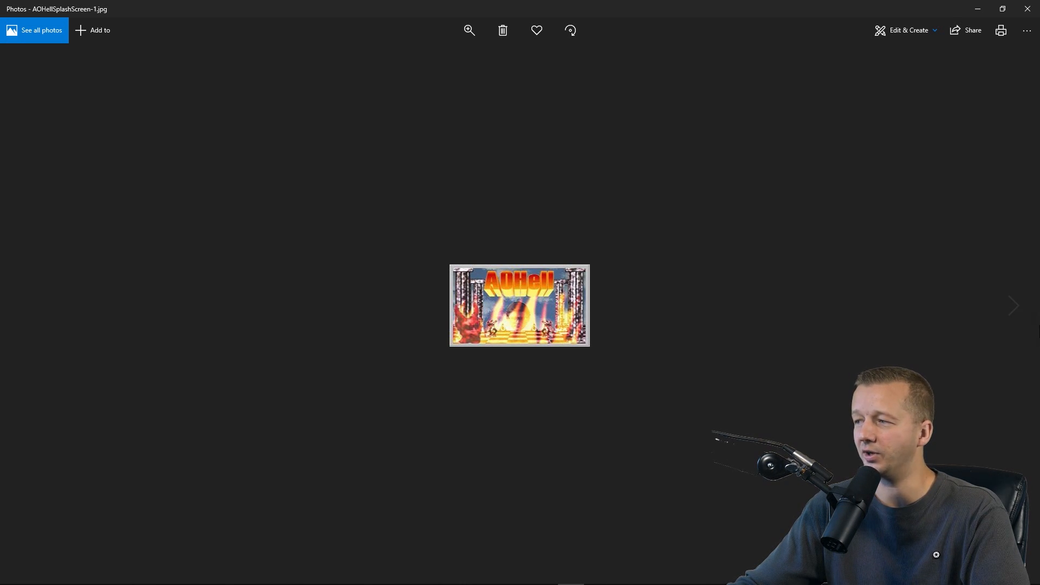
click(1015, 306)
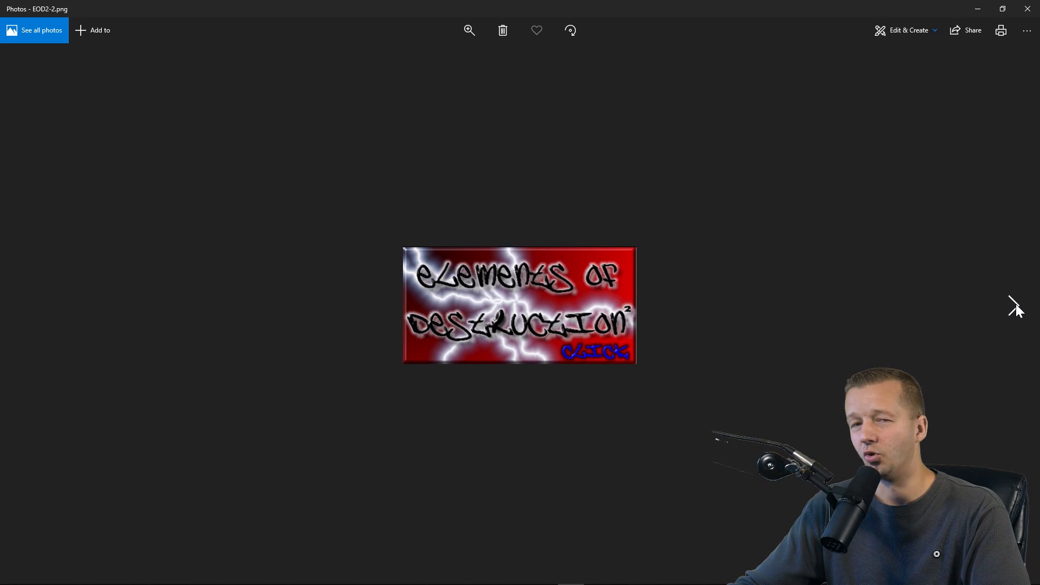
mouse_move(563, 293)
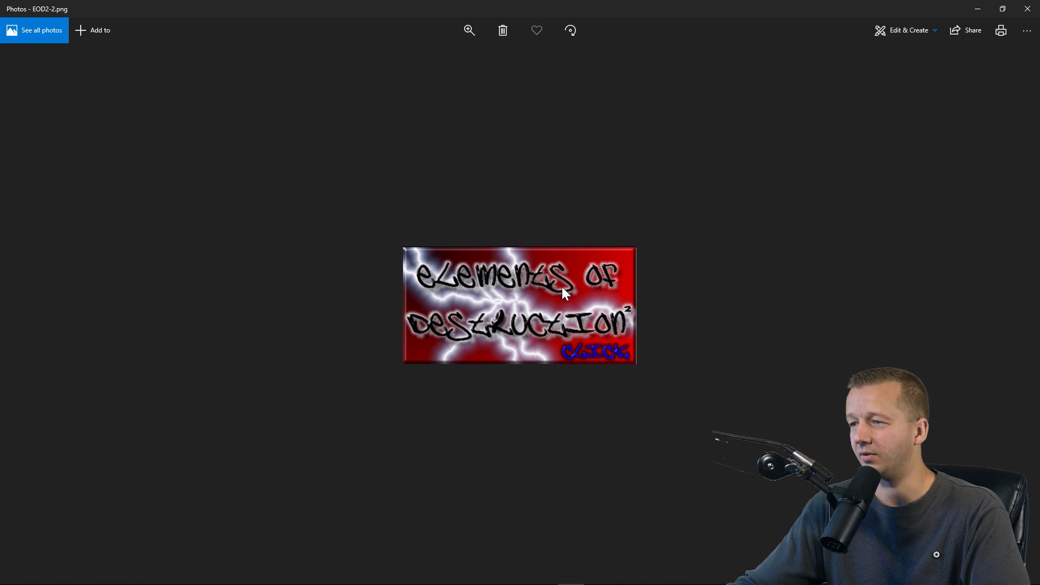
mouse_move(598, 294)
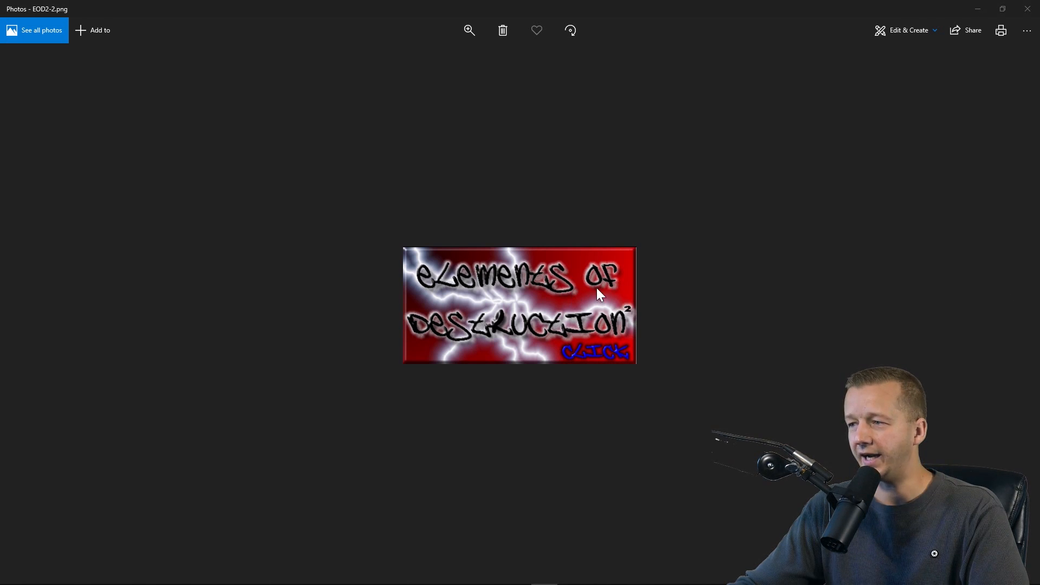
mouse_move(591, 318)
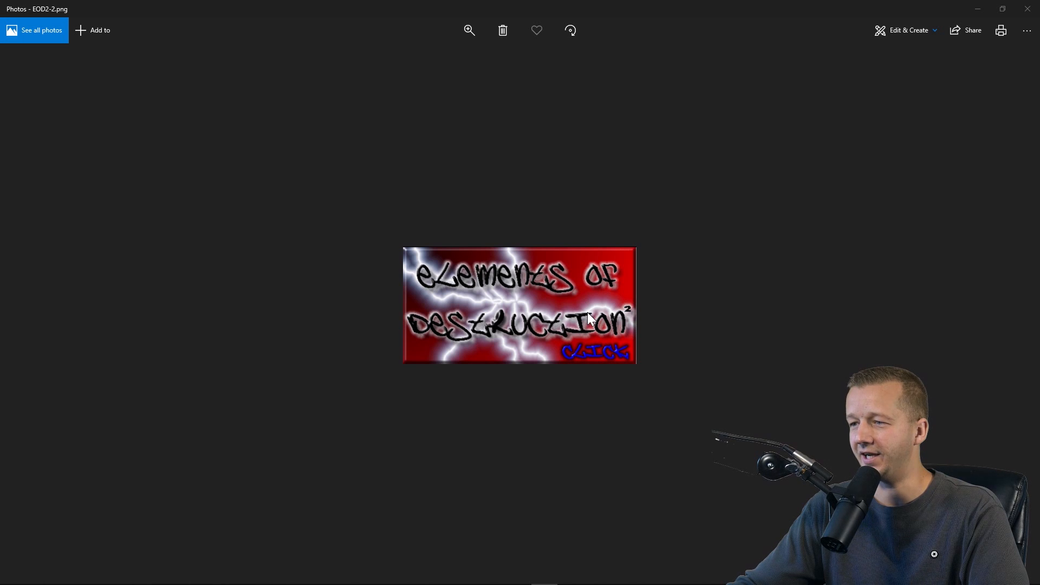
mouse_move(574, 358)
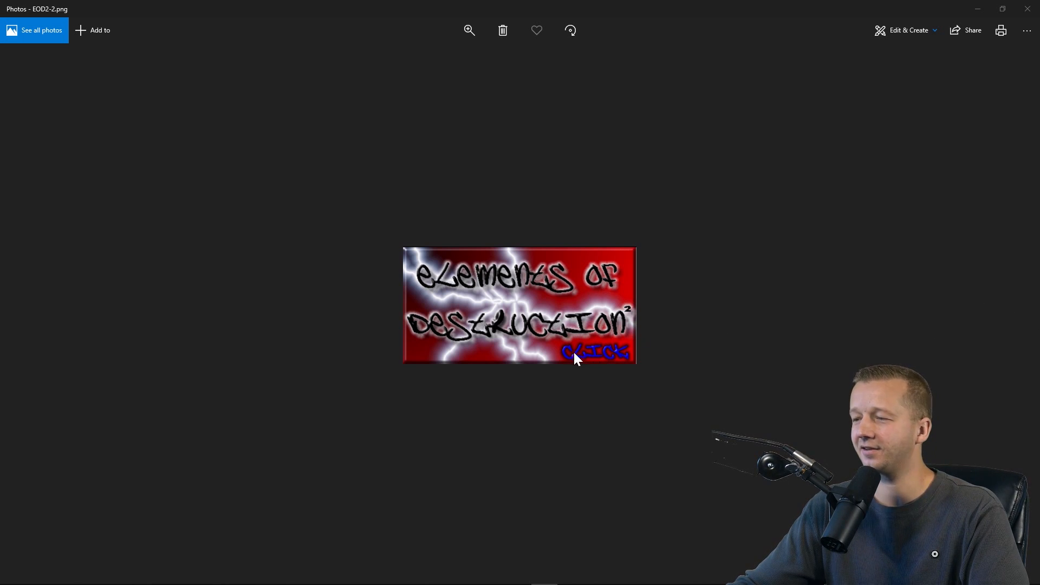
mouse_move(571, 361)
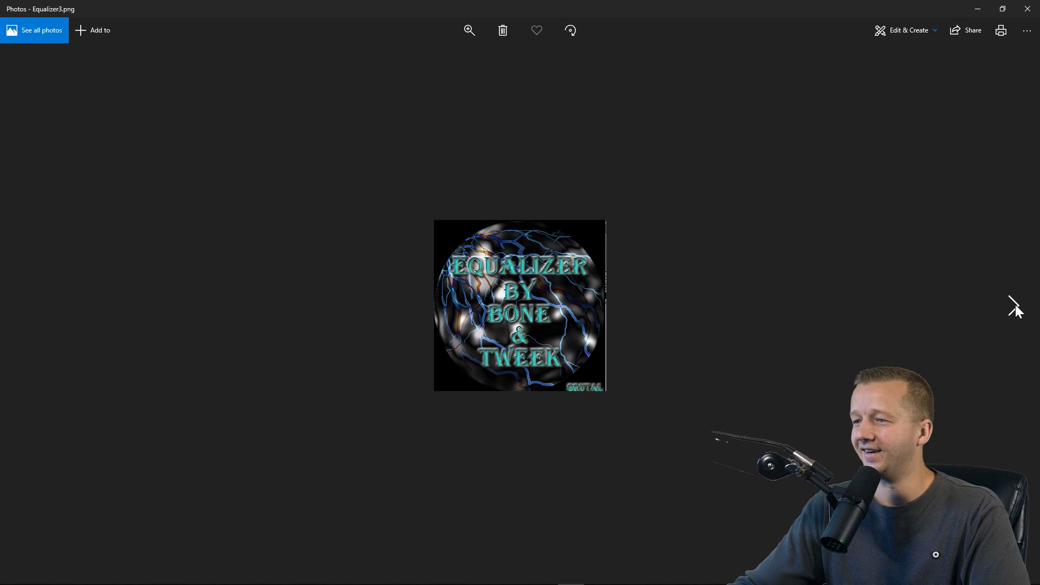
mouse_move(488, 305)
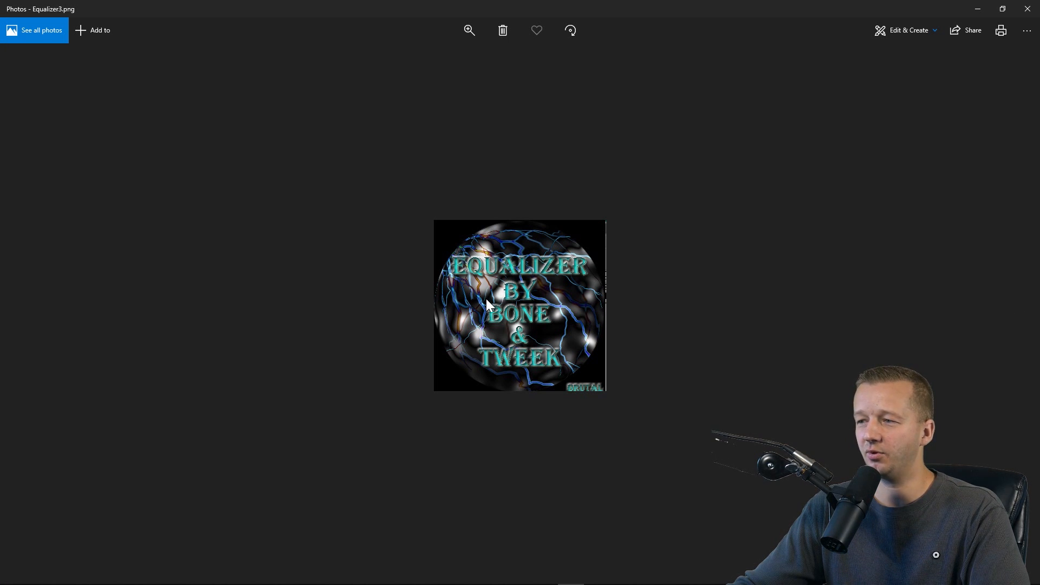
mouse_move(1017, 306)
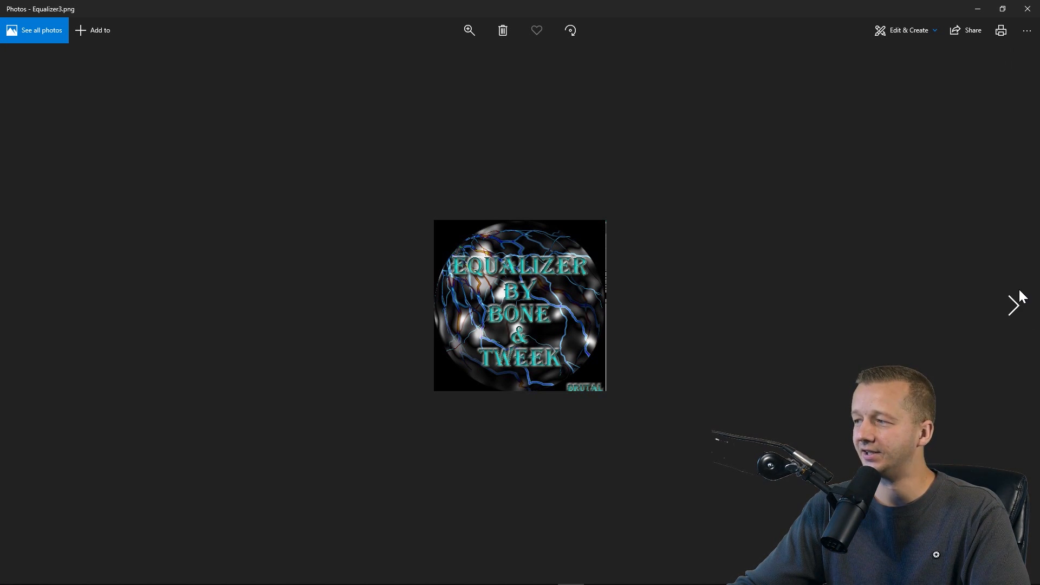
click(1014, 305)
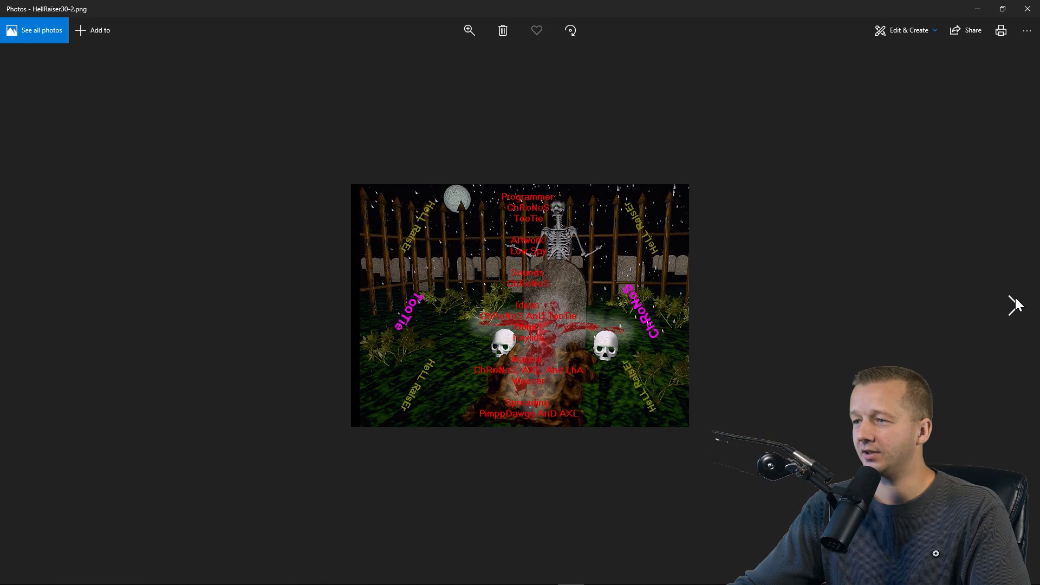
mouse_move(591, 361)
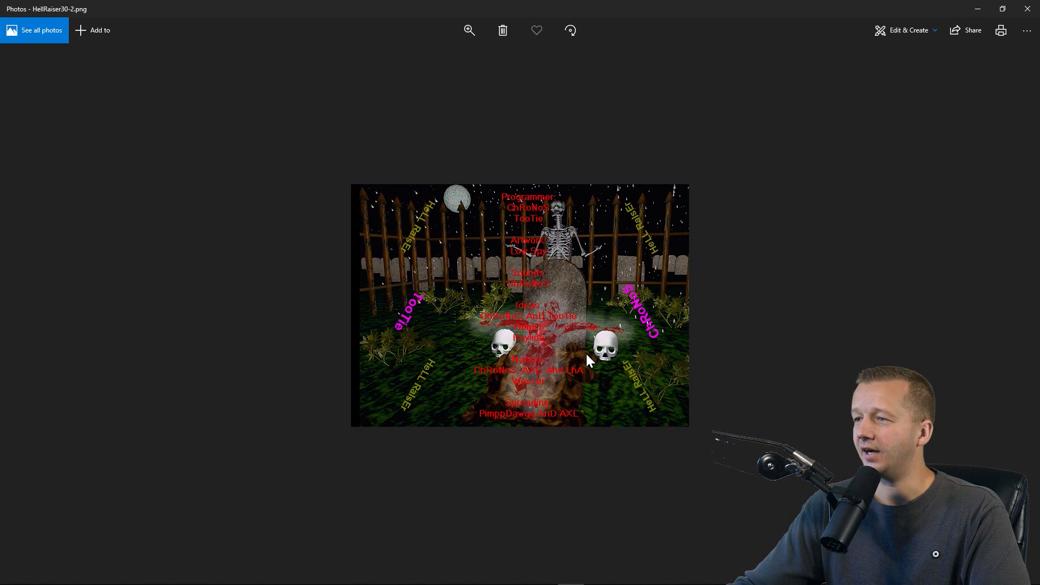
mouse_move(465, 281)
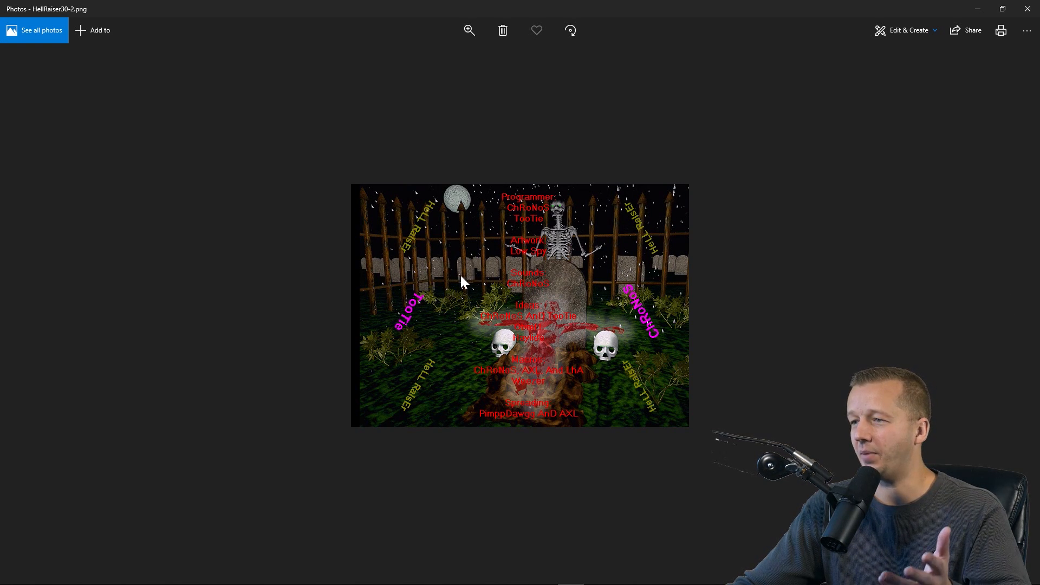
mouse_move(447, 219)
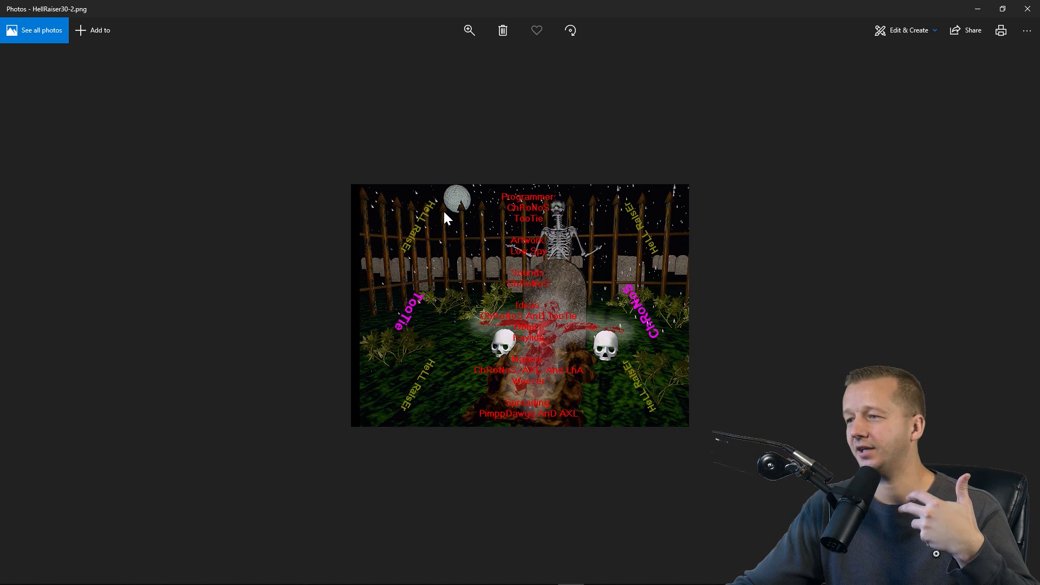
mouse_move(473, 308)
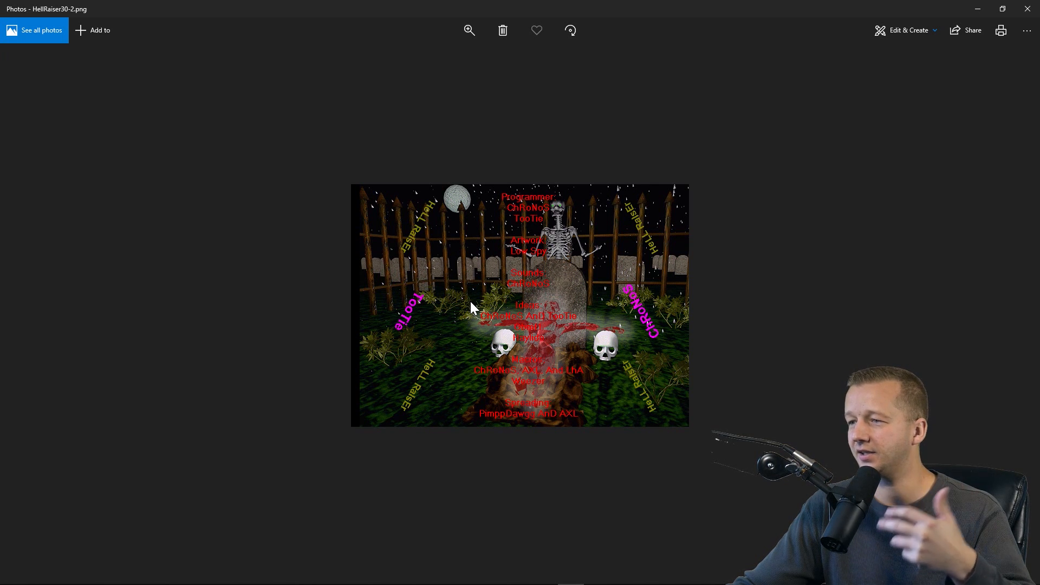
Step: Continue past Phantom, foreign bait, caustic and Sk8s AIM ToolZ to the Ja Rule Dat Acc image
click(1014, 307)
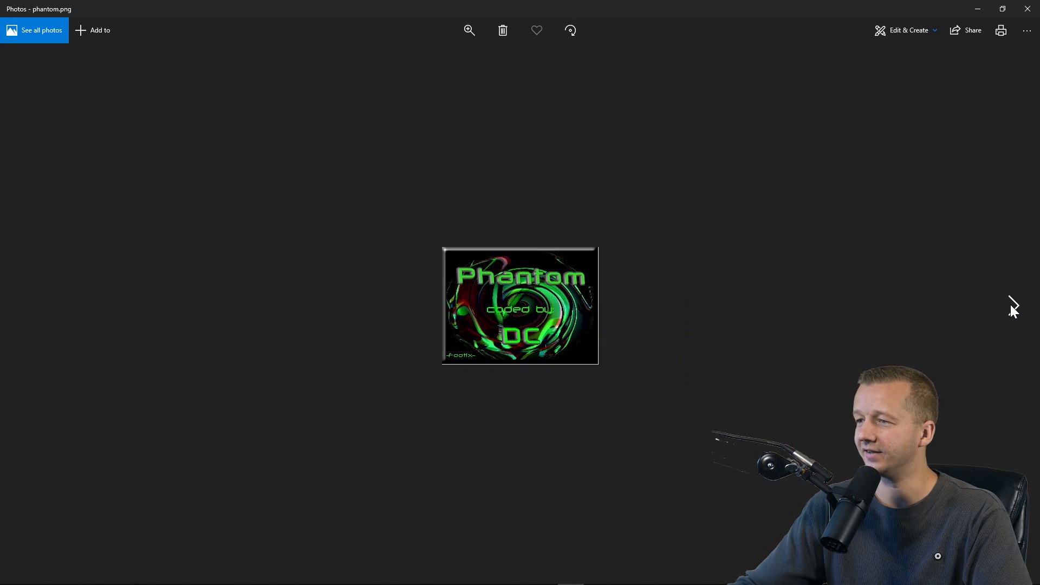
click(1013, 305)
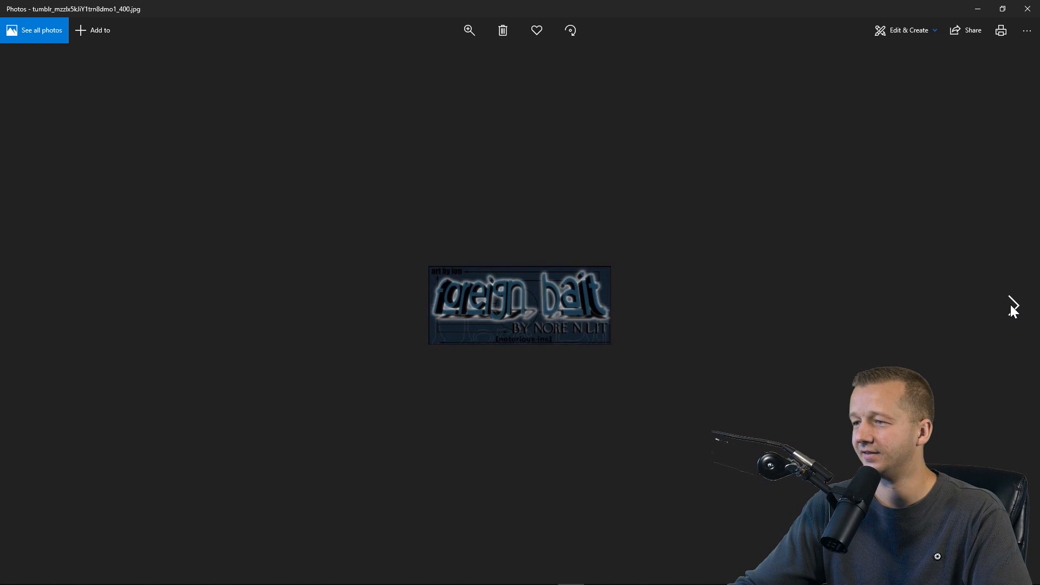
click(1013, 305)
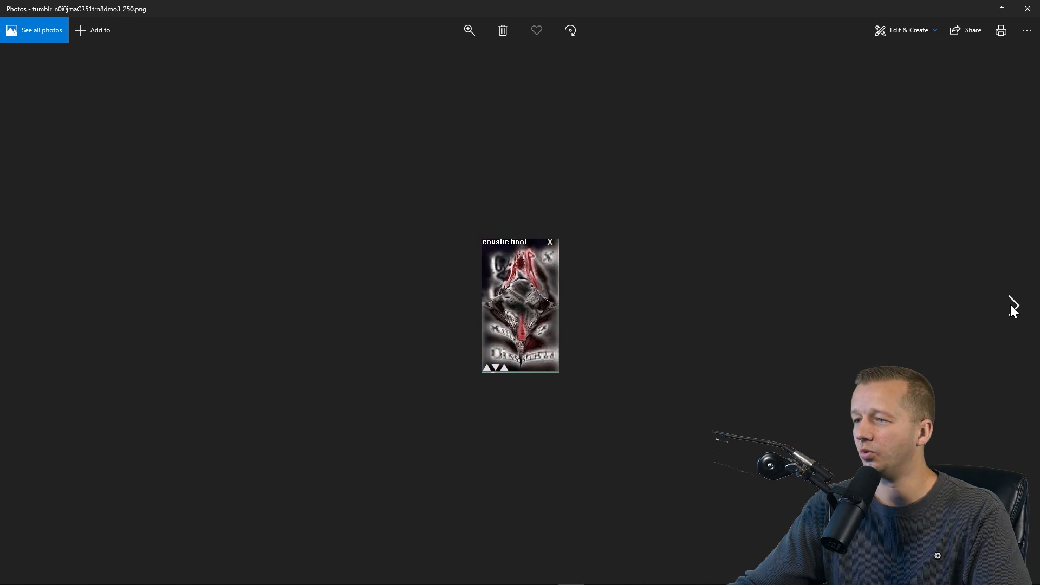
click(1013, 305)
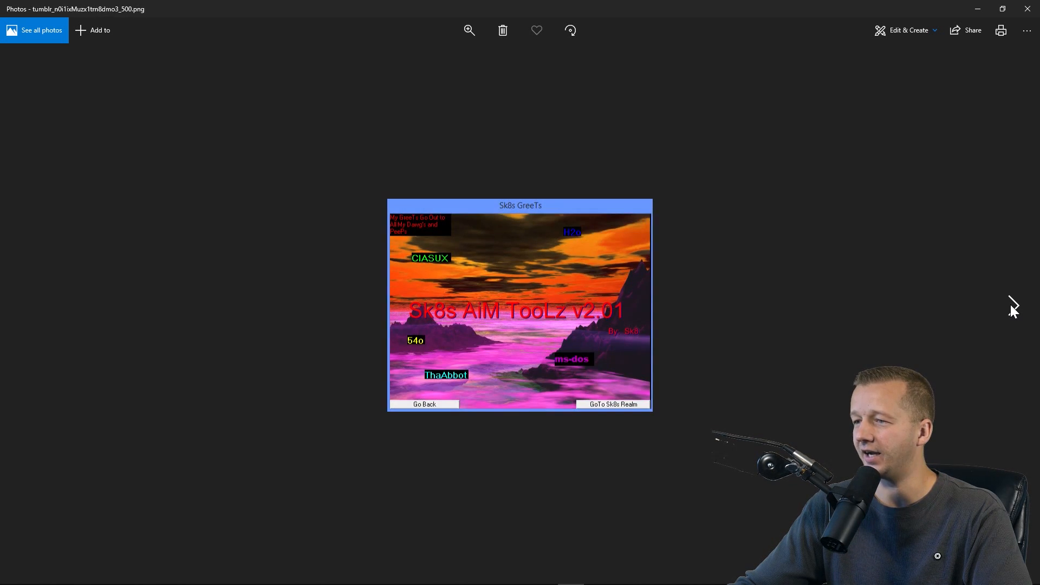
click(1013, 305)
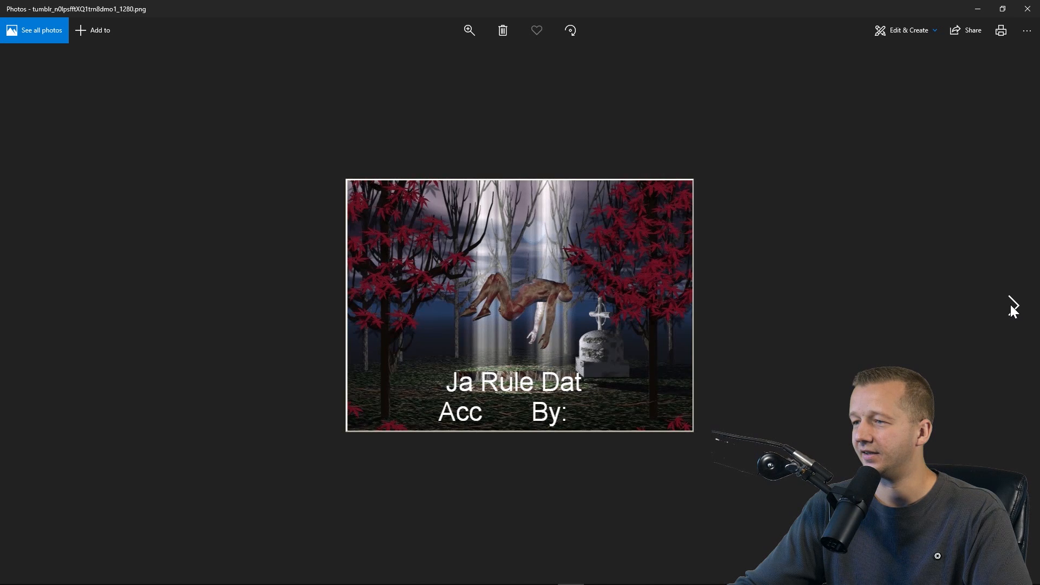
mouse_move(383, 294)
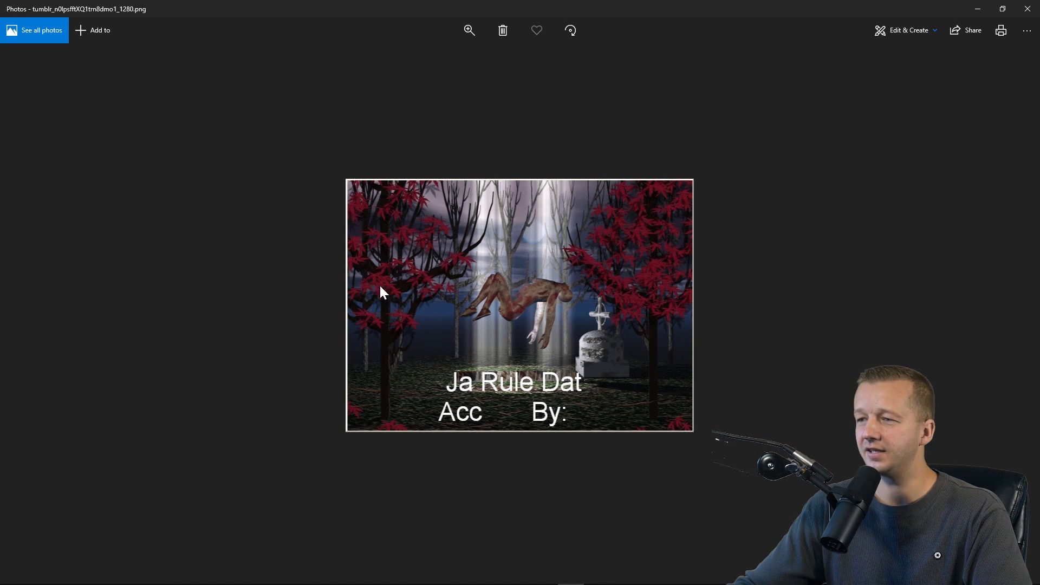
mouse_move(657, 296)
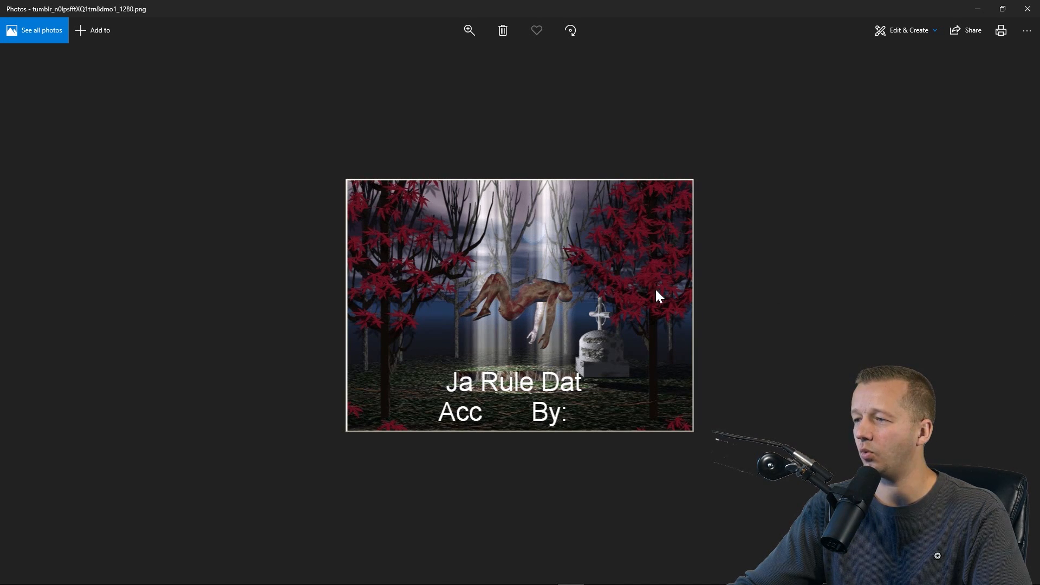
mouse_move(1015, 308)
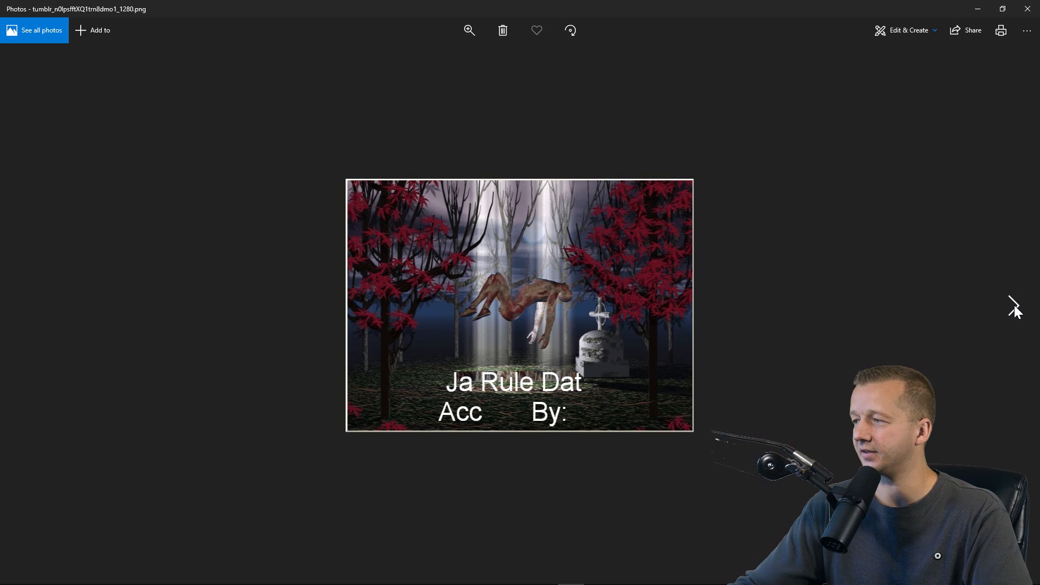
Step: Advance one image to the red Fate Ultra by MaGuS and FuNGii graphic
click(1013, 305)
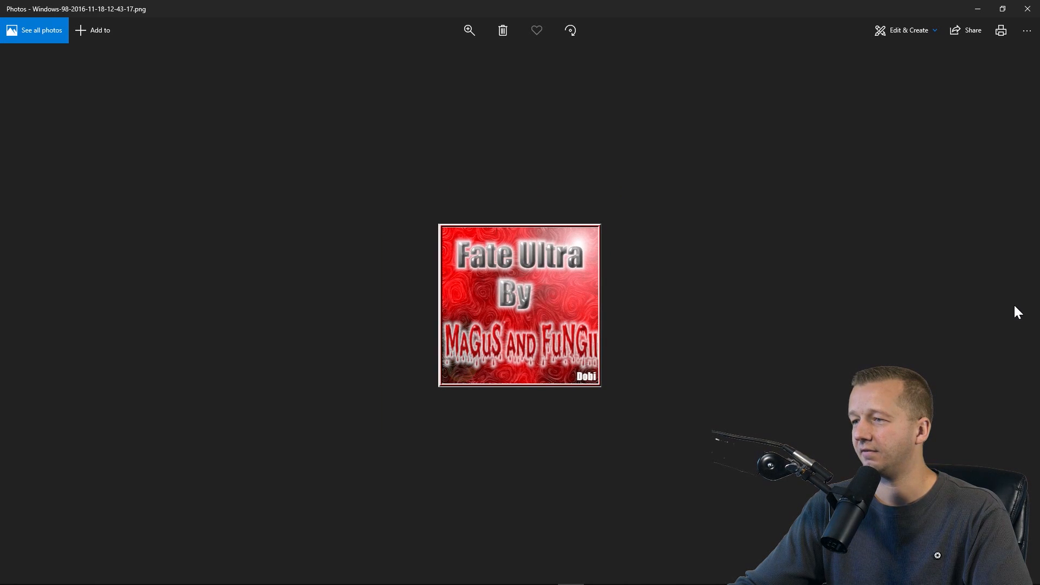
mouse_move(561, 354)
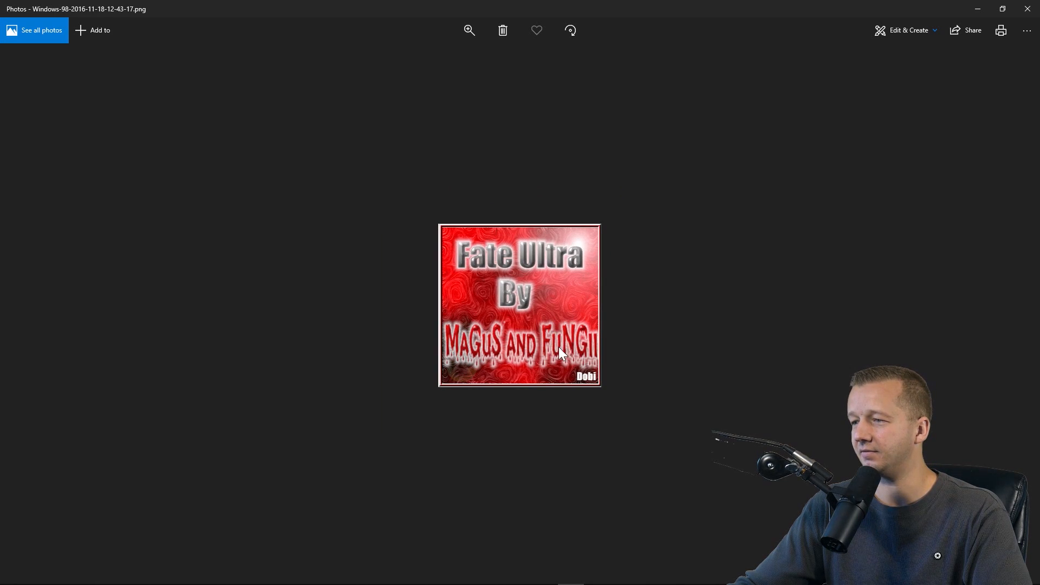
mouse_move(508, 337)
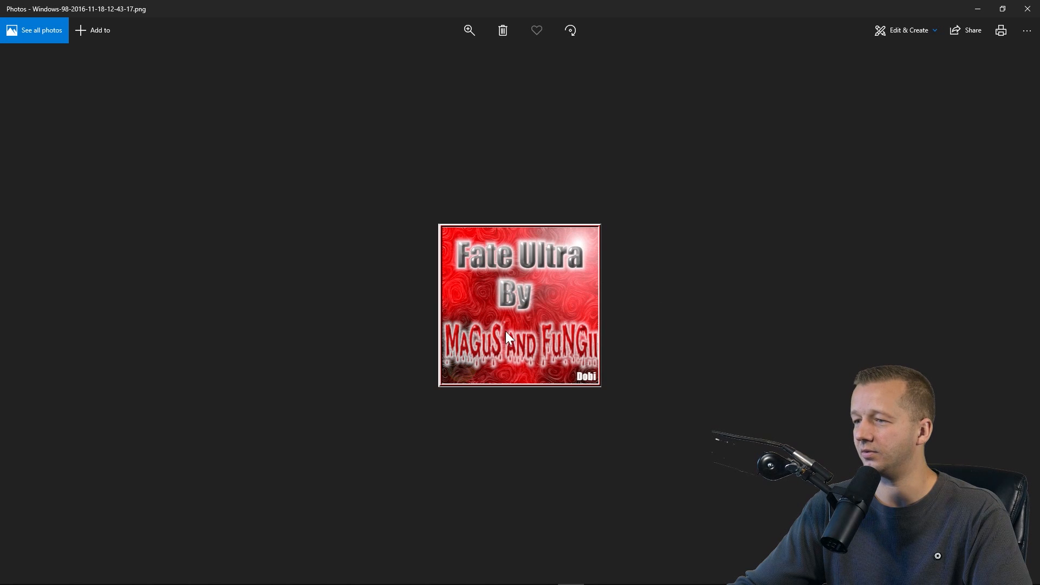
mouse_move(1020, 304)
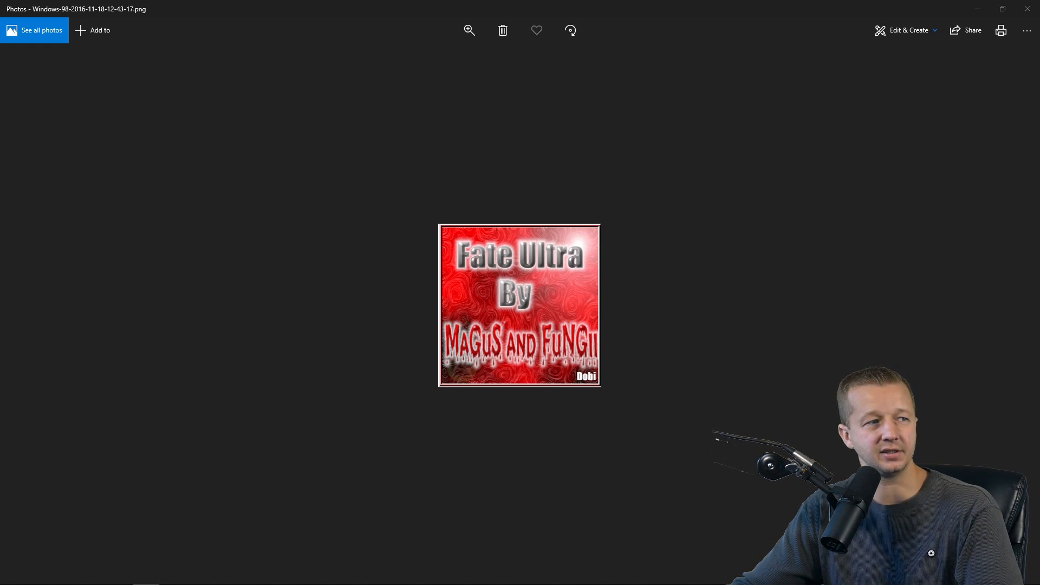
Step: Advance one image to the small Liquid Coms command-list screenshot
click(1014, 306)
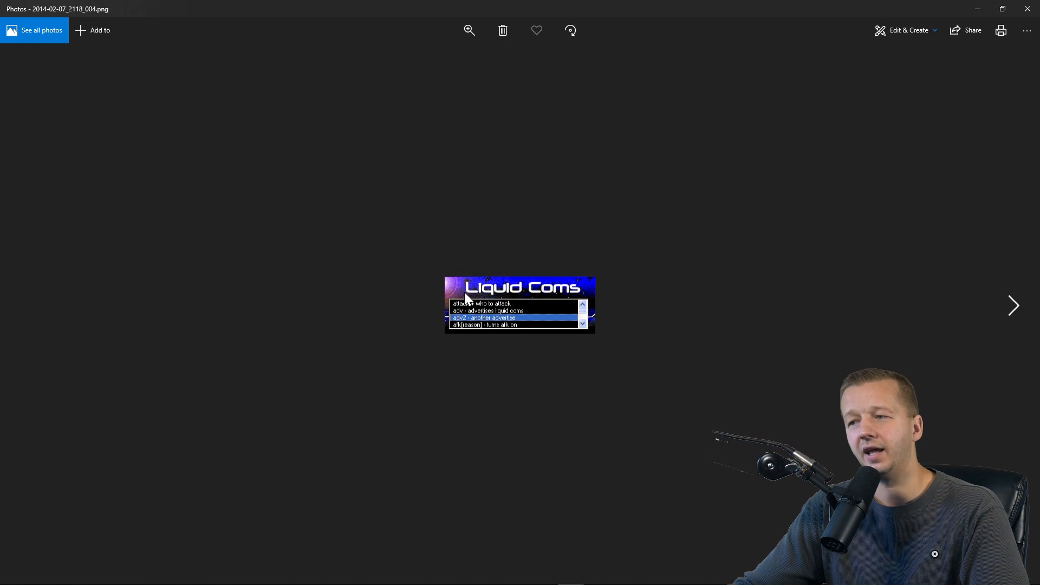
mouse_move(459, 279)
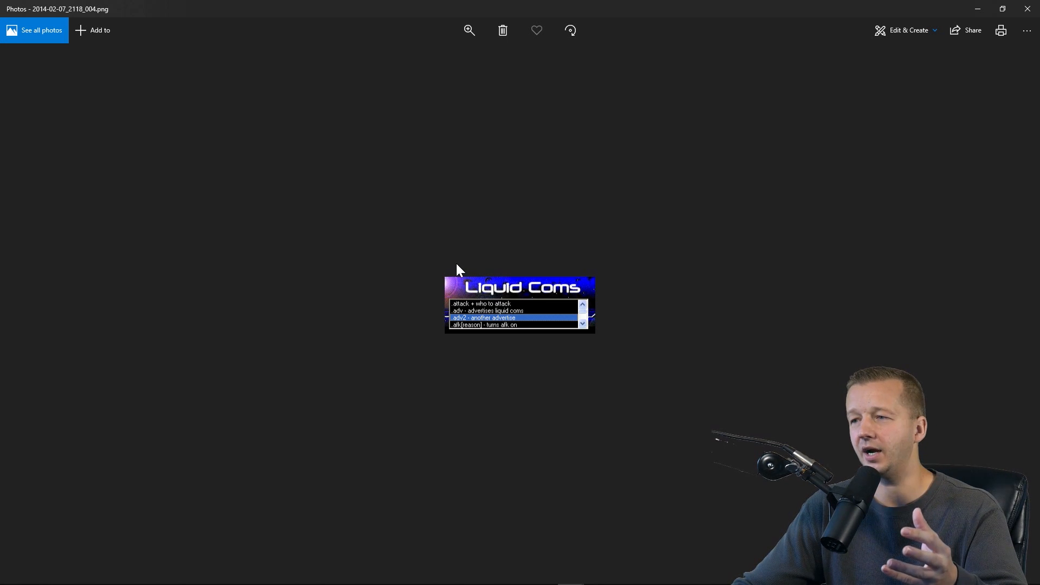
mouse_move(446, 307)
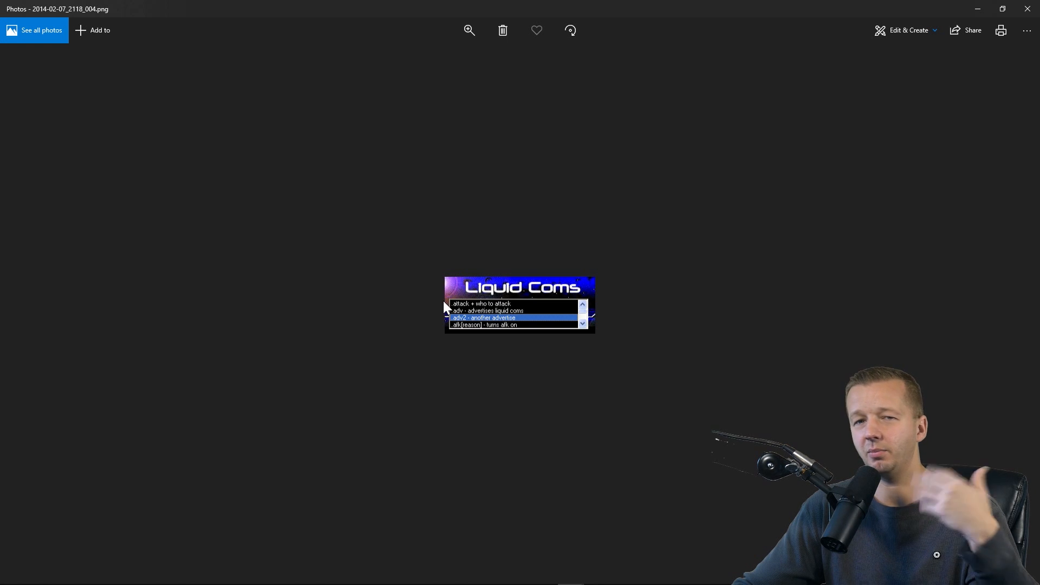
mouse_move(456, 282)
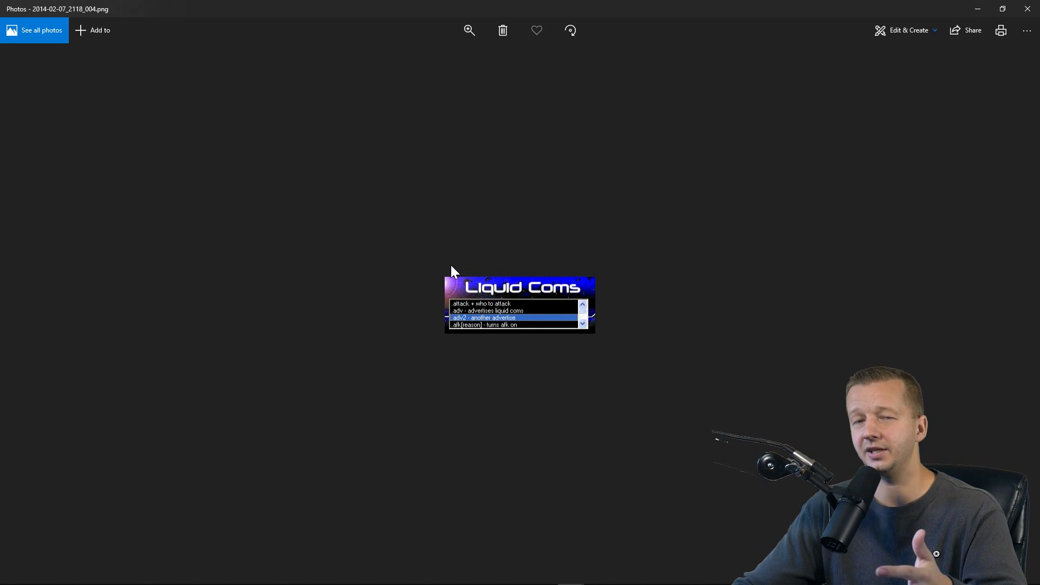
mouse_move(459, 289)
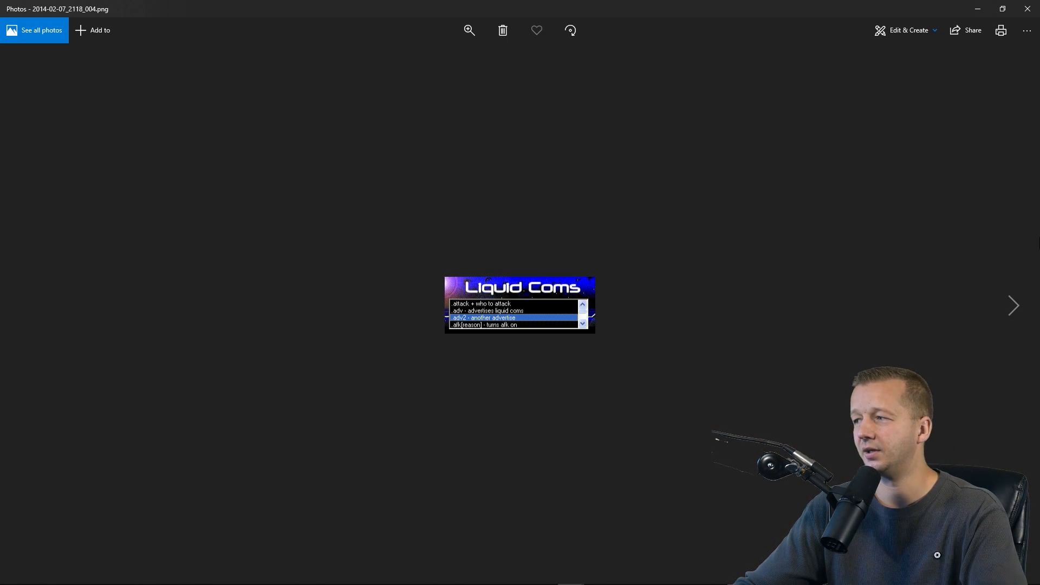
Step: Move past the airscene2 screenshot to the Air verify proxy checker image (airverify.jpg)
click(1014, 305)
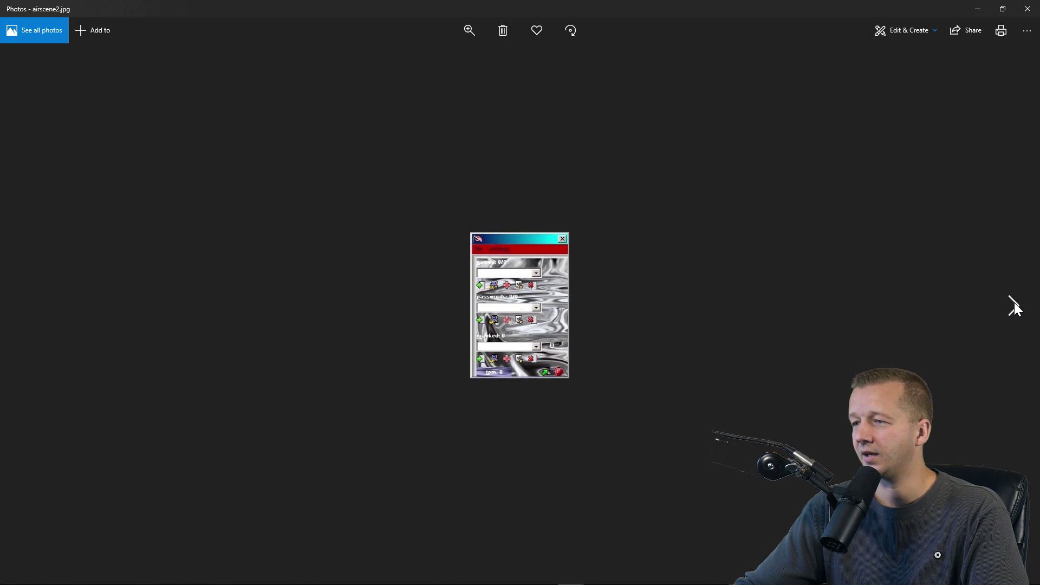
mouse_move(499, 278)
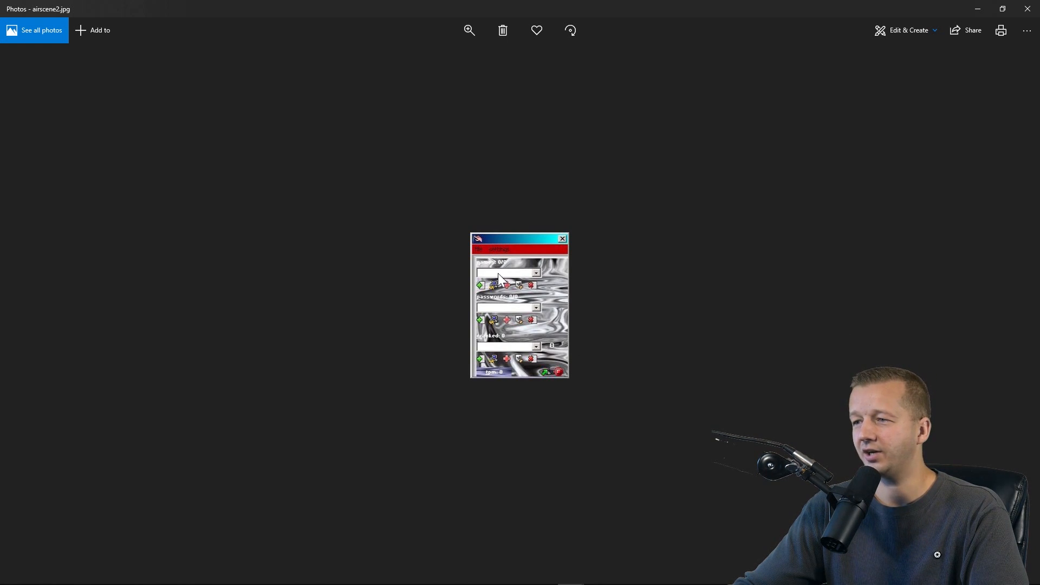
mouse_move(486, 342)
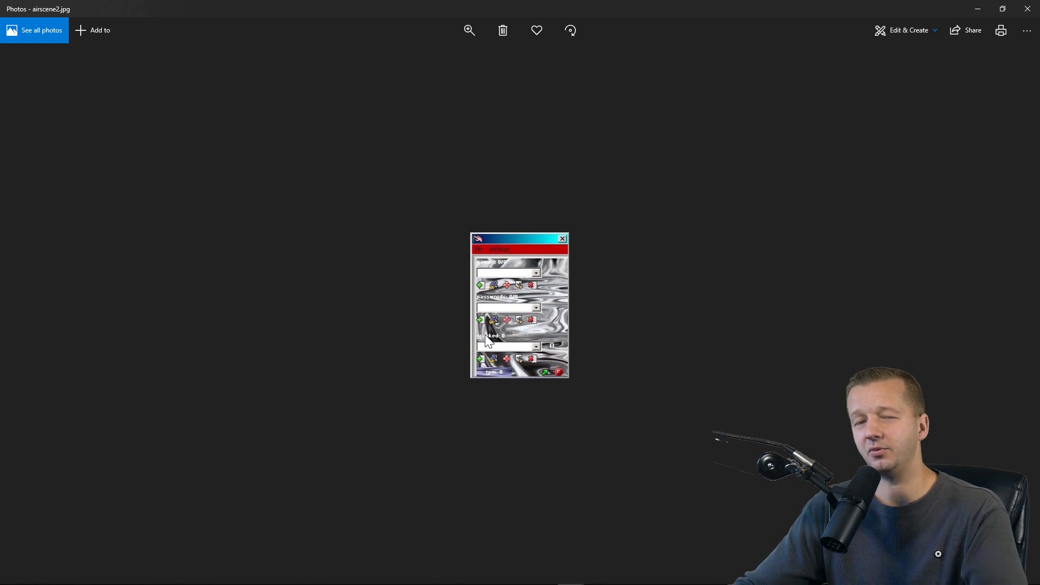
click(1017, 304)
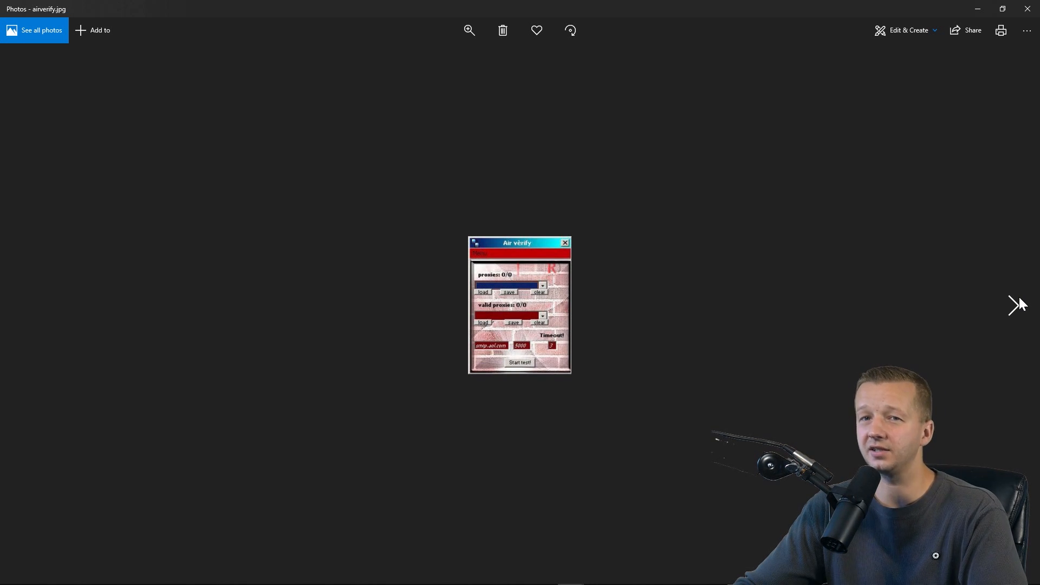
mouse_move(471, 292)
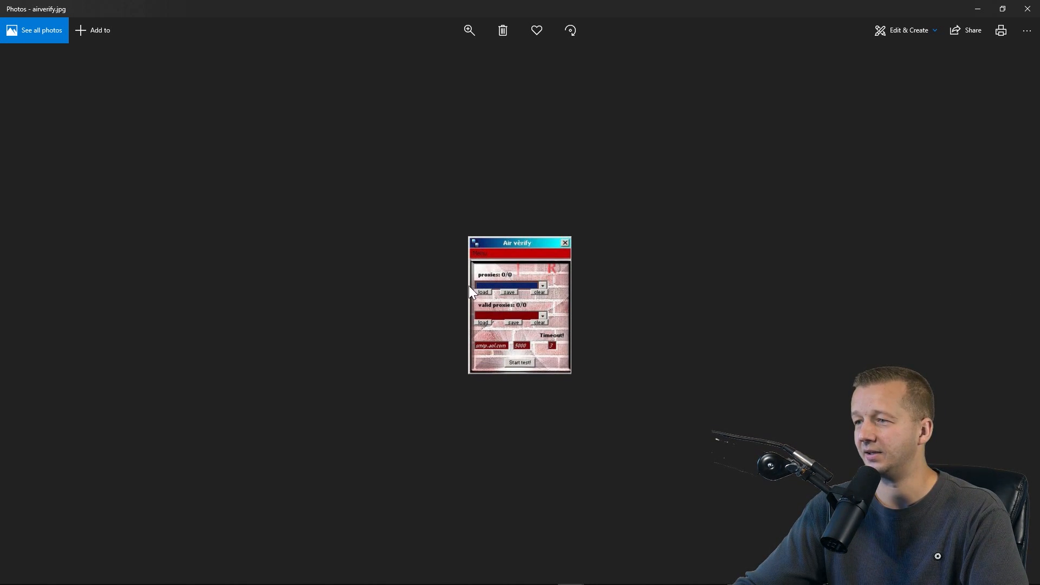
mouse_move(1007, 317)
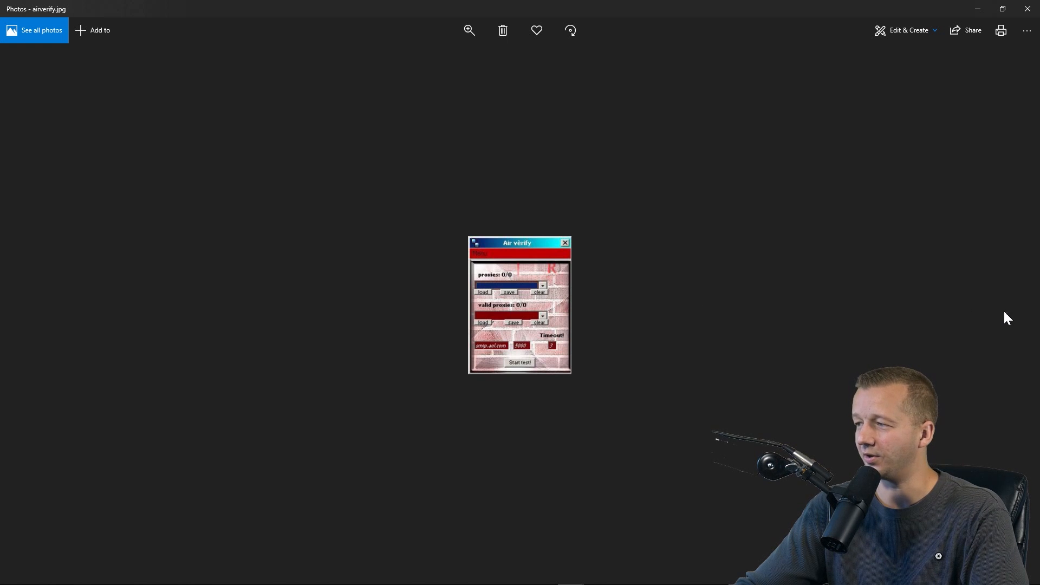
mouse_move(1014, 308)
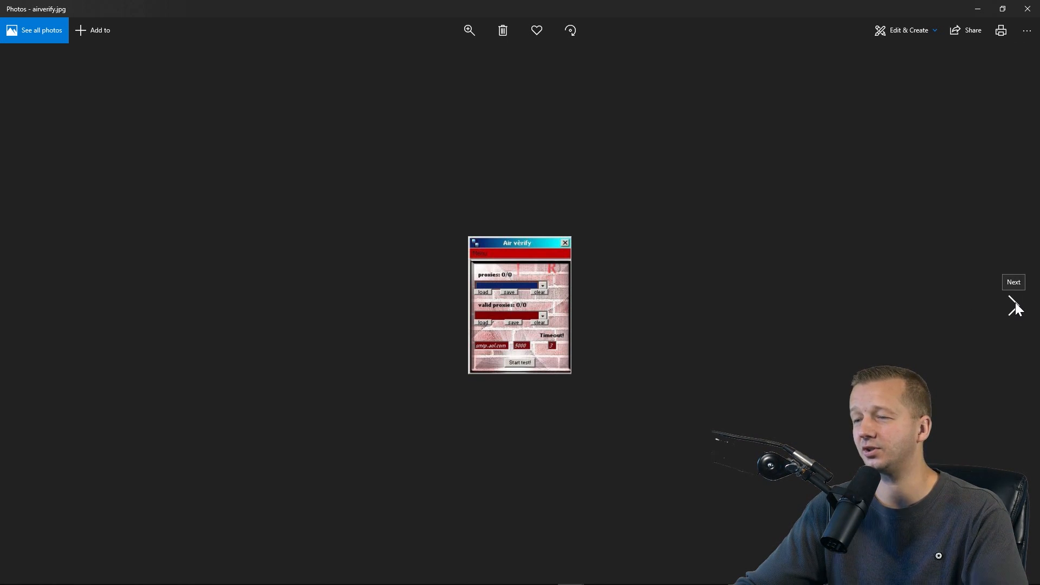
mouse_move(492, 284)
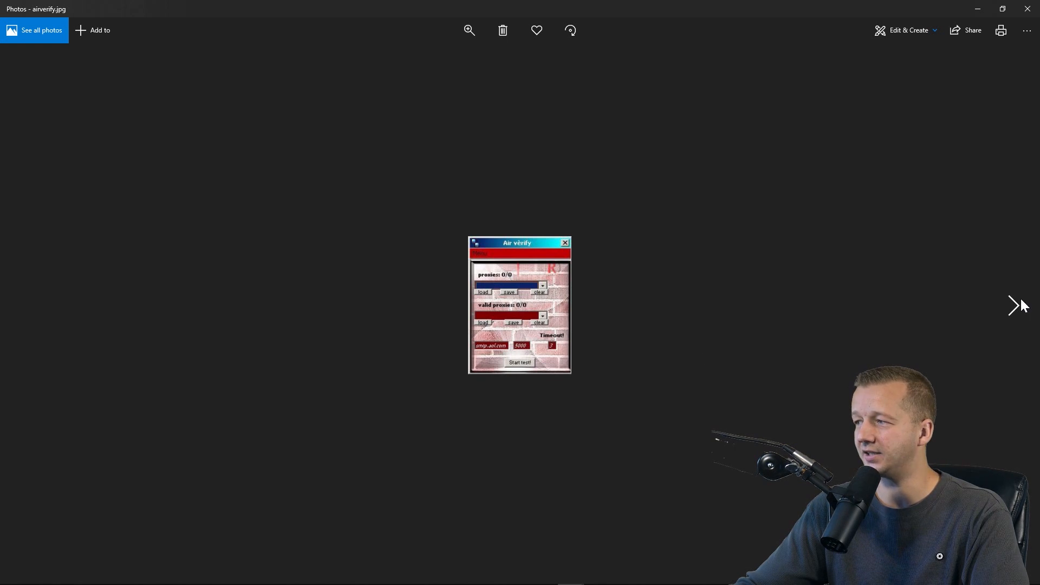
Step: Page through the as3rmx, at0m, autoBouncer and Fada v1.0 shots to the M.C. Spammer logo
click(1014, 306)
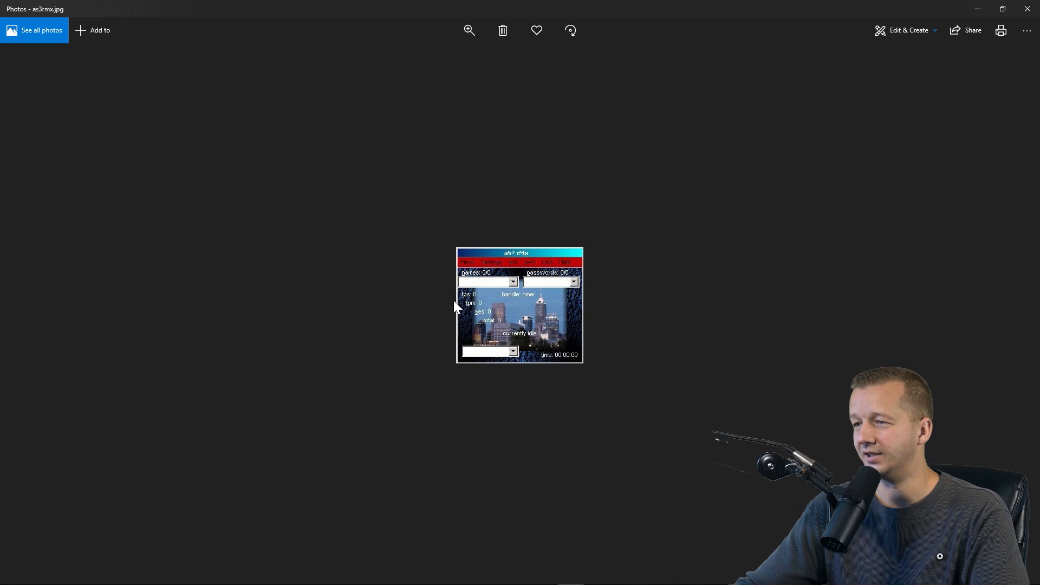
mouse_move(511, 338)
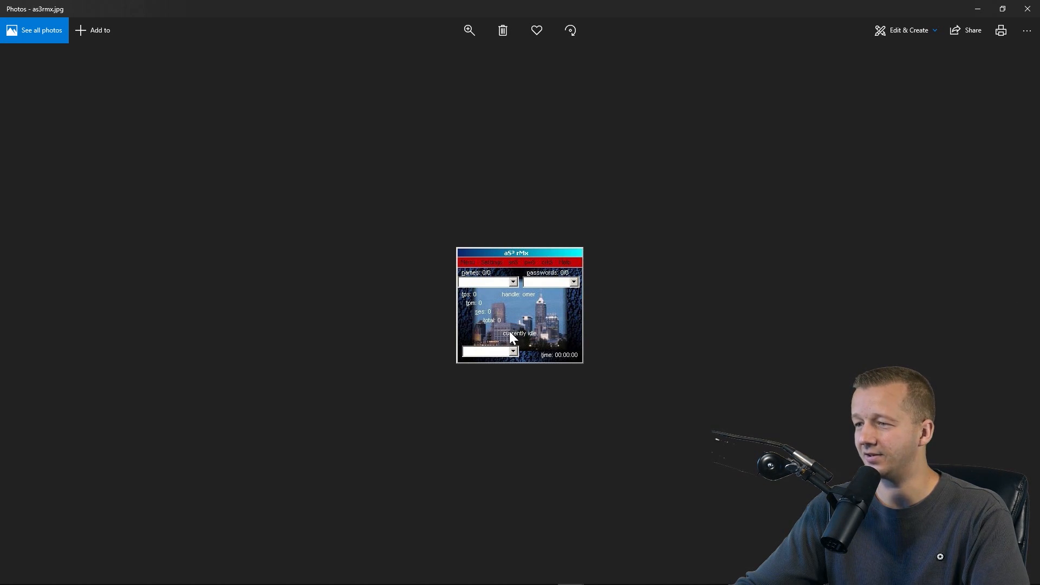
mouse_move(1019, 307)
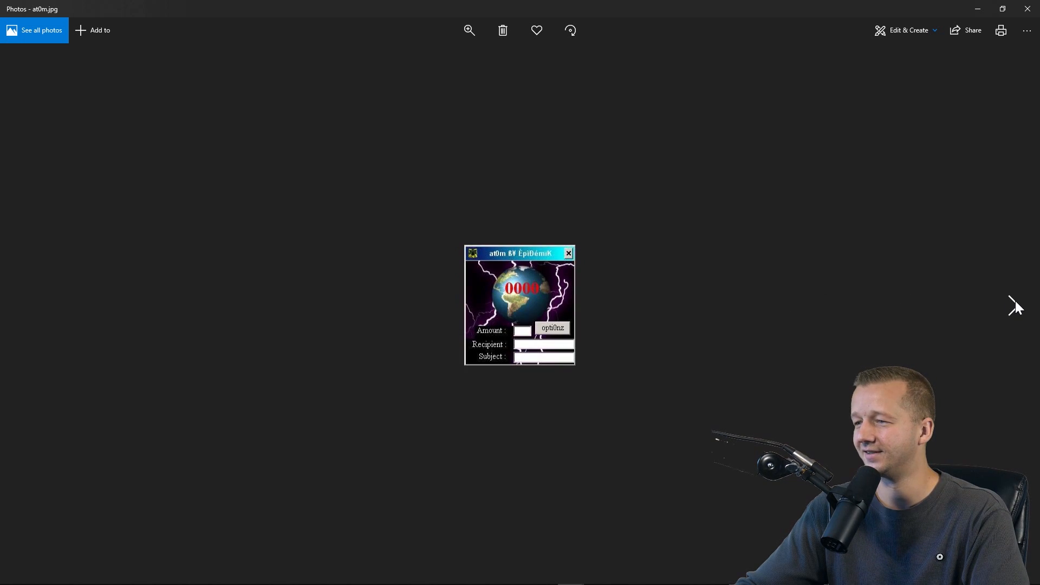
mouse_move(561, 305)
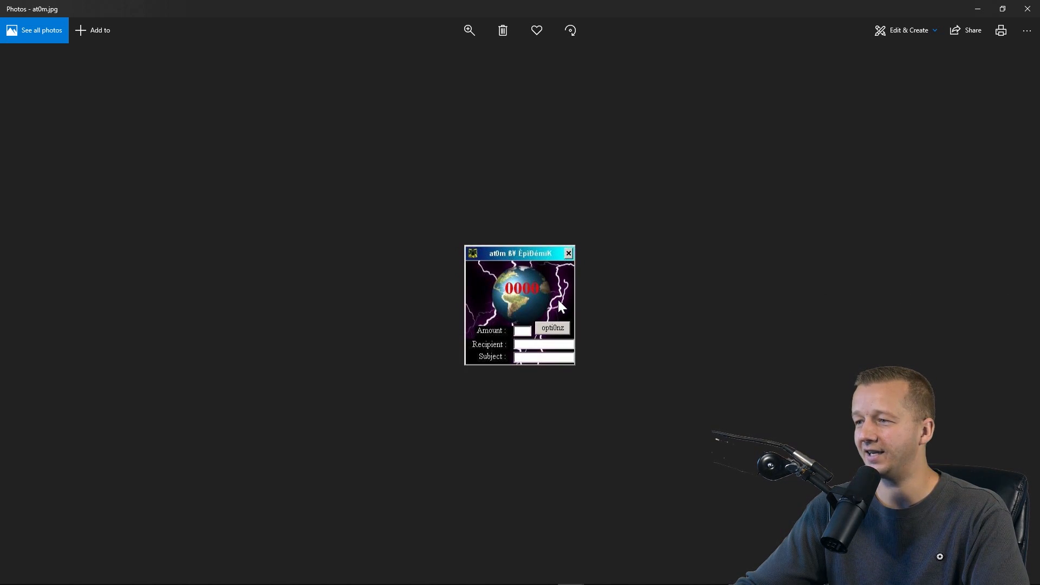
click(1013, 307)
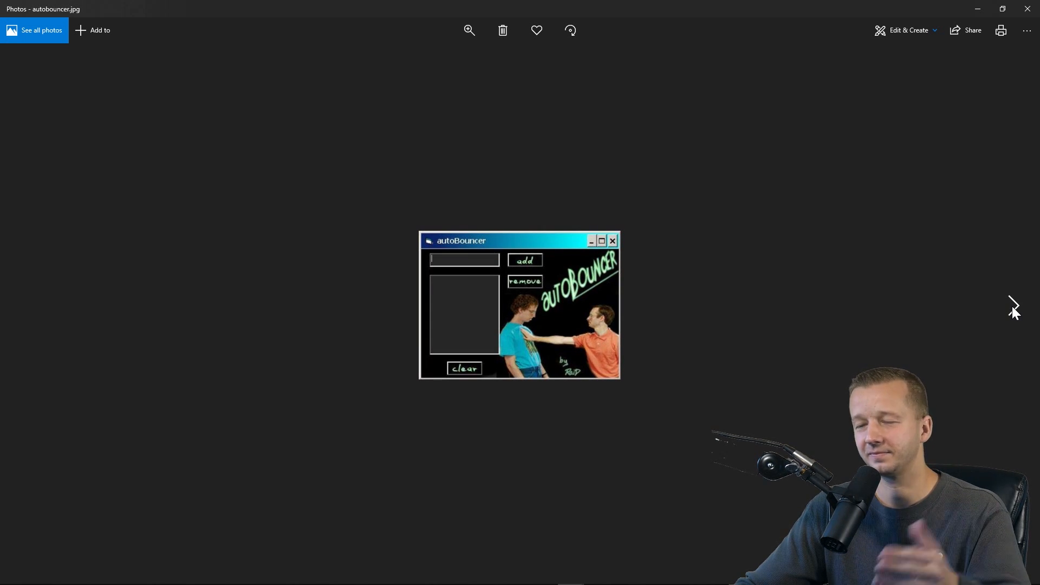
click(1013, 305)
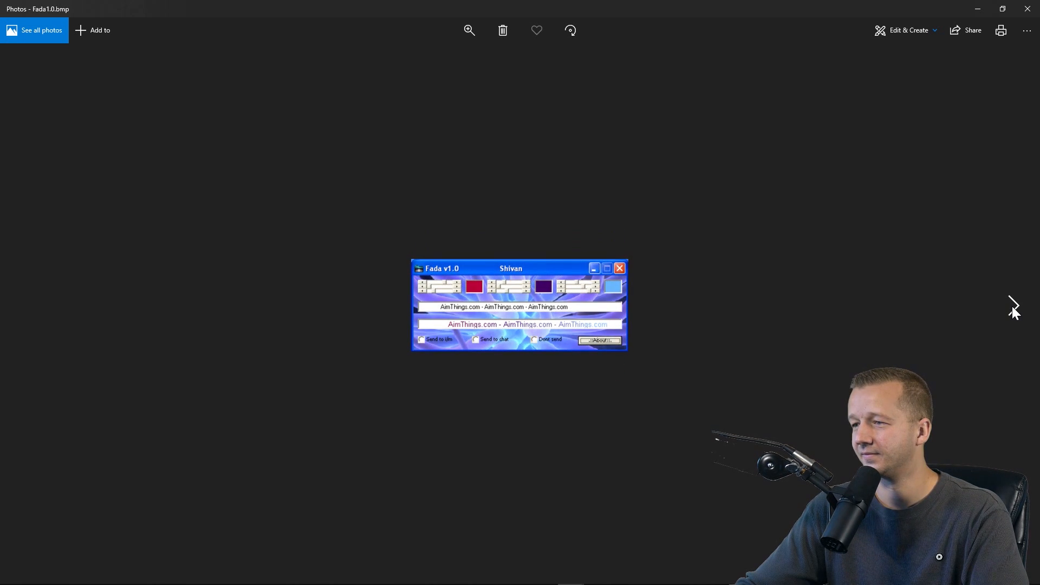
click(1013, 305)
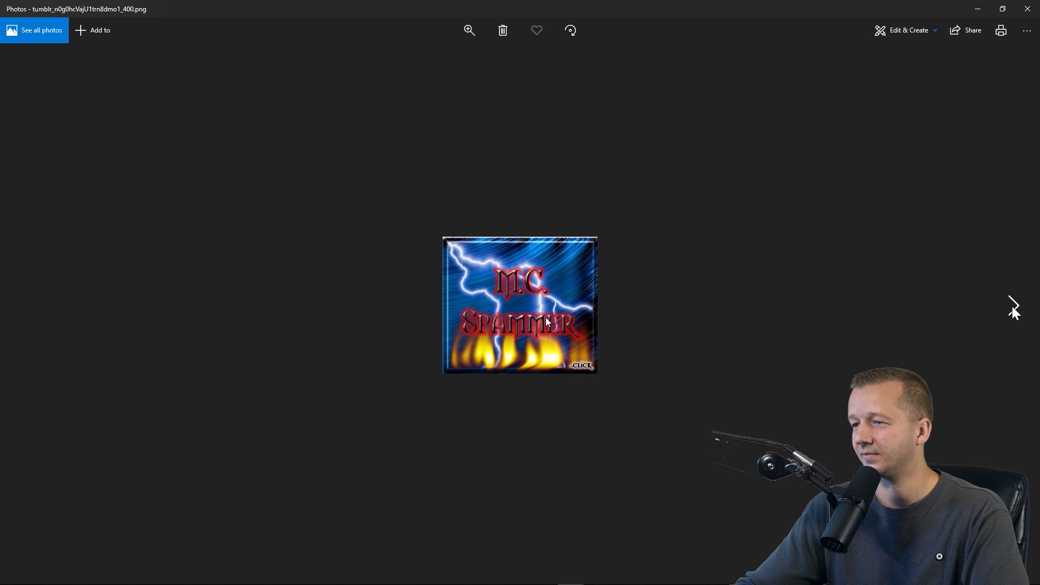
Step: Advance one image to the black-and-white secret-message tool by Cold Lava
click(1013, 306)
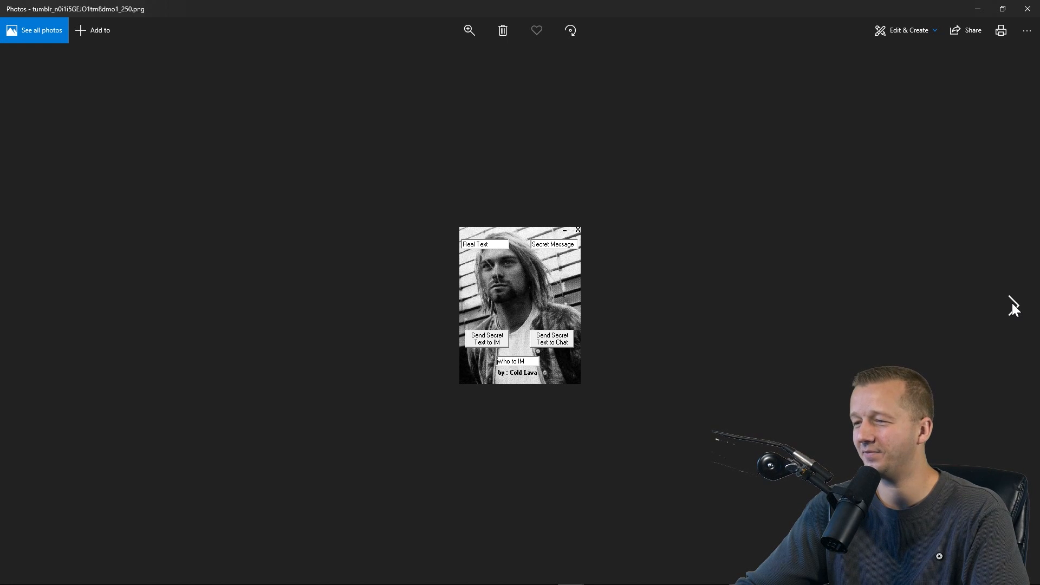
Step: Page past the red tank tool, Heavy Metal Scroller and AIM Screen Name Maker images
click(1013, 306)
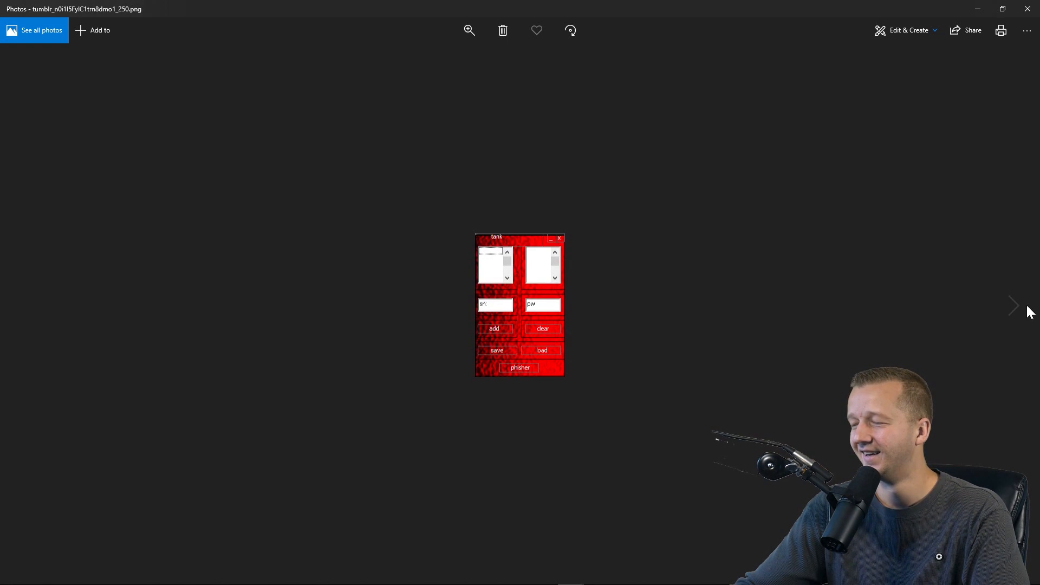
click(1013, 306)
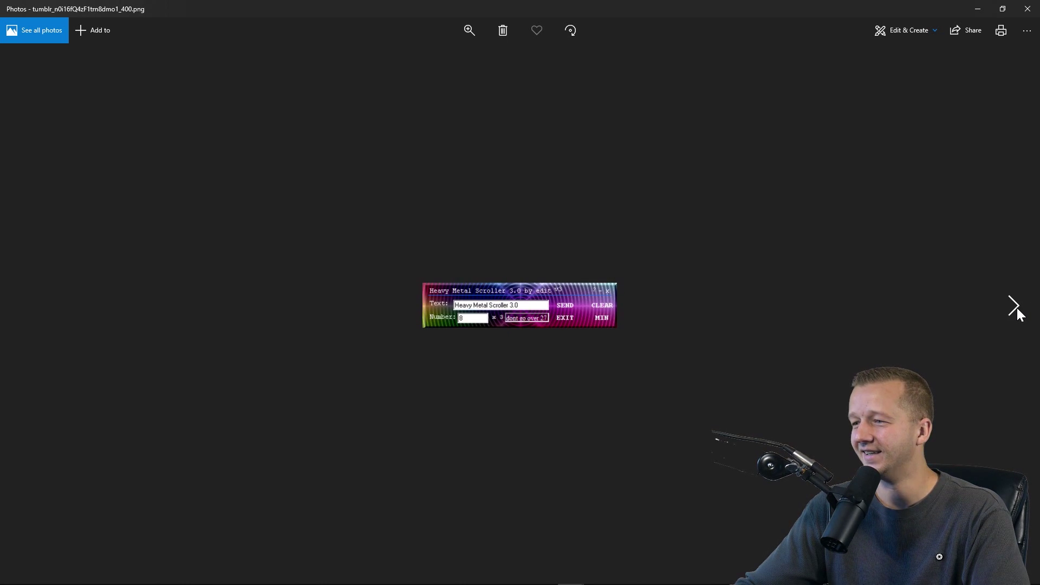
click(1014, 306)
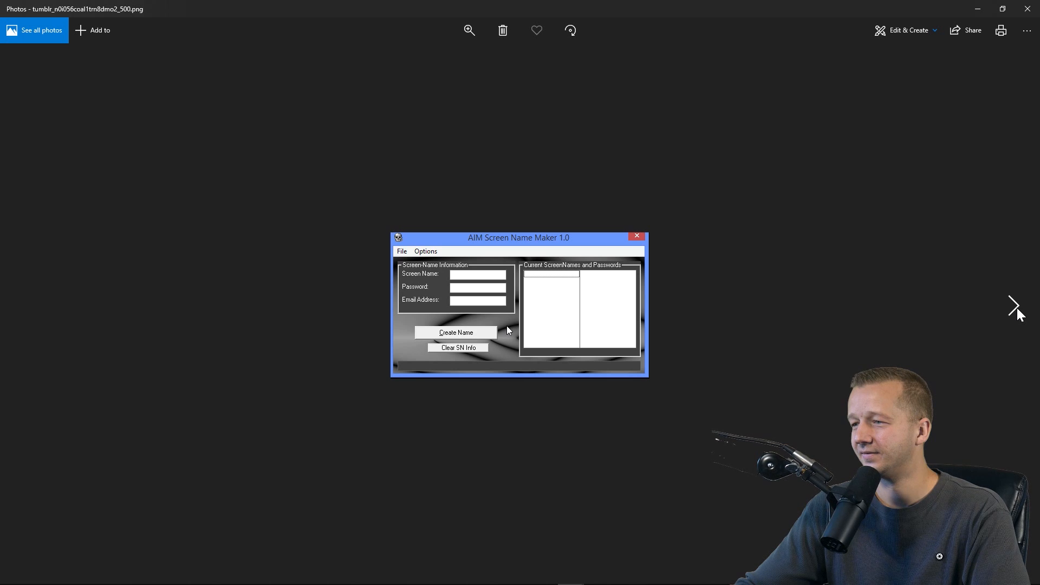
click(1013, 305)
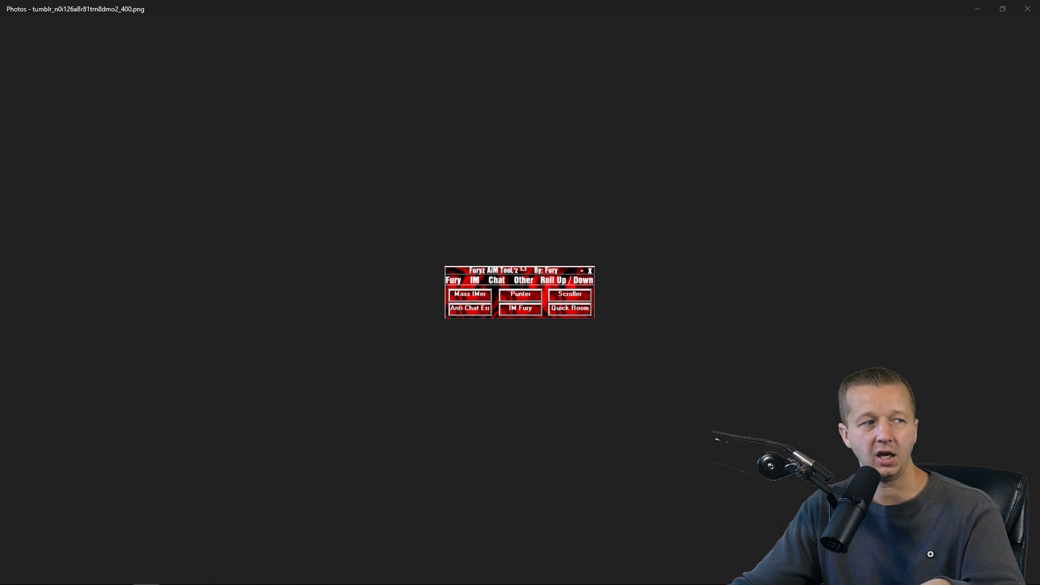
Step: Continue past a0mail, a0phish, EqUaLizeR and SaBoTaGe to the Secret Style text tool image
click(1014, 306)
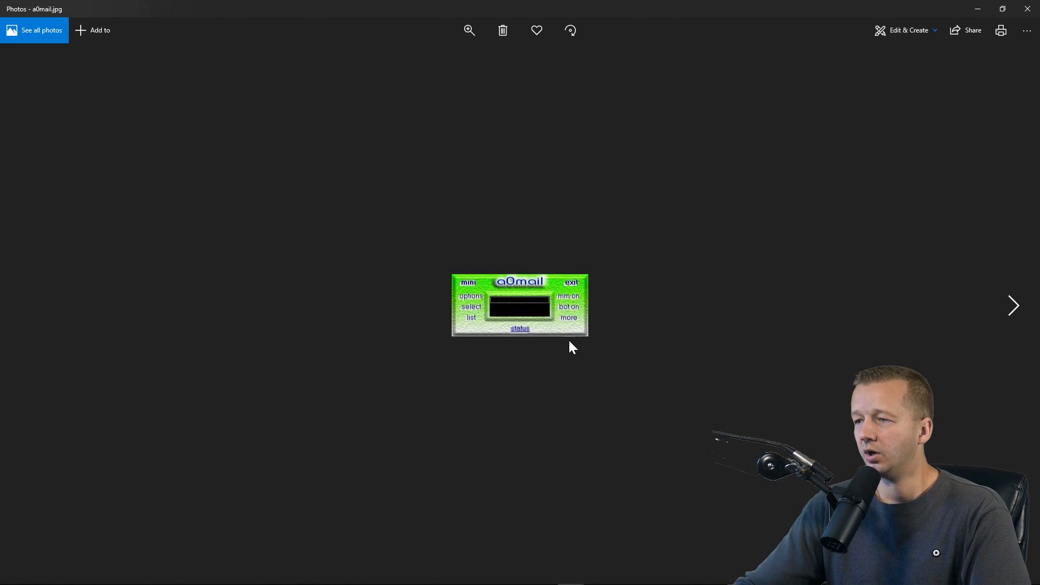
mouse_move(589, 290)
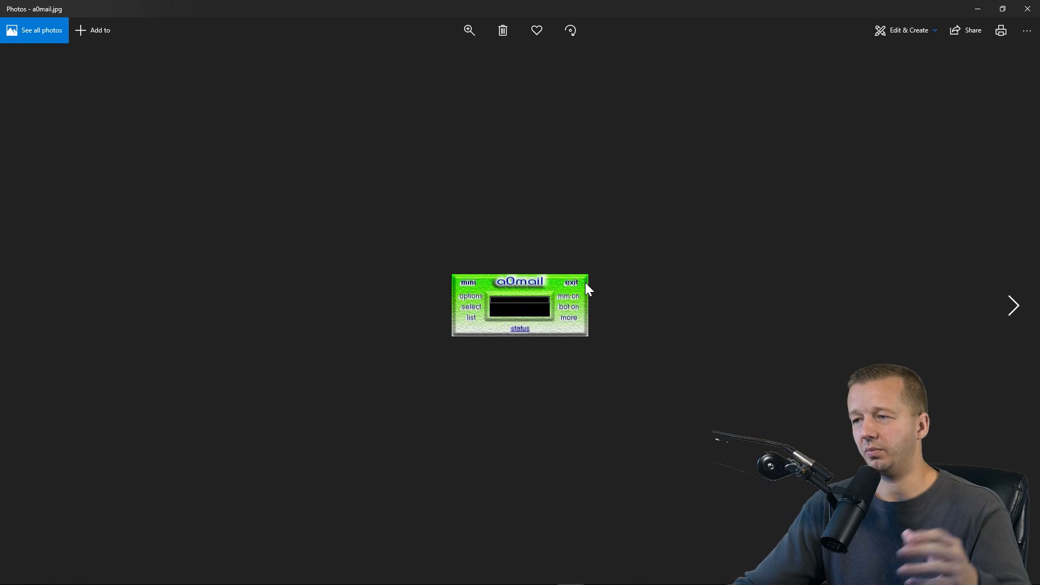
mouse_move(521, 293)
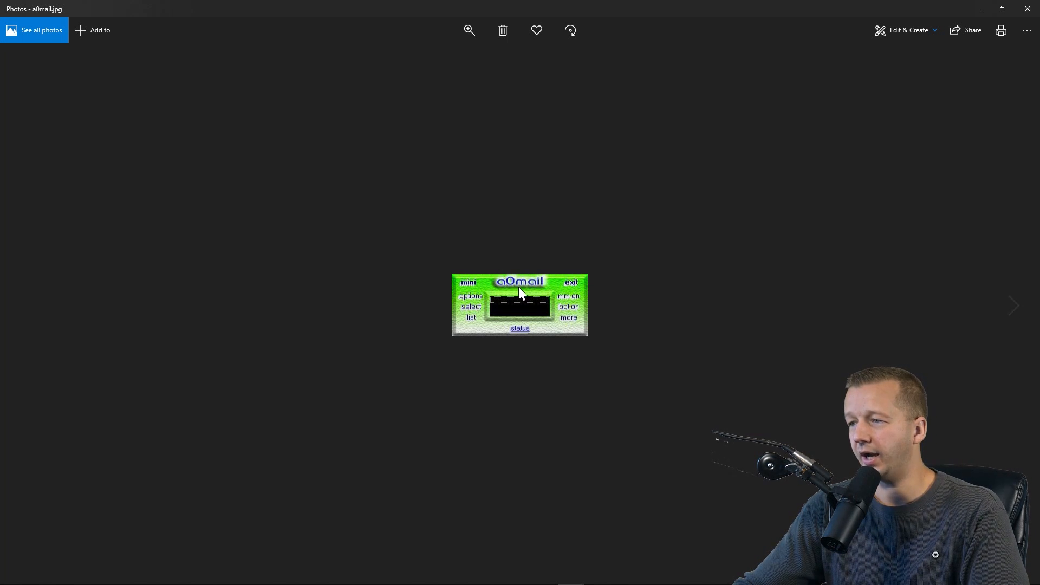
click(1015, 306)
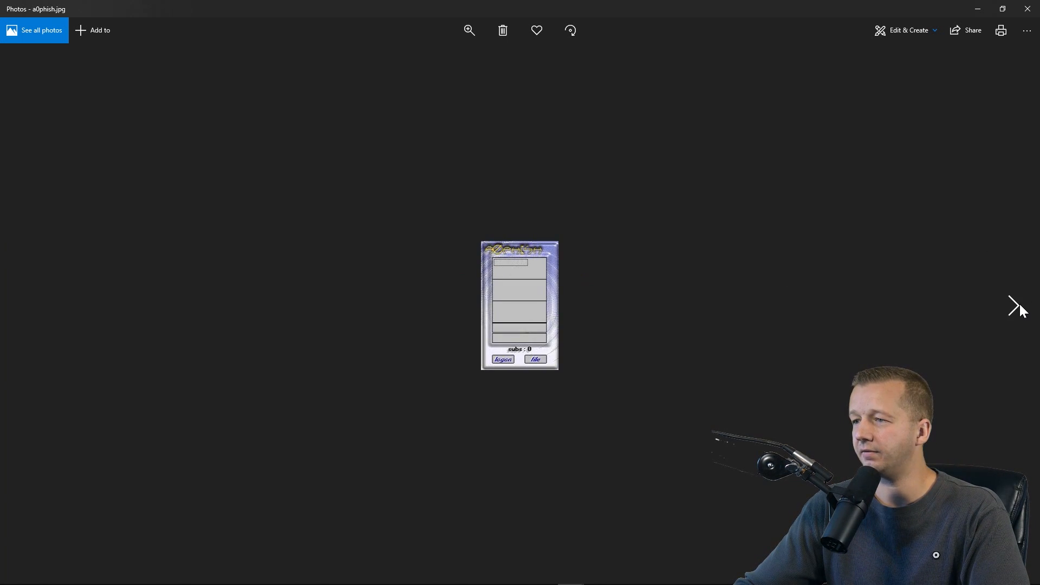
mouse_move(564, 370)
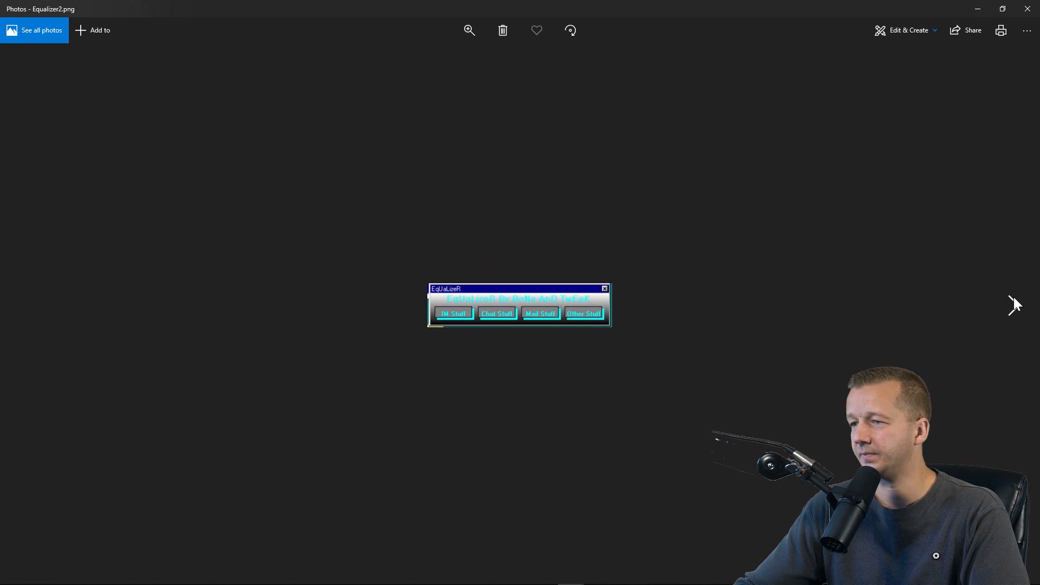
mouse_move(527, 325)
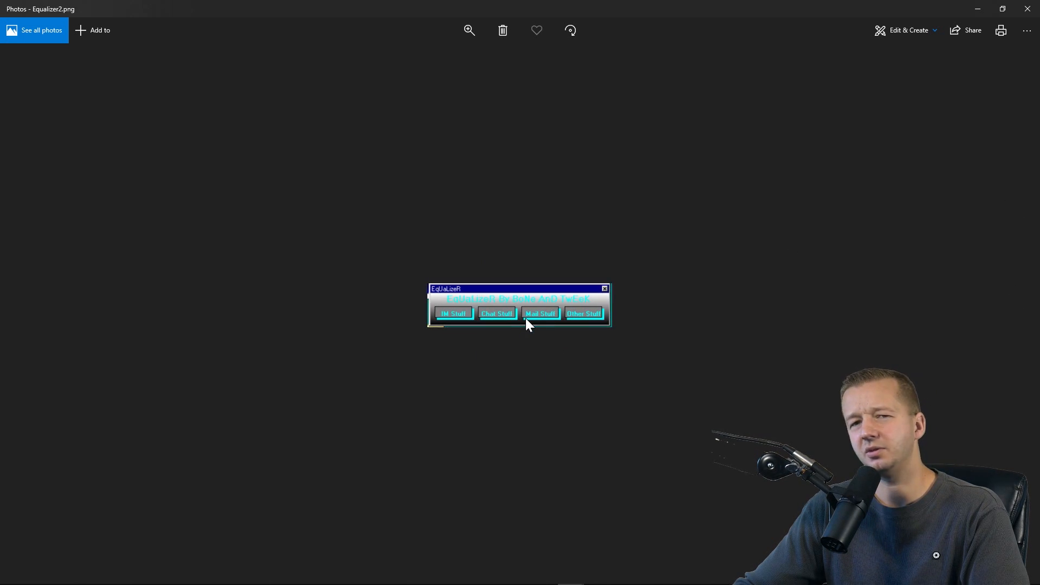
mouse_move(458, 308)
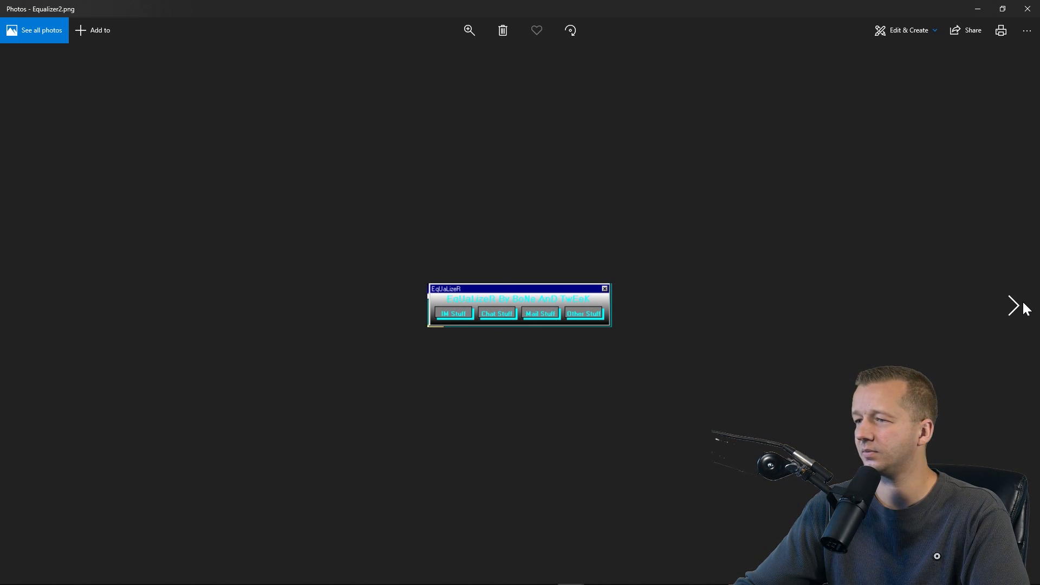
click(1014, 305)
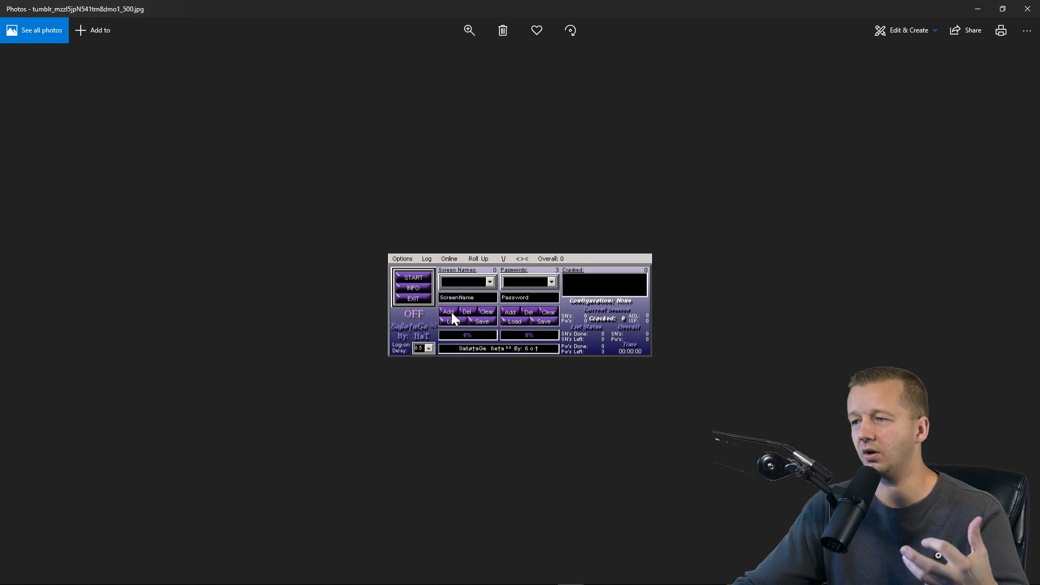
mouse_move(542, 326)
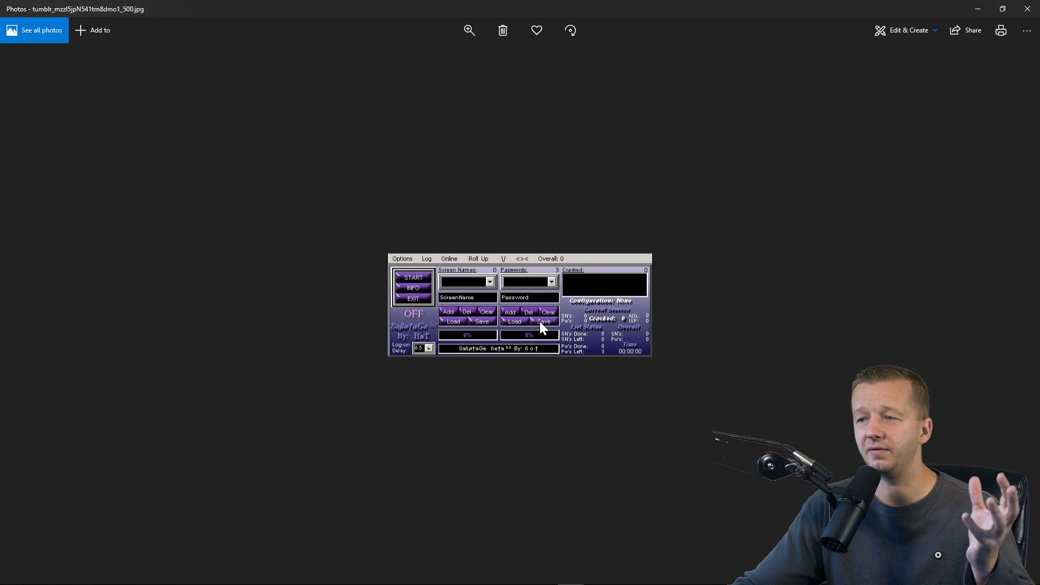
click(1020, 306)
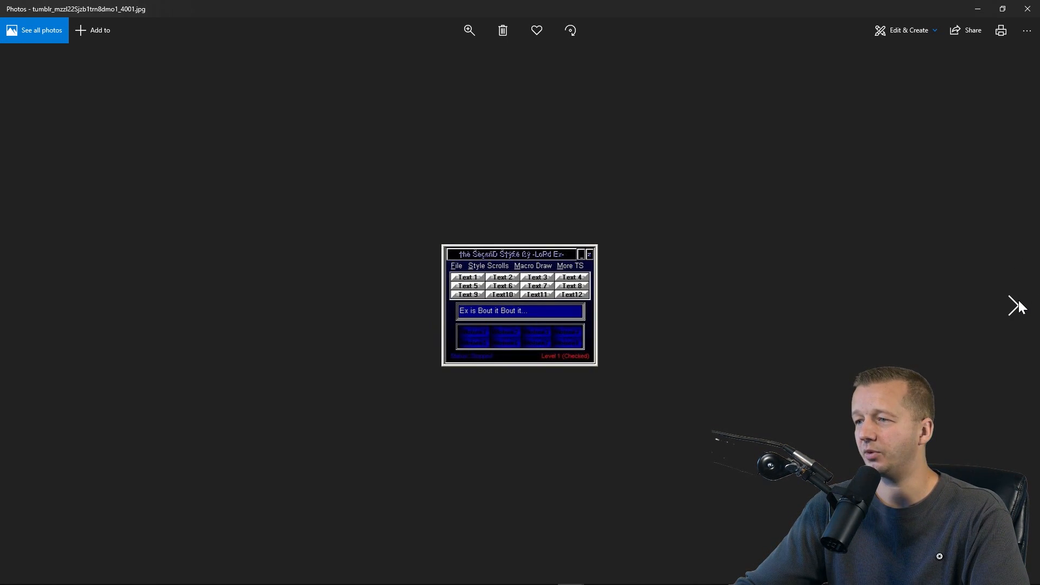
Step: Page past the money maker, AIM Spammer by ChiChis and MP3 player shots to the Illegal Chat Buster image
click(1020, 305)
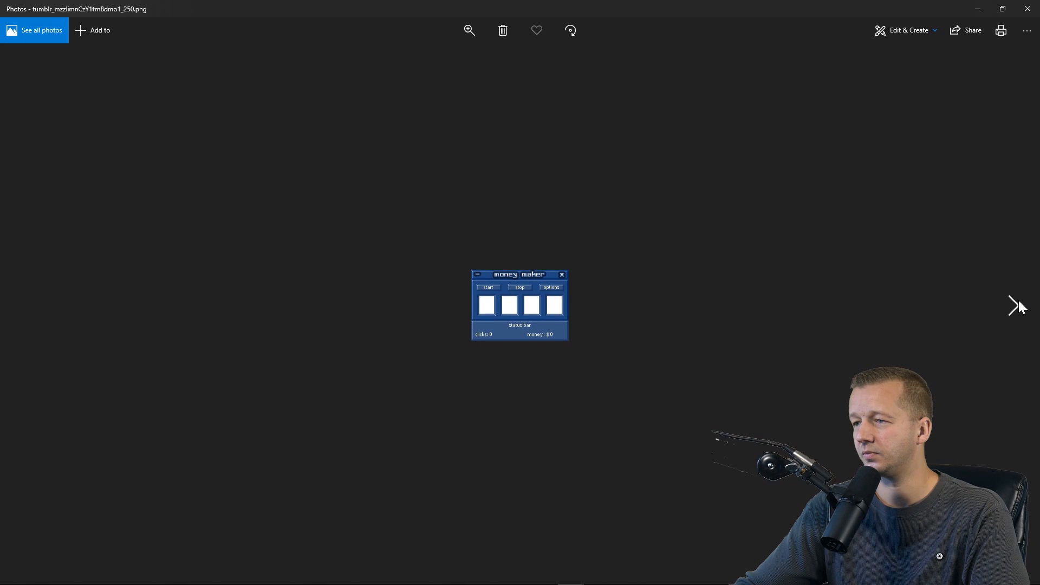
mouse_move(482, 295)
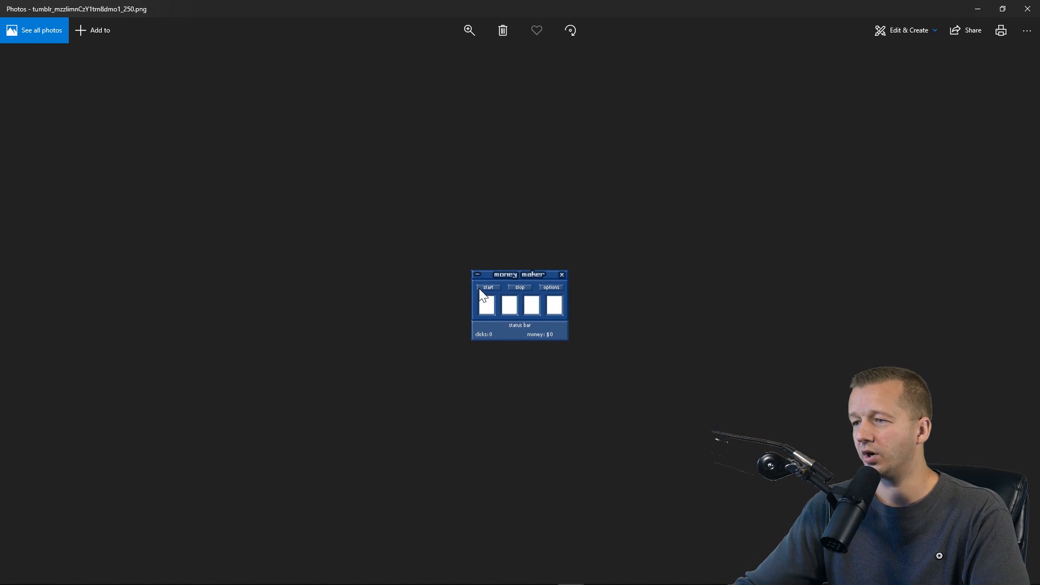
mouse_move(1025, 321)
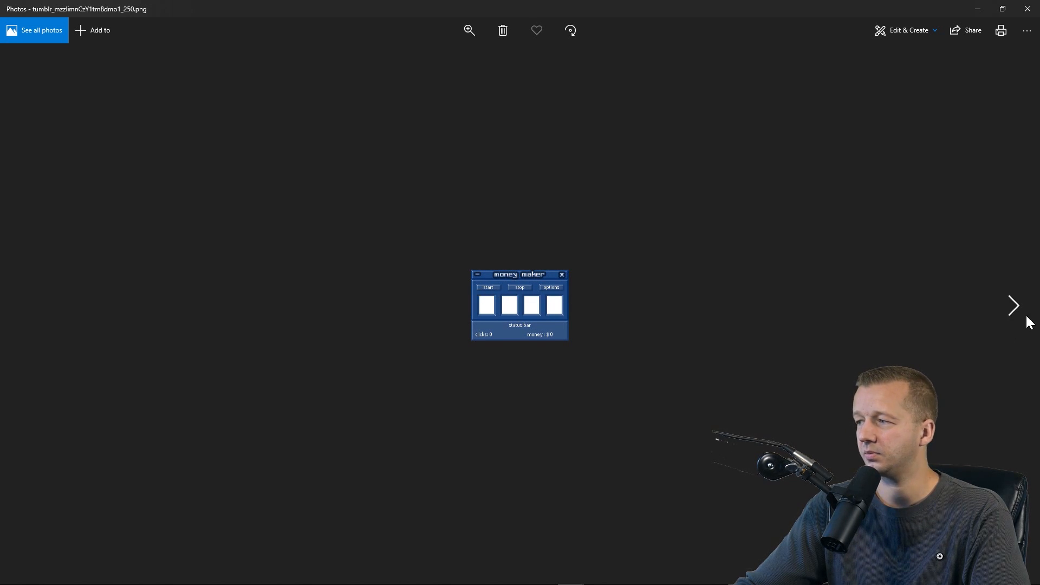
click(1013, 306)
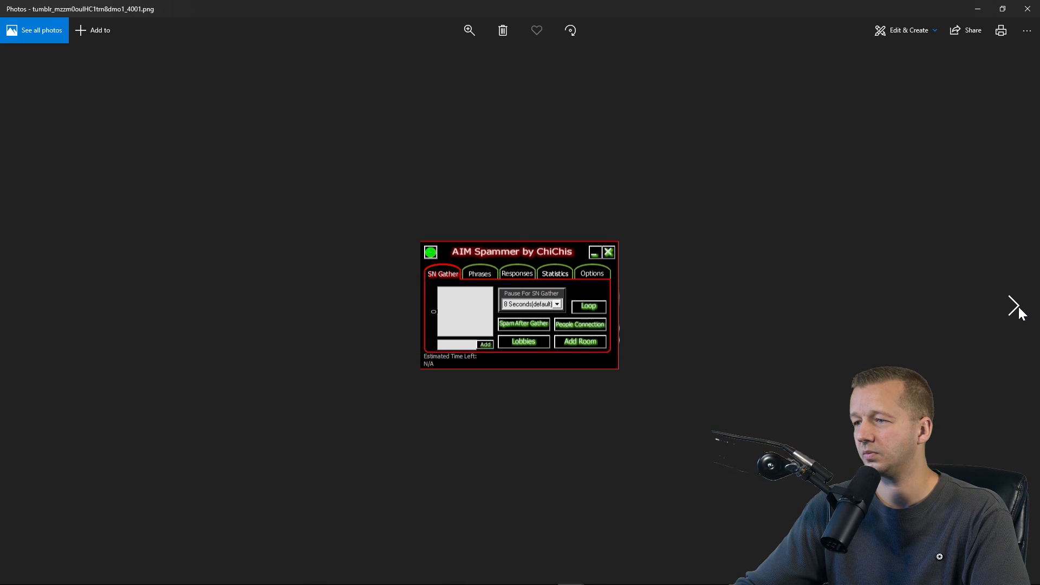
click(1014, 306)
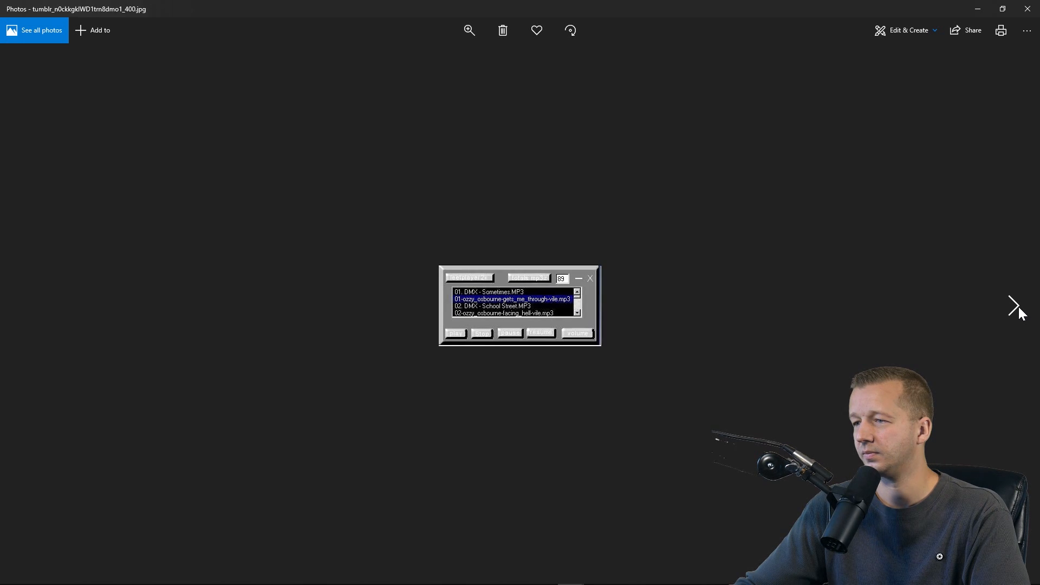
mouse_move(600, 335)
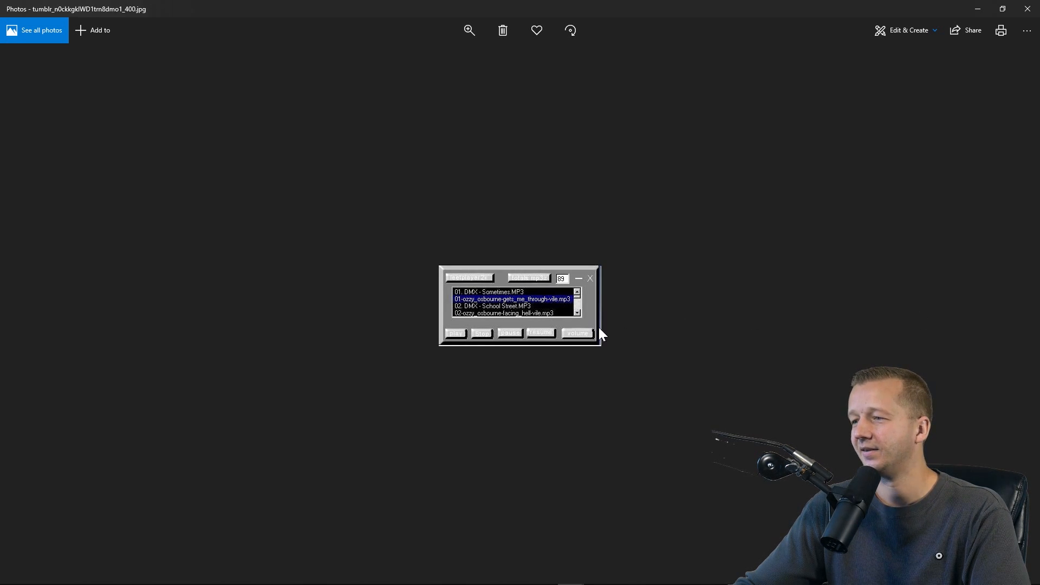
mouse_move(825, 325)
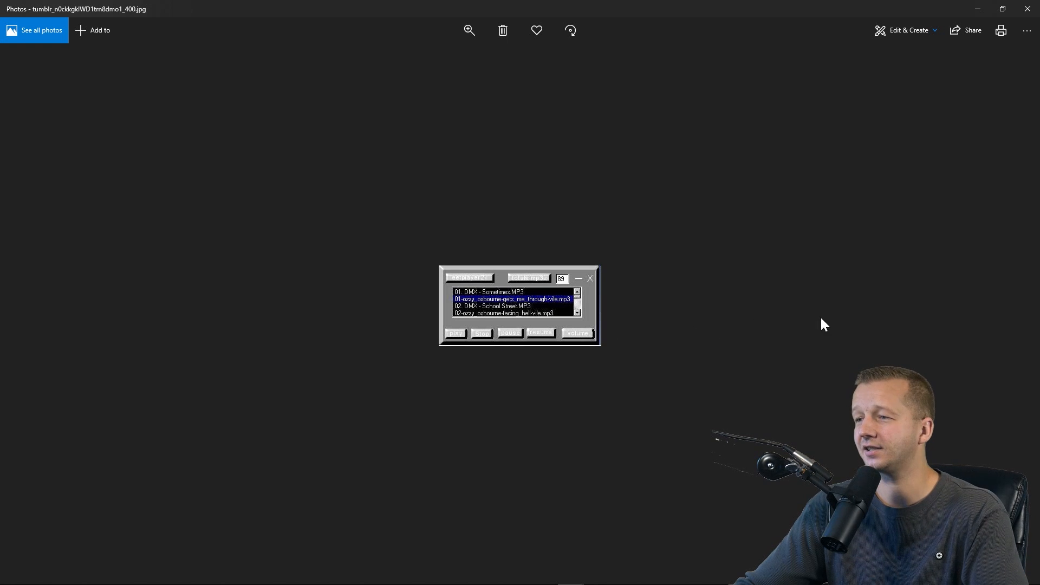
click(1013, 305)
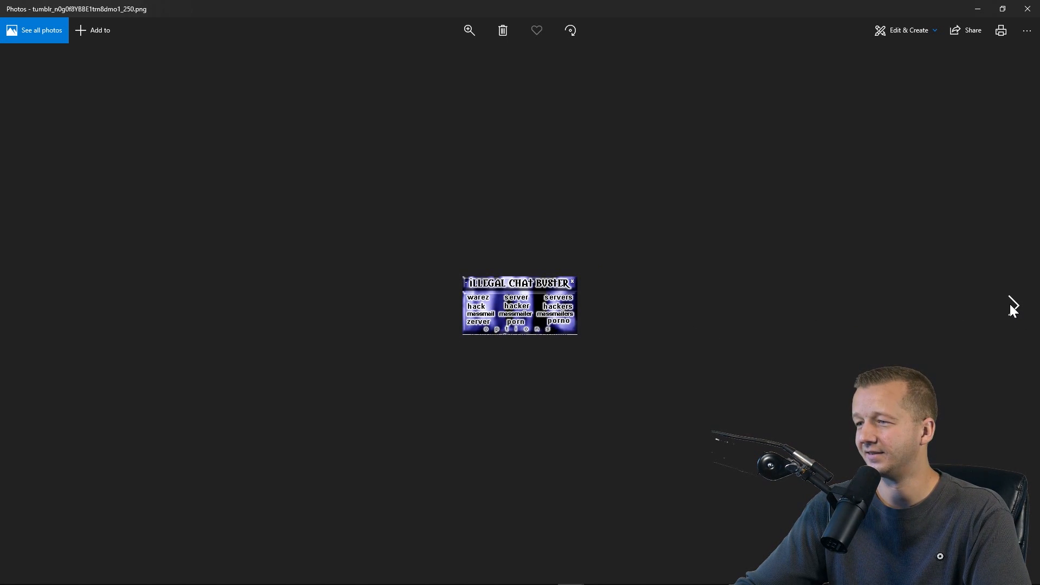
mouse_move(534, 315)
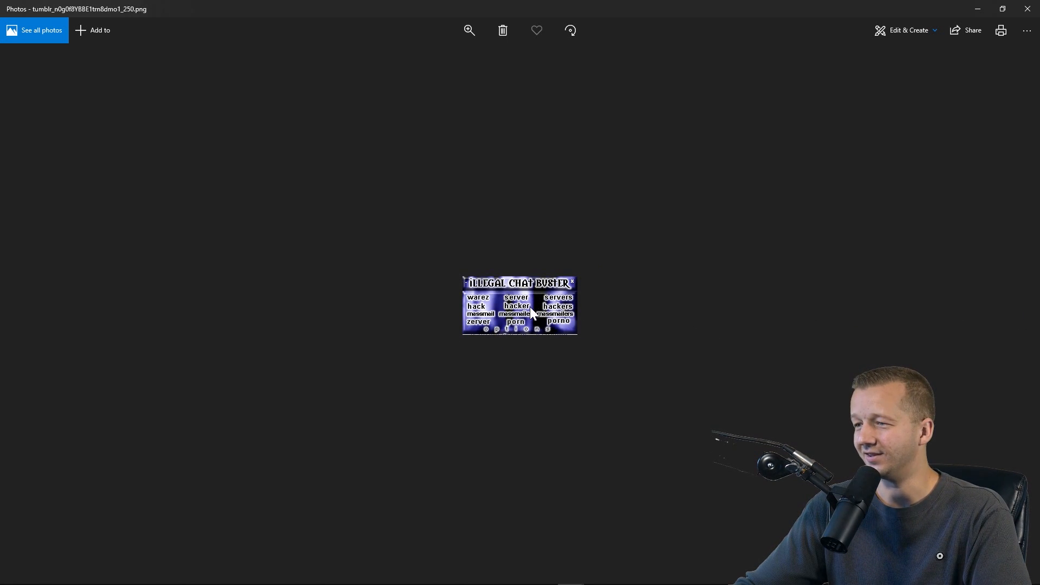
mouse_move(540, 312)
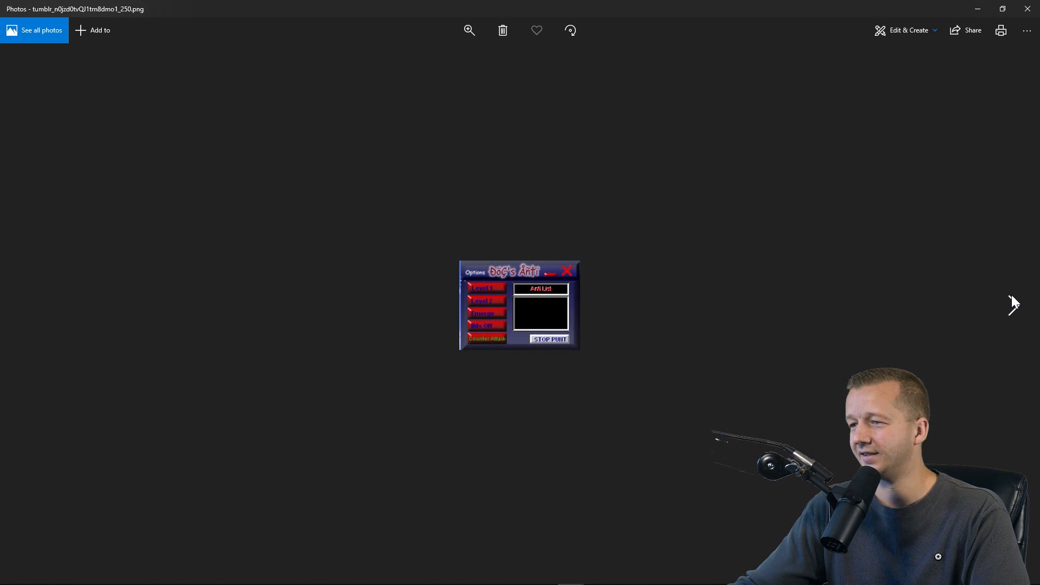
Step: Advance one image to the gray tool reading 'Choose a method and a phrase.'
click(1014, 304)
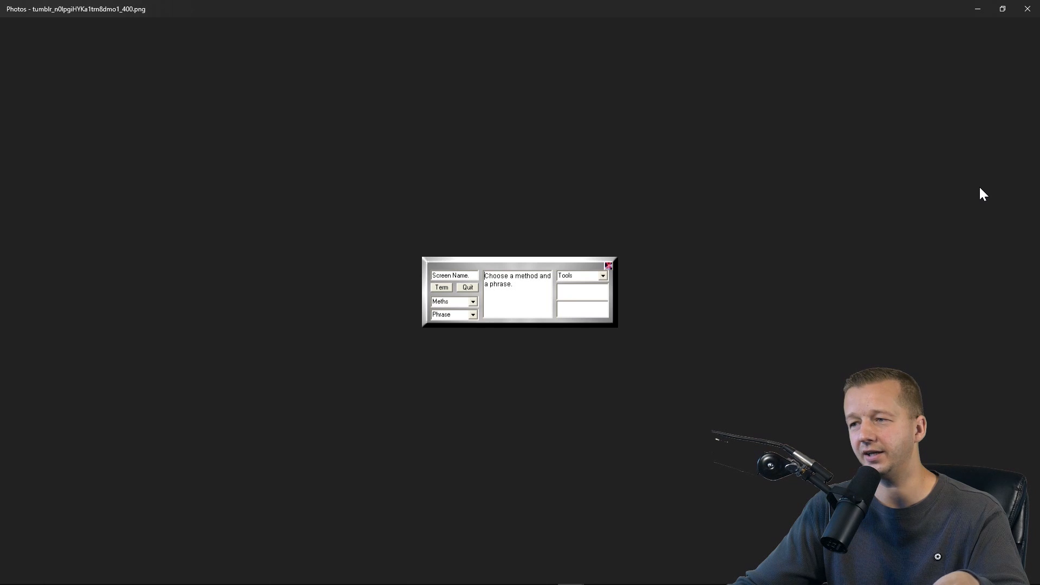
mouse_move(1028, 9)
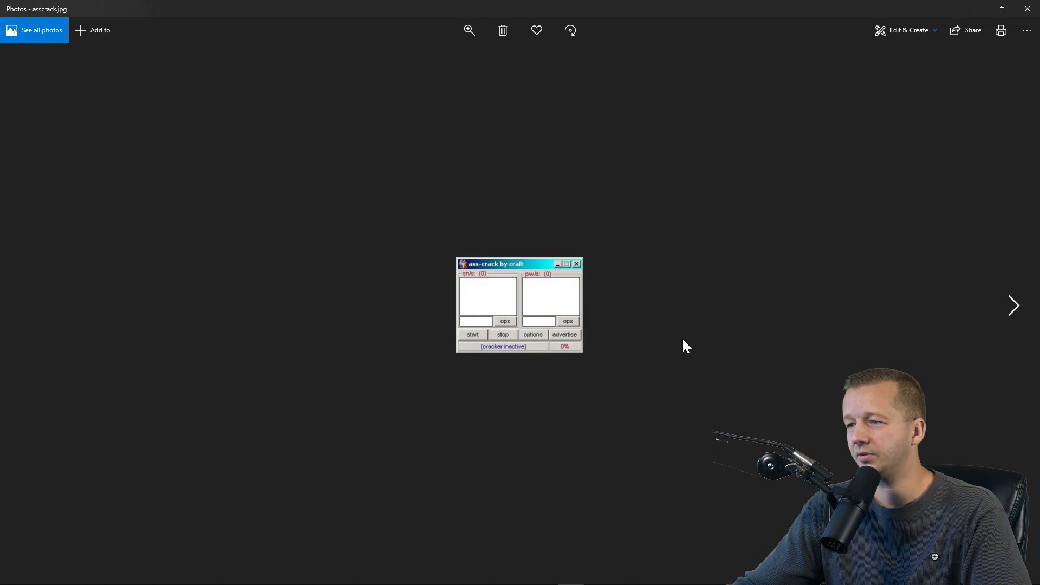
mouse_move(588, 316)
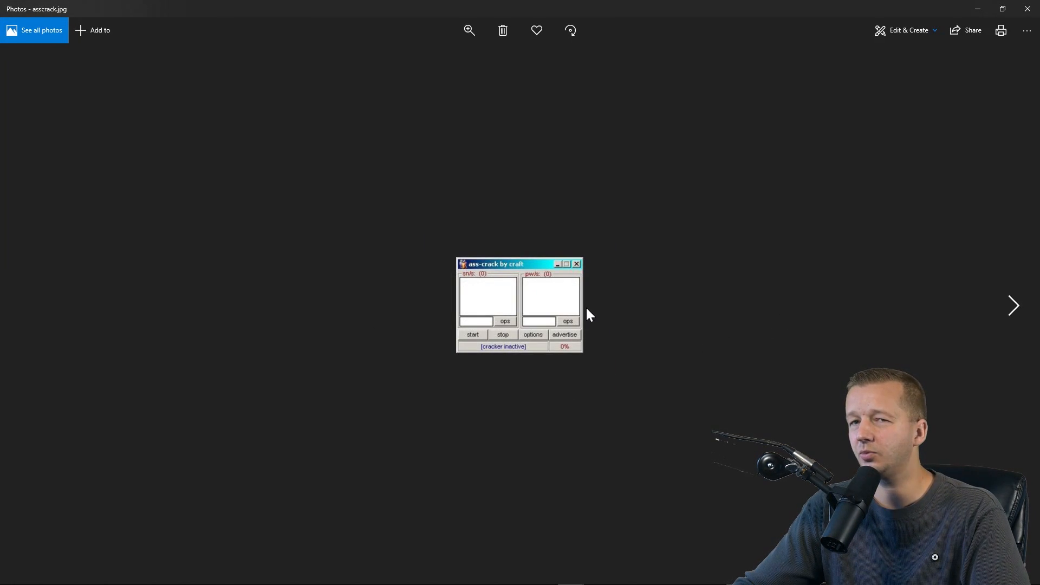
mouse_move(462, 324)
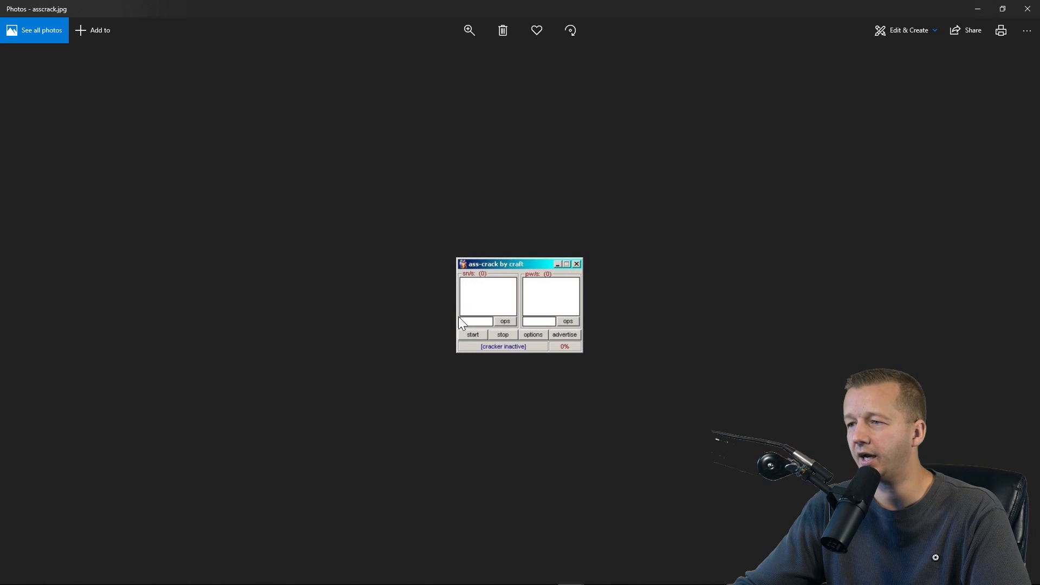
mouse_move(583, 343)
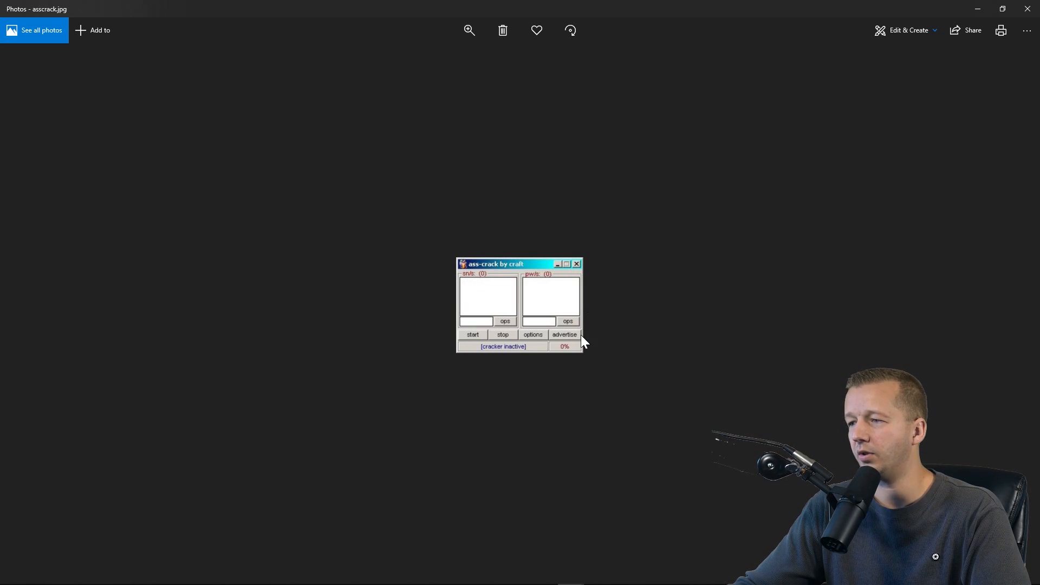
mouse_move(530, 285)
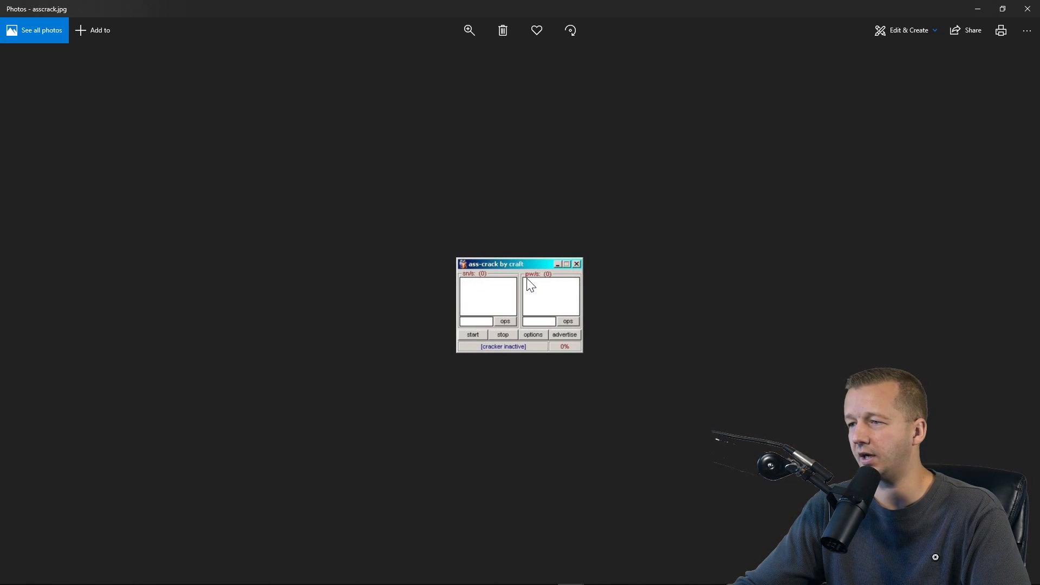
mouse_move(531, 286)
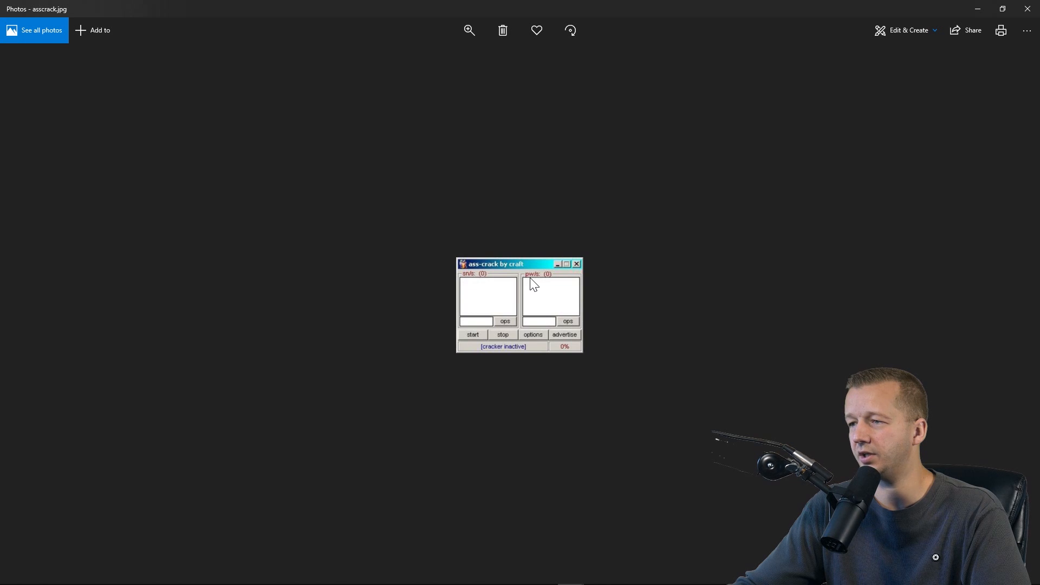
mouse_move(675, 278)
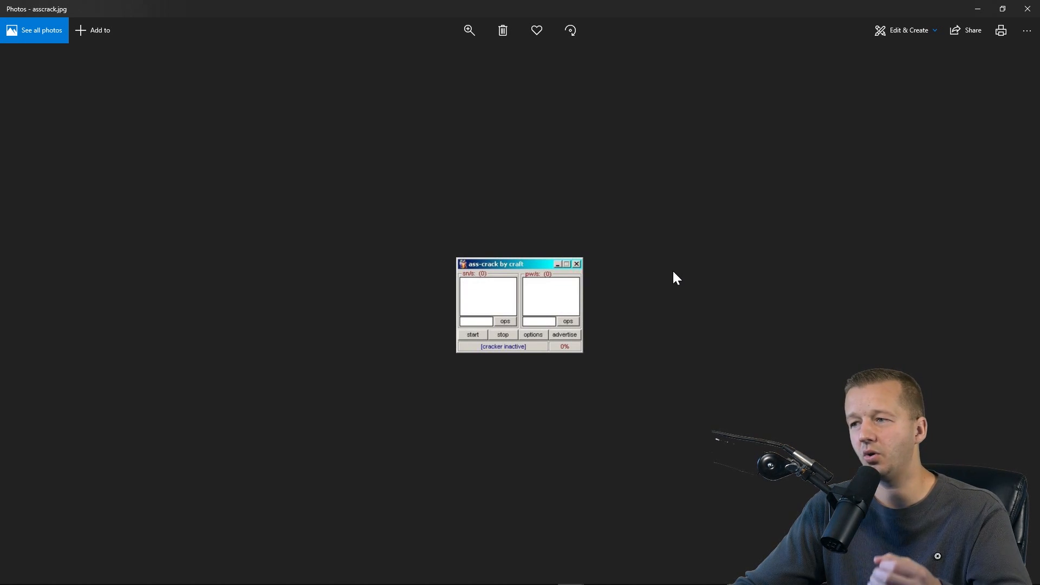
mouse_move(517, 283)
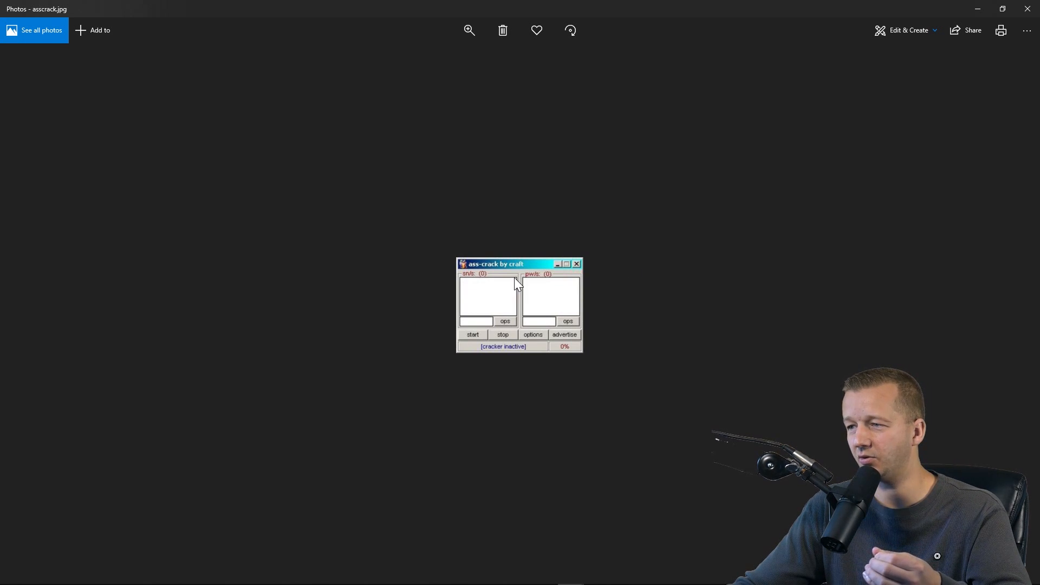
mouse_move(665, 308)
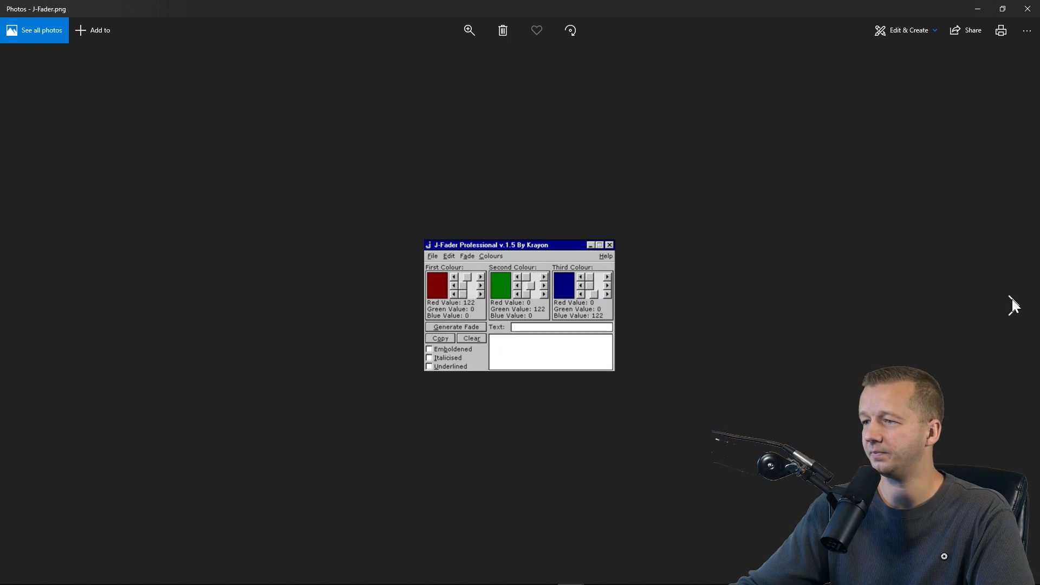
mouse_move(611, 279)
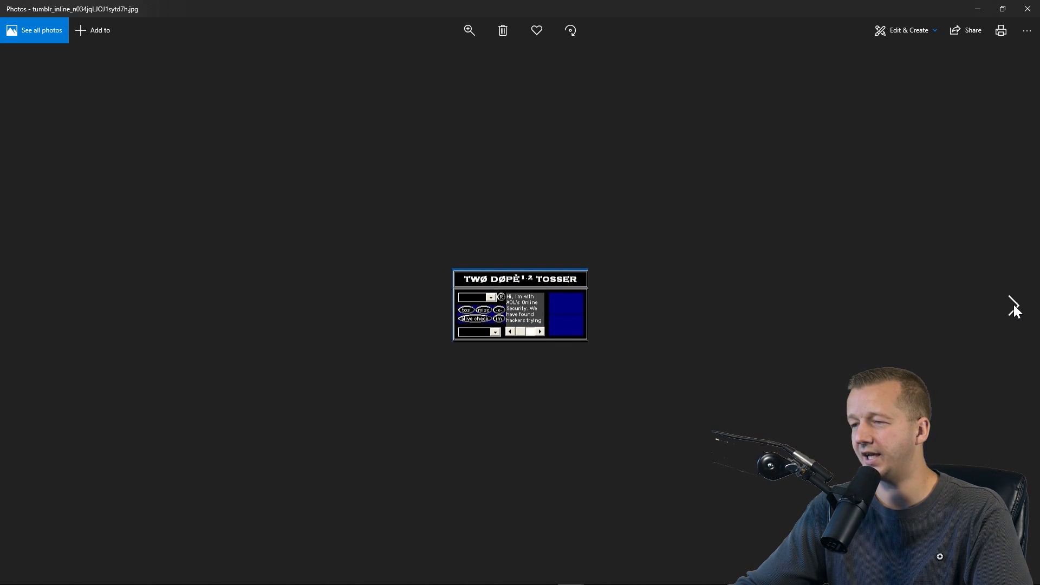
mouse_move(510, 305)
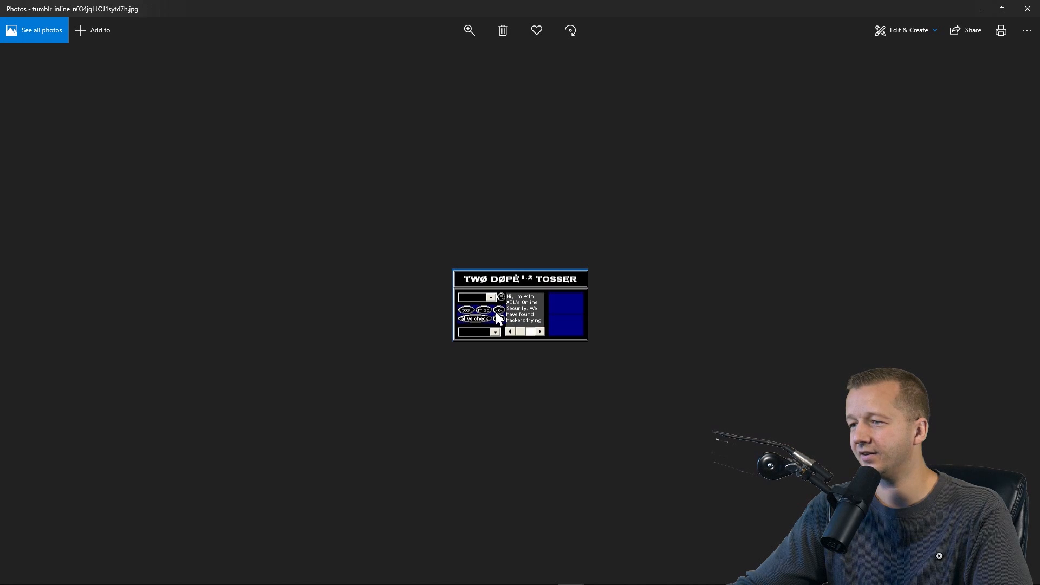
mouse_move(793, 276)
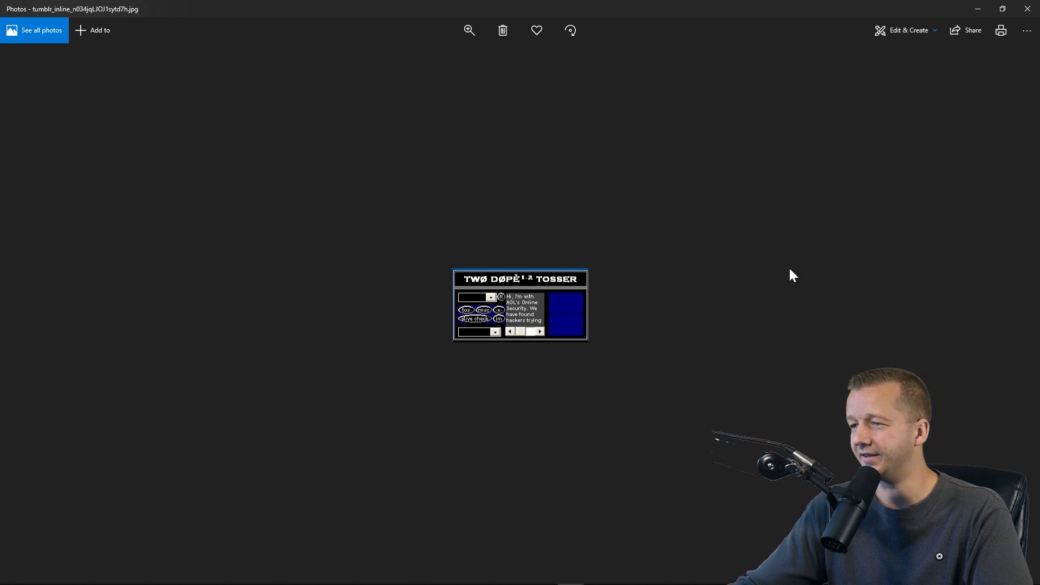
Step: Advance past the erotica, mailer and unknowntermer screenshots to 'Added 1.0 by z0ne'
click(1017, 304)
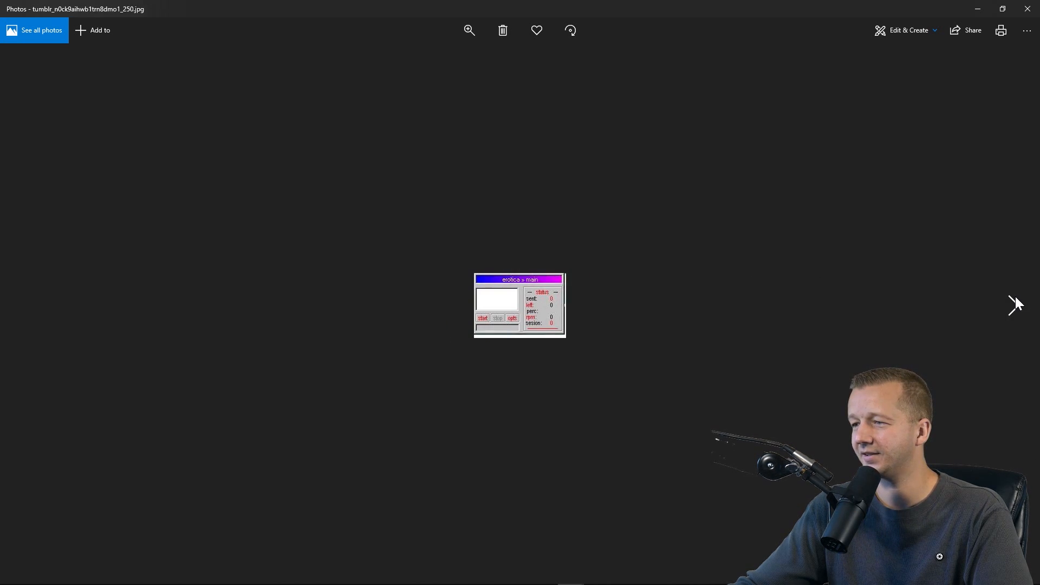
click(1017, 304)
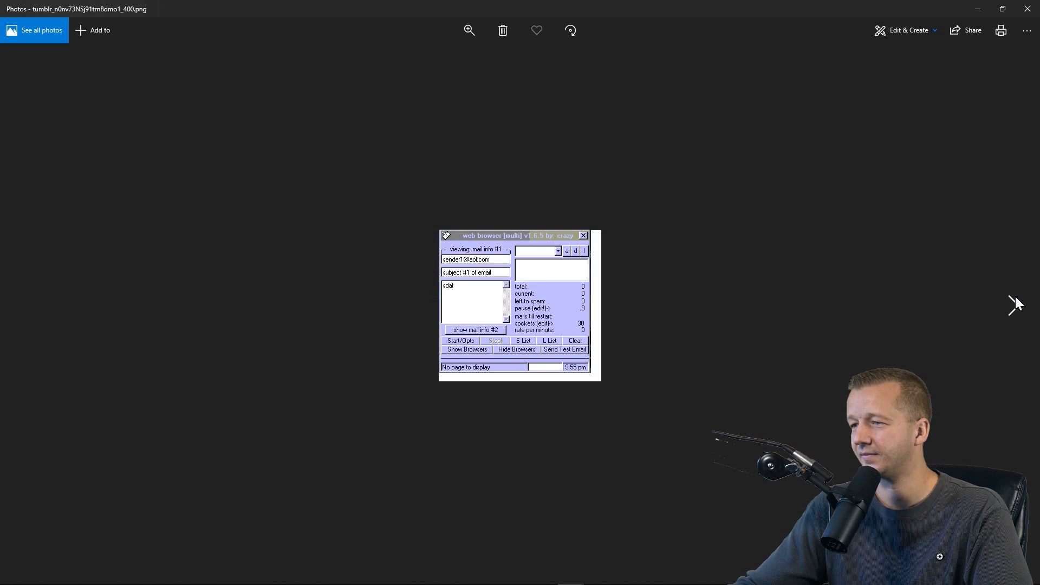
click(1017, 304)
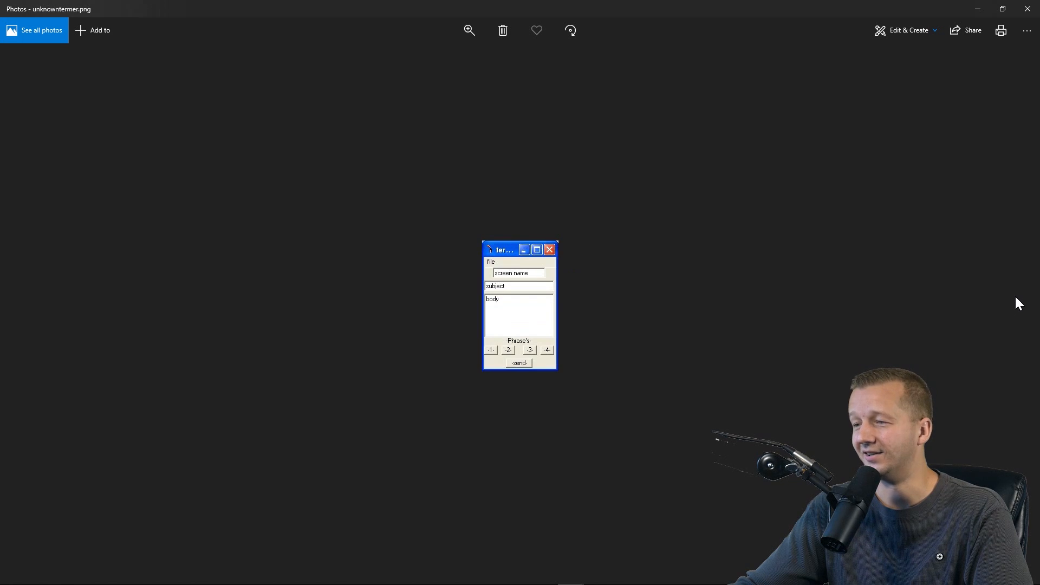
mouse_move(524, 345)
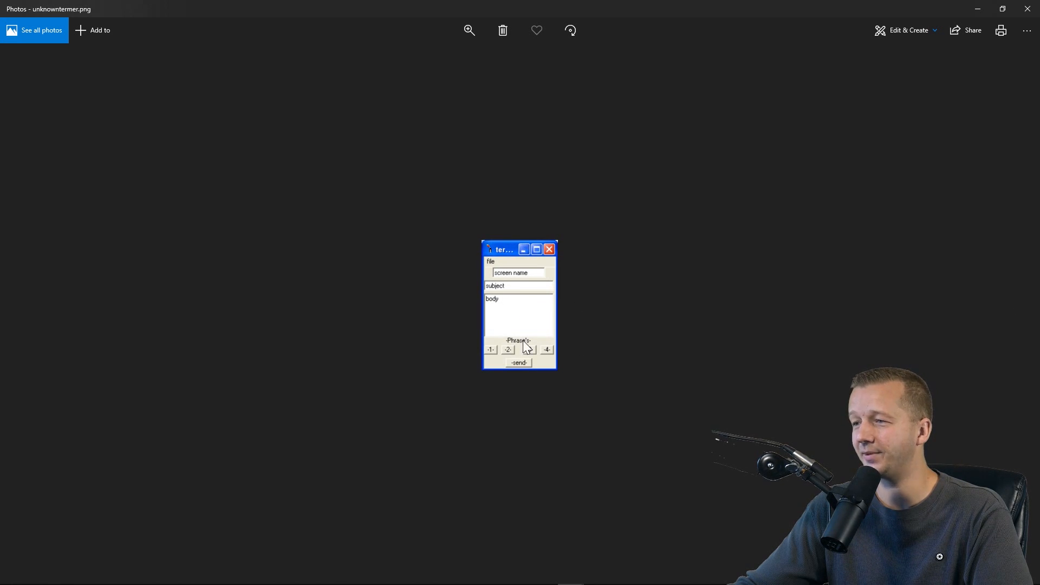
mouse_move(1028, 298)
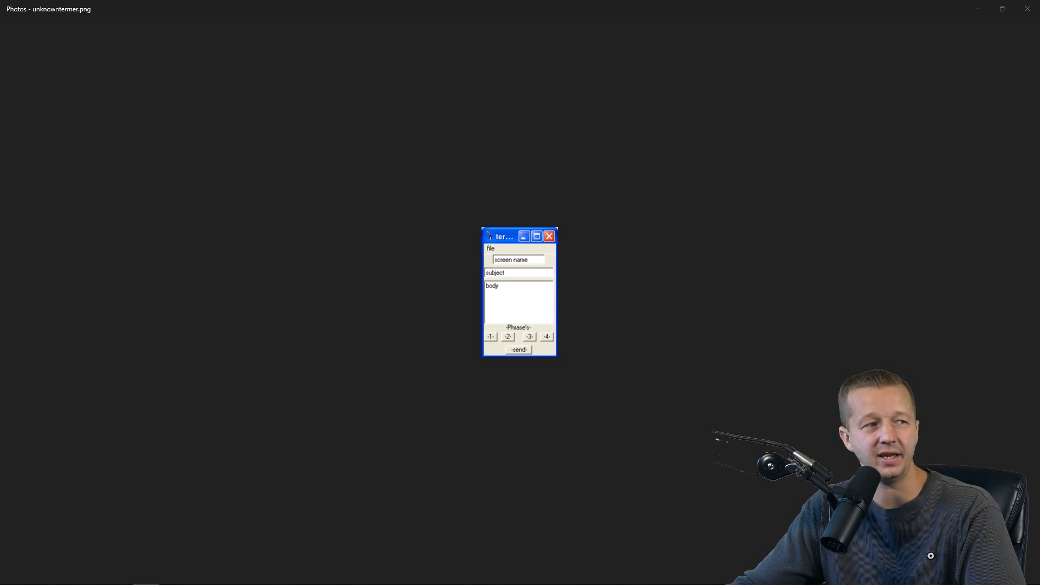
click(1014, 306)
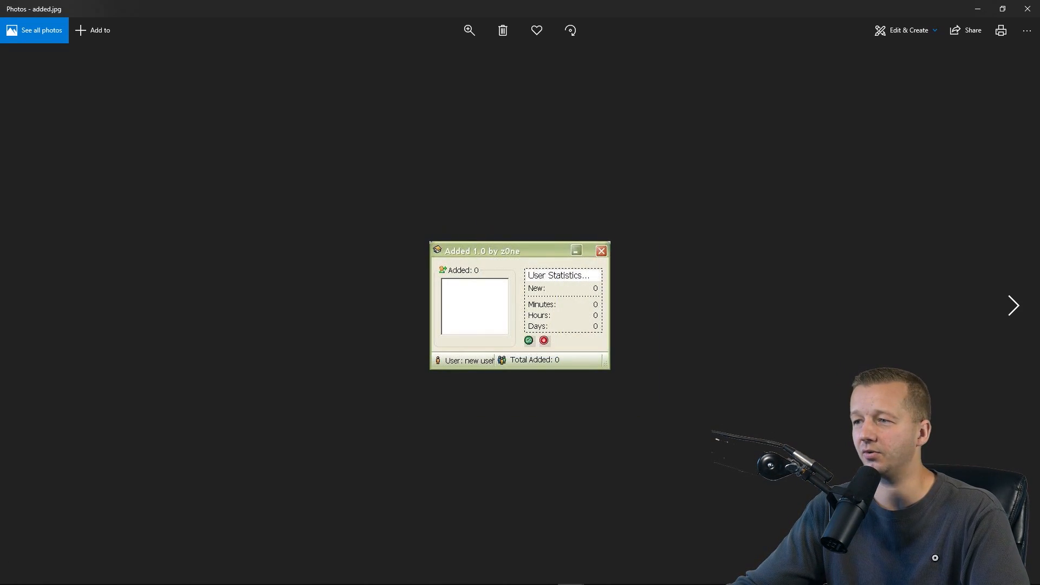
mouse_move(582, 402)
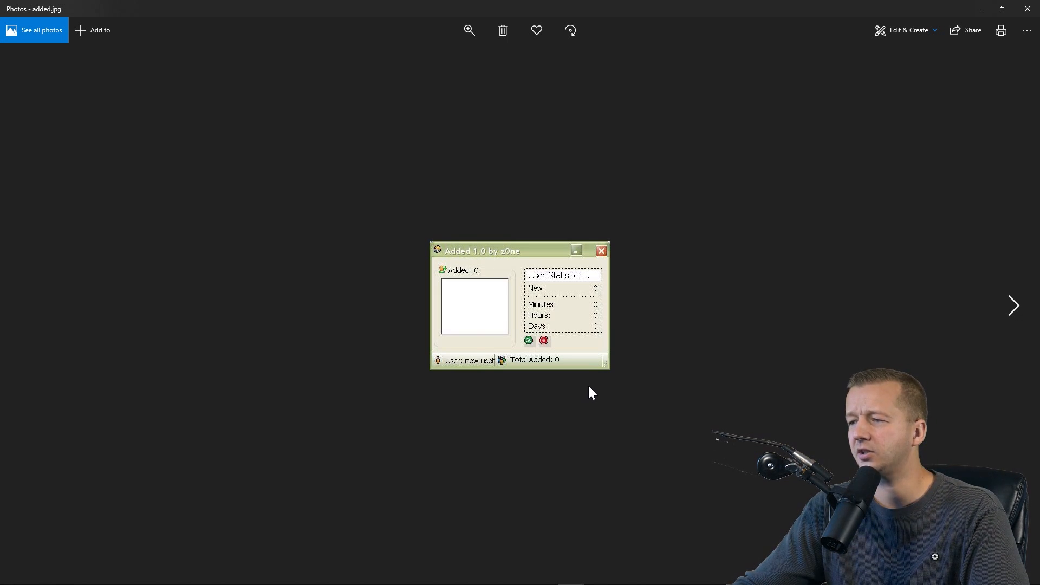
mouse_move(606, 370)
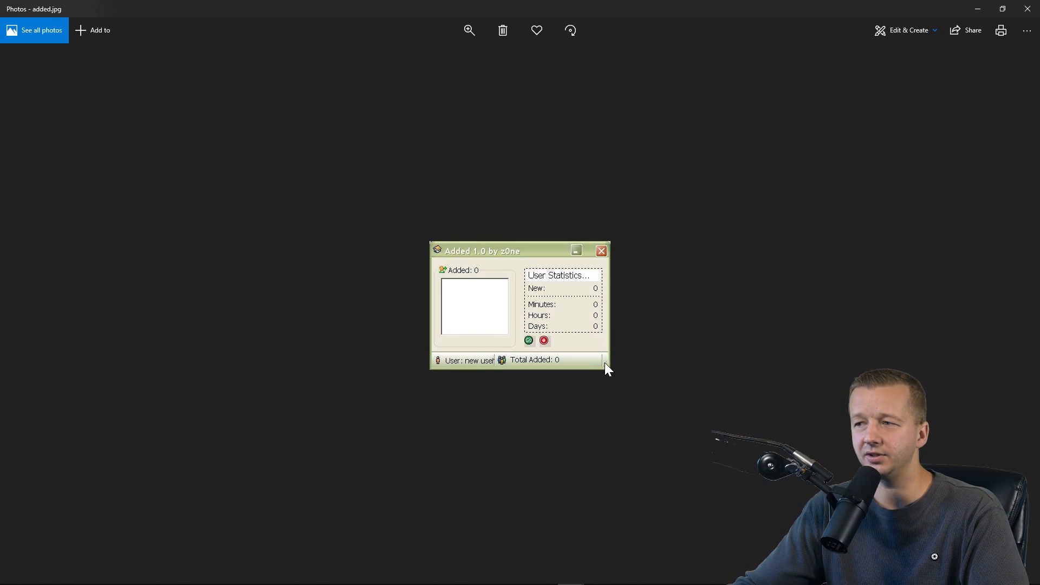
mouse_move(451, 370)
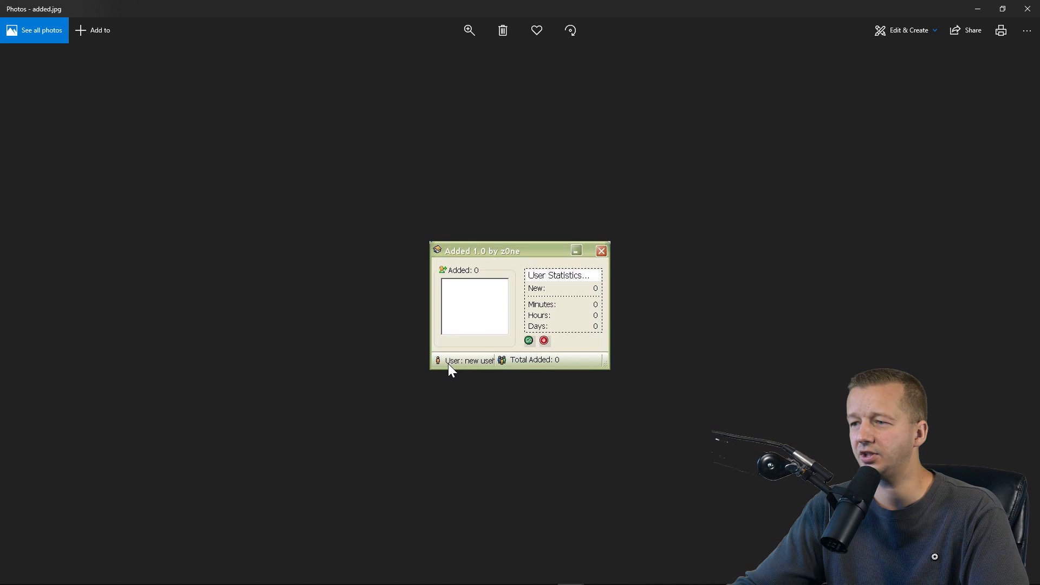
mouse_move(577, 374)
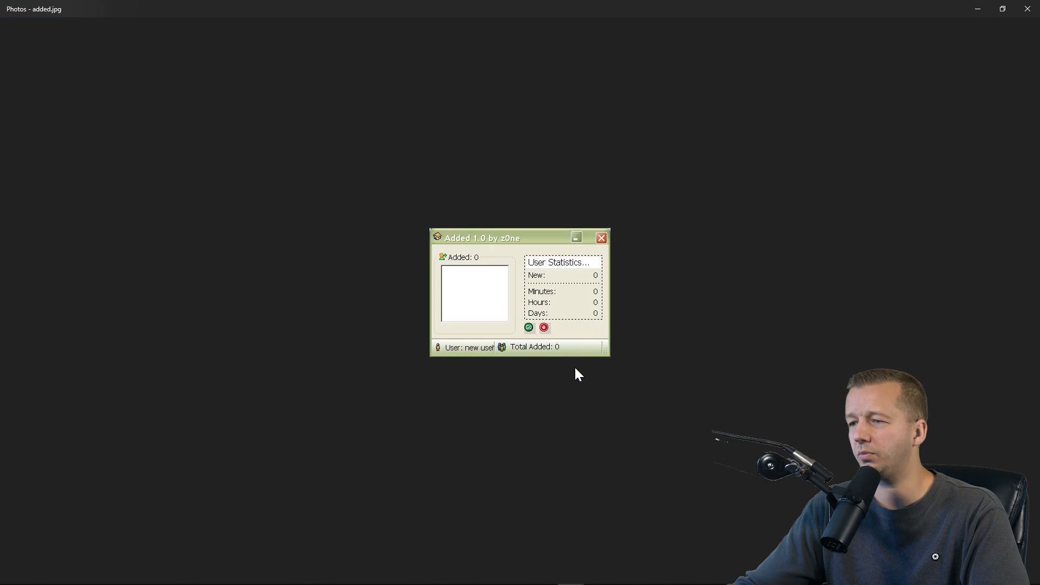
mouse_move(582, 364)
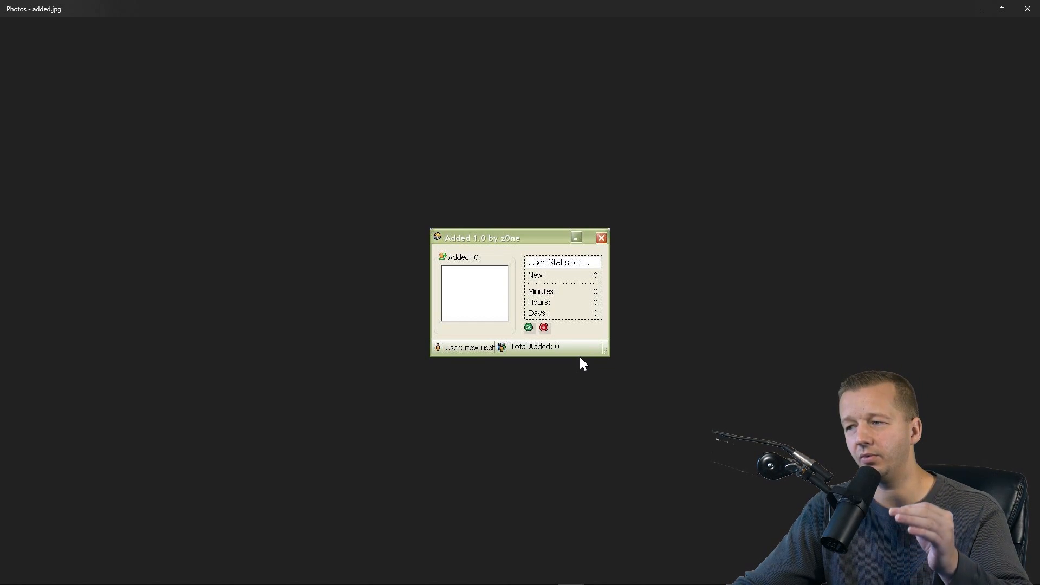
mouse_move(583, 349)
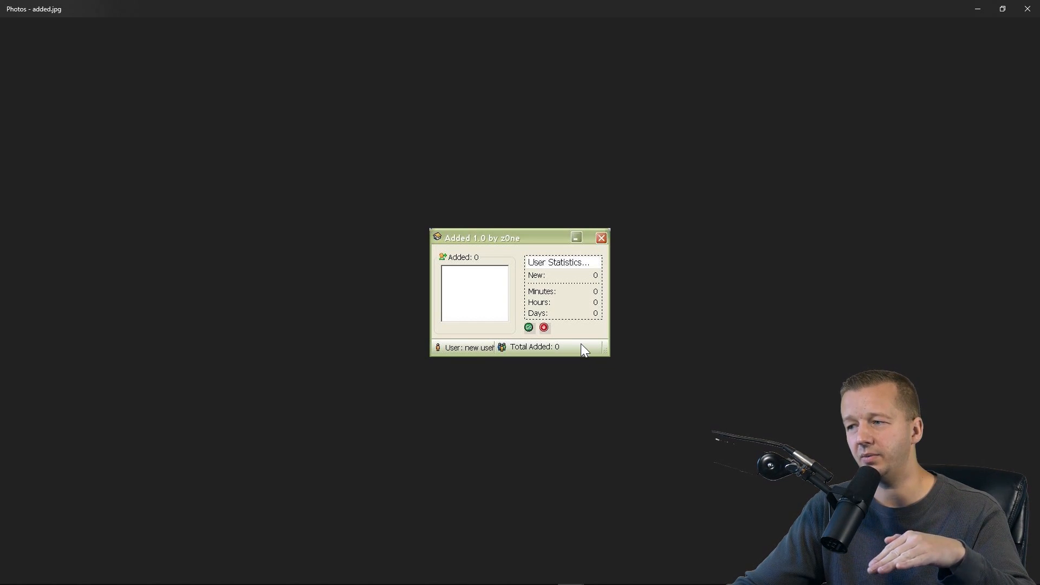
mouse_move(583, 360)
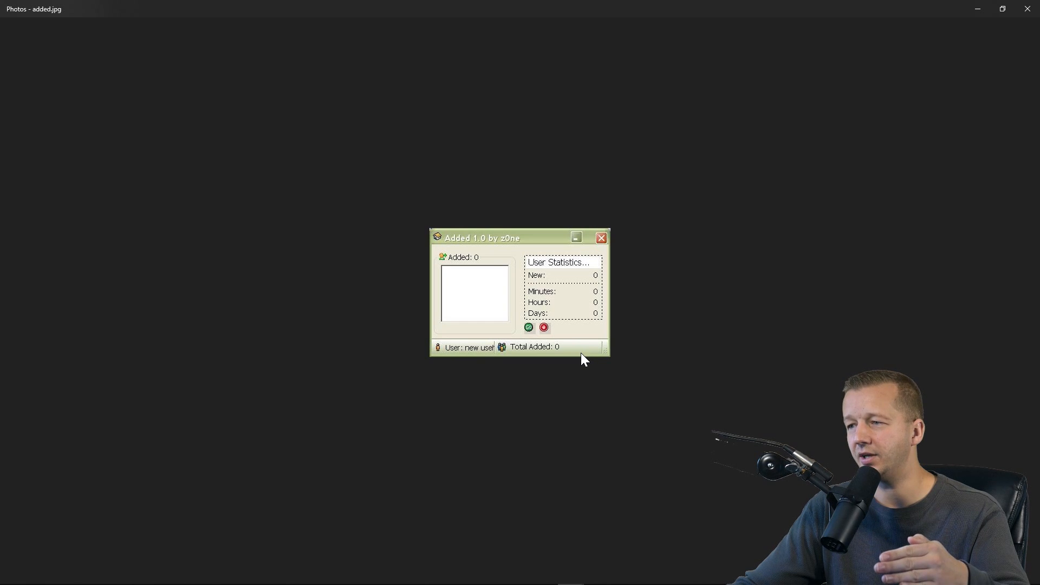
mouse_move(526, 256)
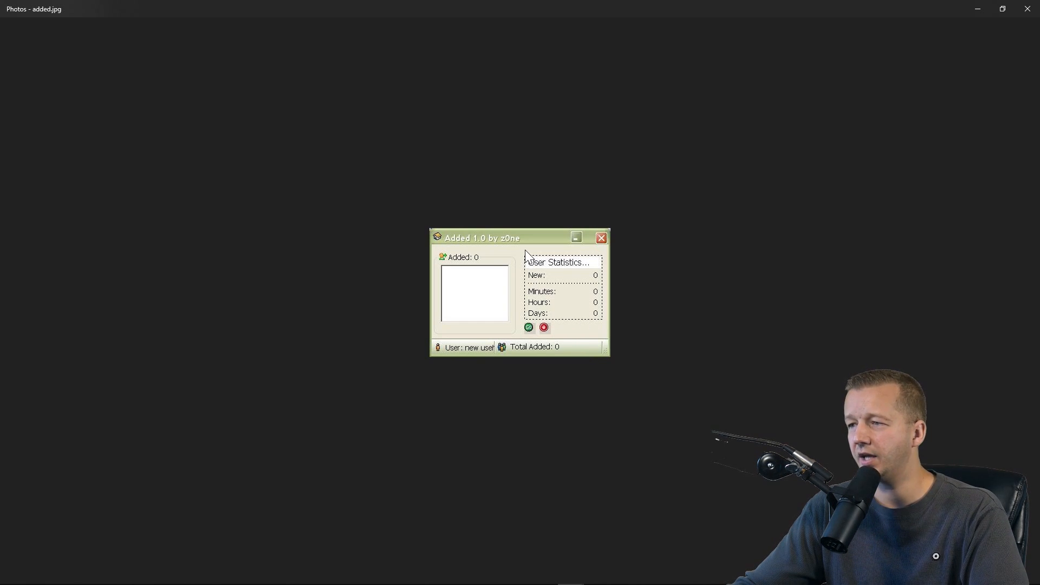
mouse_move(436, 331)
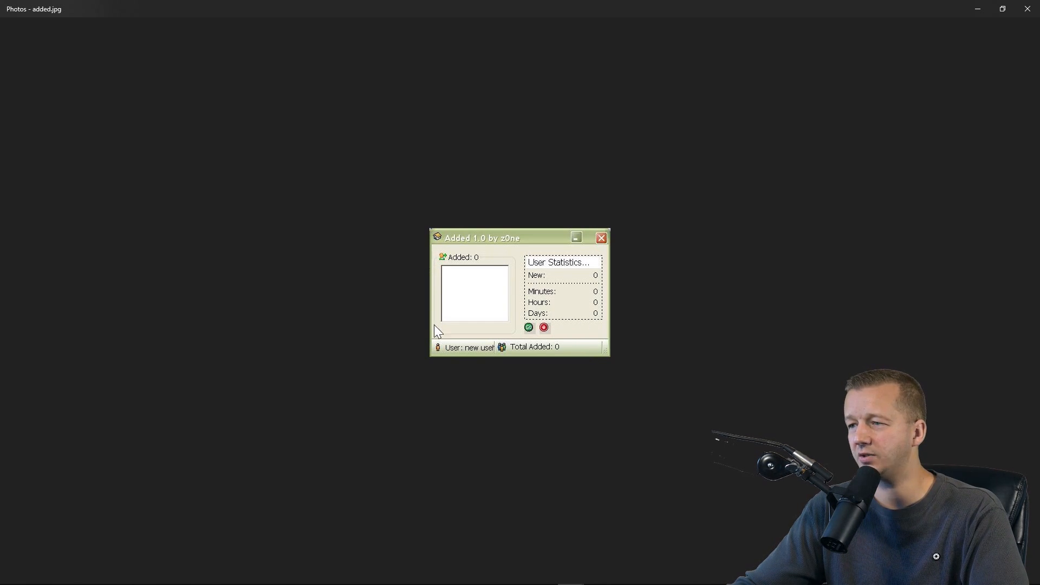
mouse_move(528, 328)
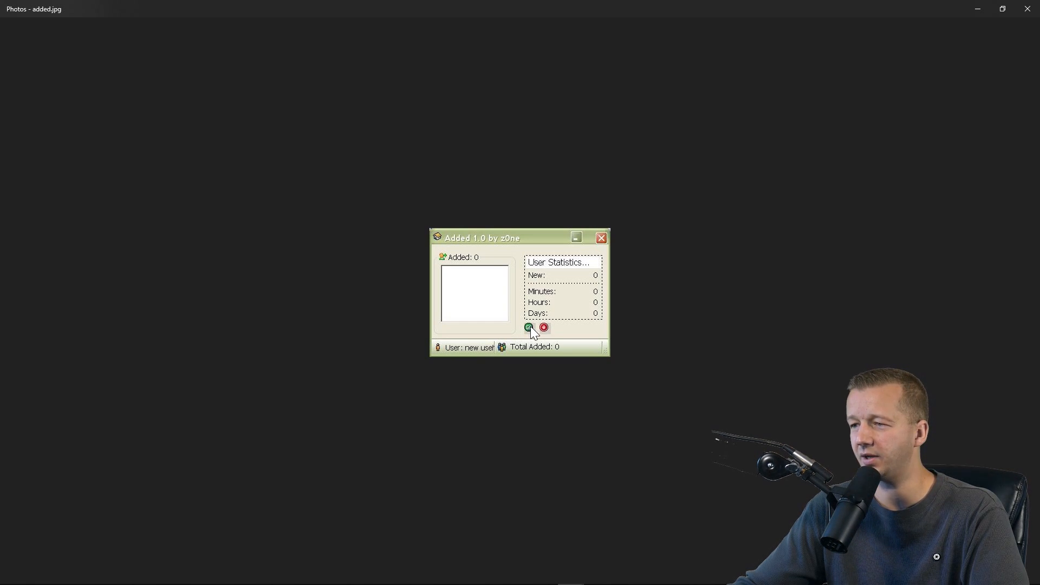
mouse_move(1014, 295)
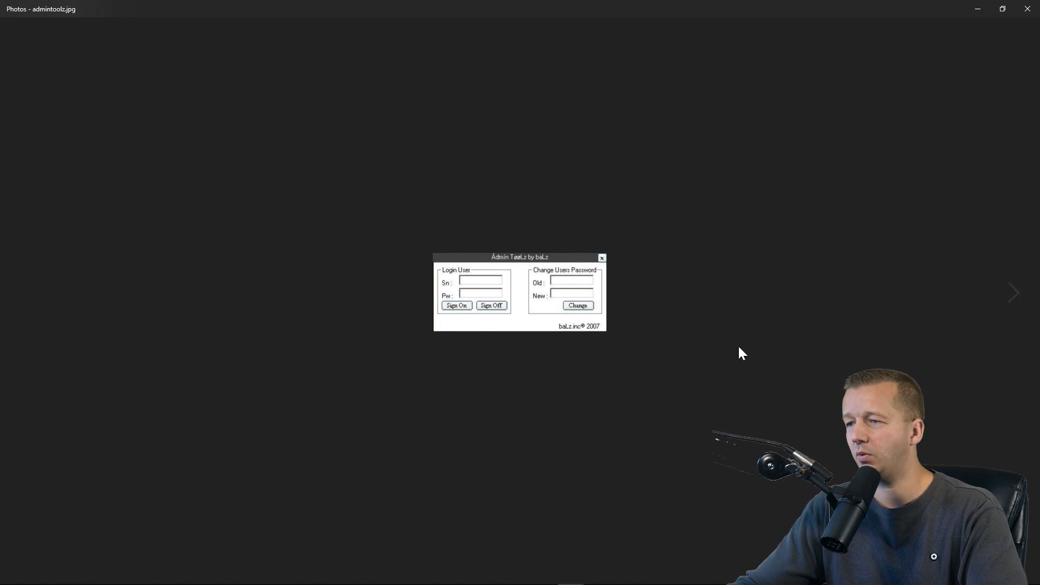
mouse_move(596, 349)
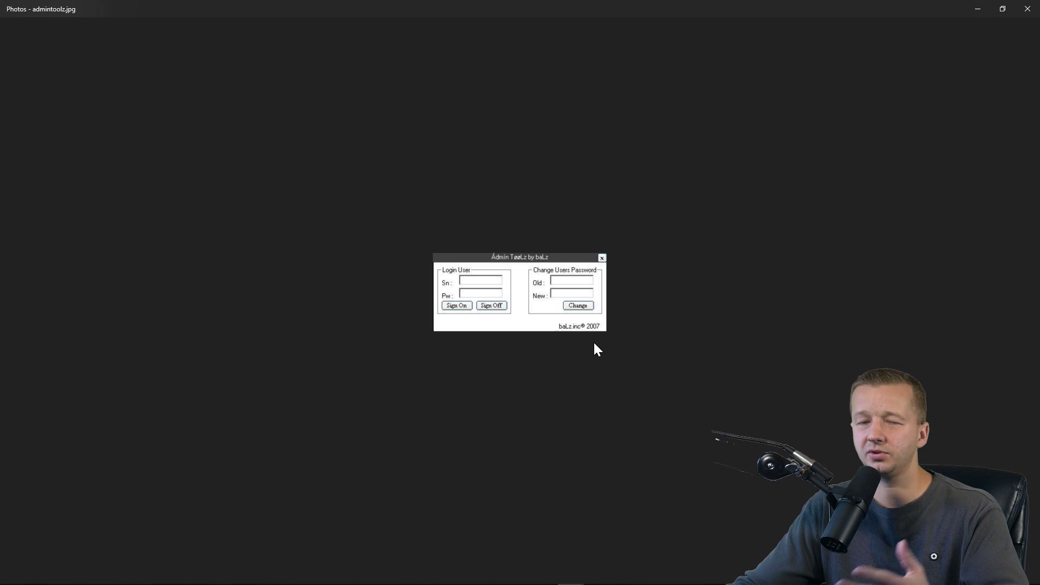
mouse_move(523, 306)
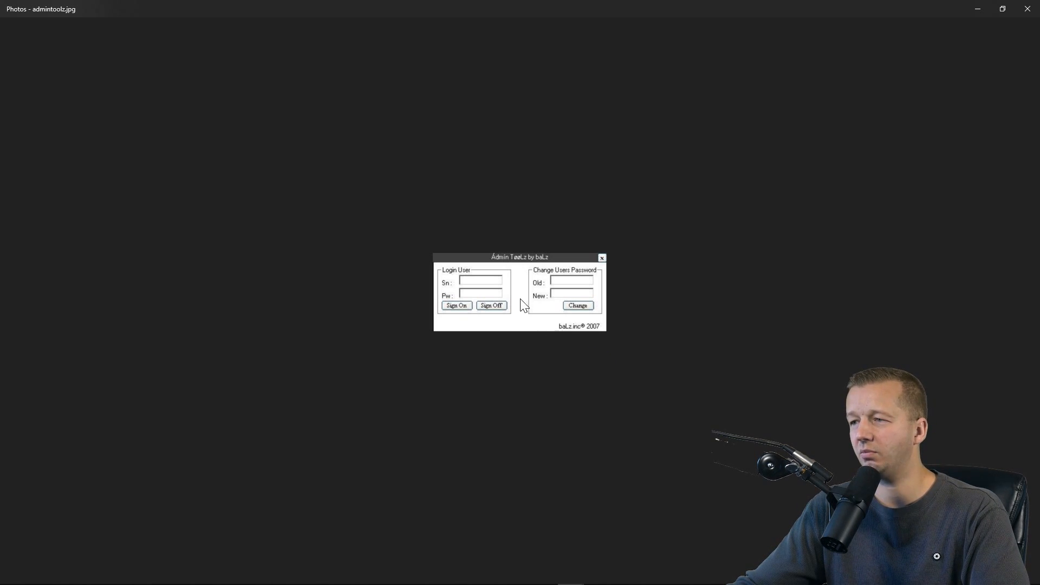
mouse_move(529, 331)
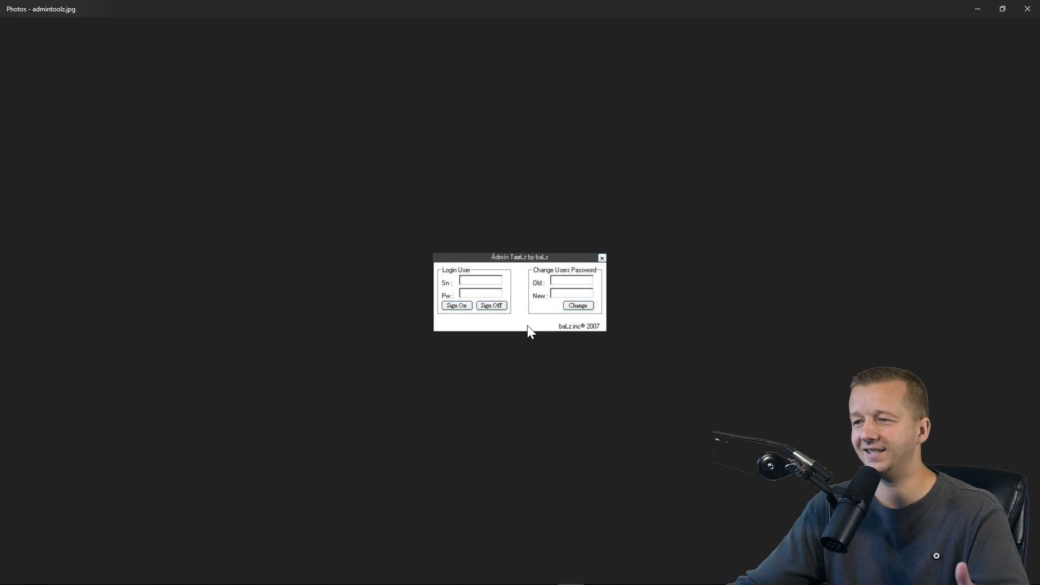
Step: Advance past the AOL Relay Proxy Validator 1.0 screenshot to Chat Spam 2.0
click(1014, 293)
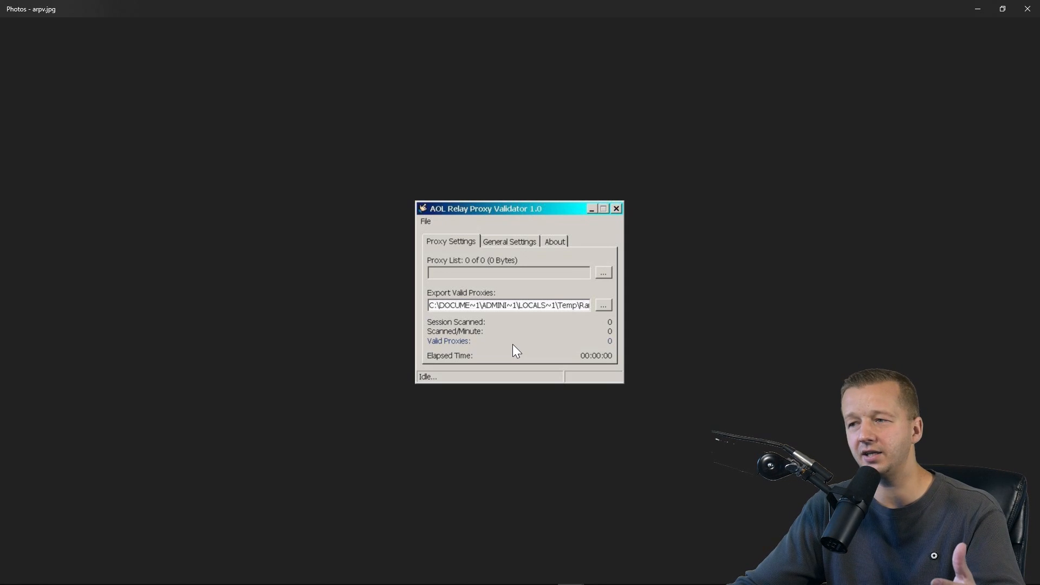
mouse_move(437, 232)
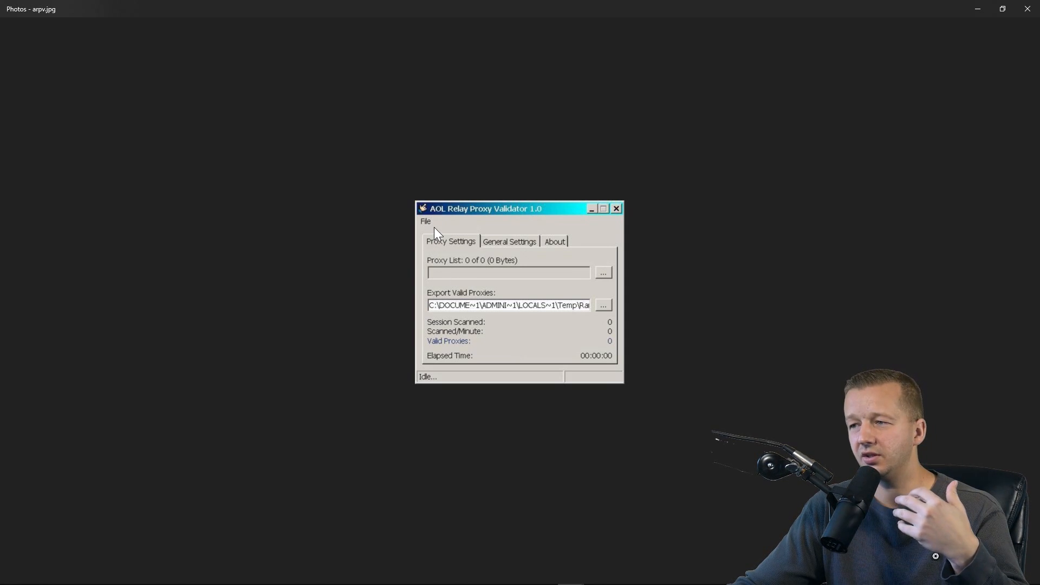
mouse_move(446, 225)
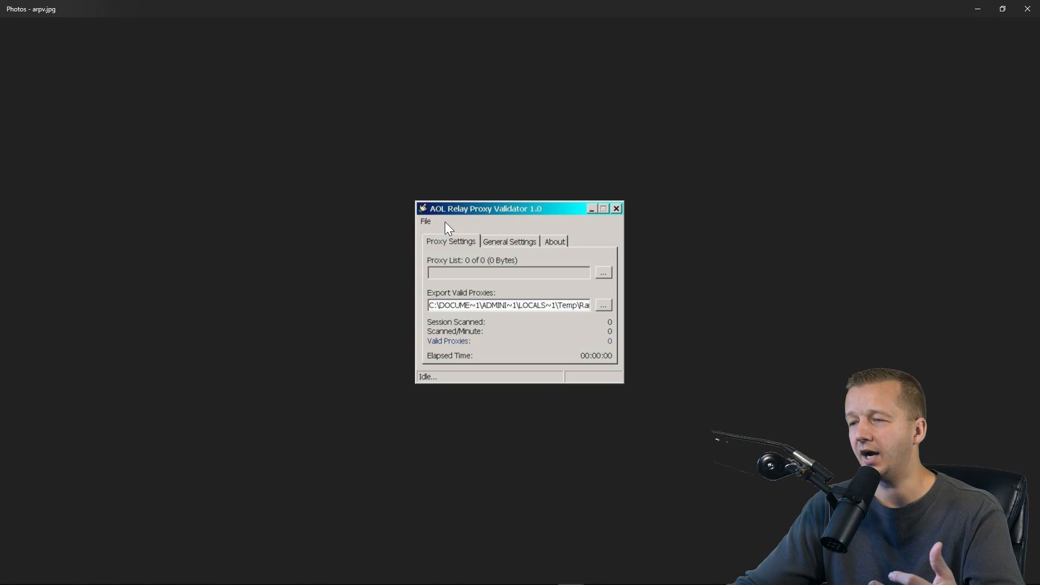
mouse_move(440, 248)
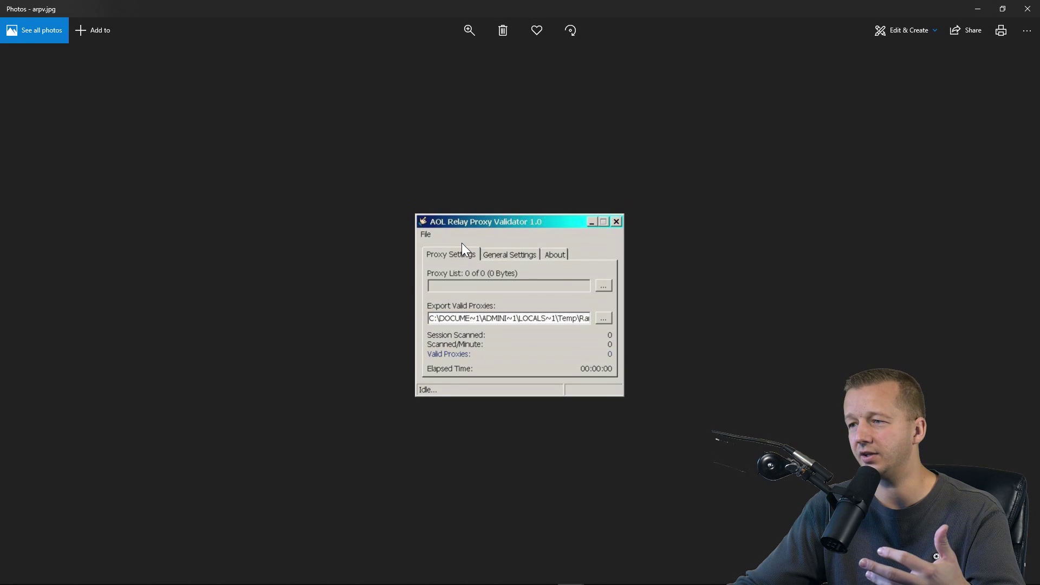
mouse_move(477, 305)
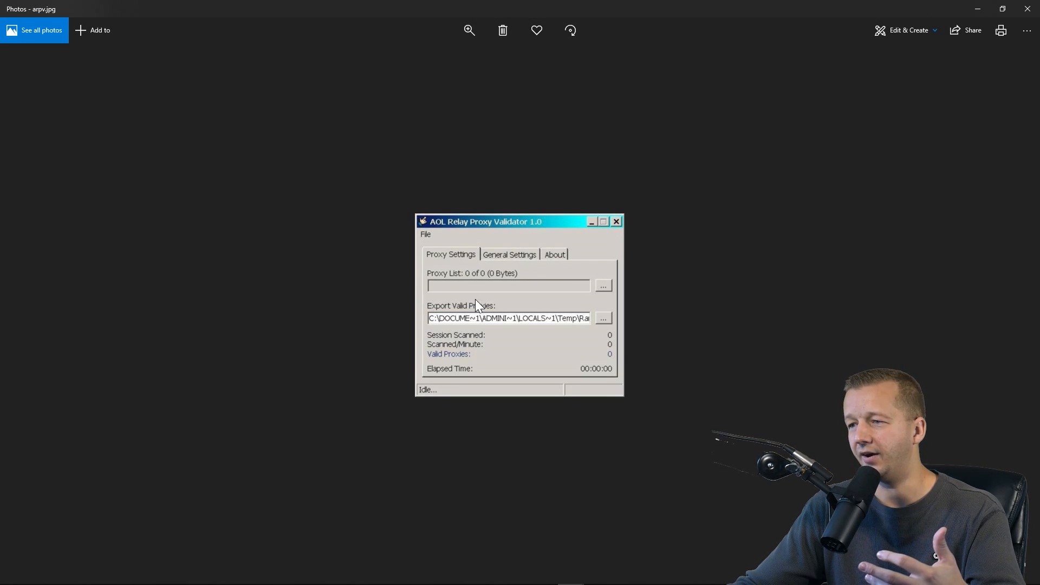
mouse_move(811, 338)
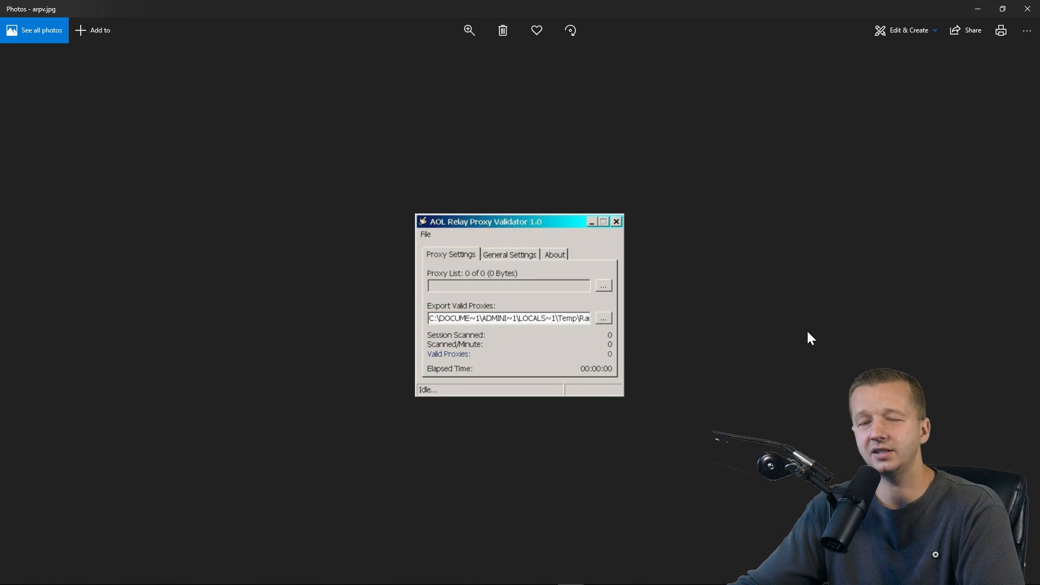
mouse_move(1017, 307)
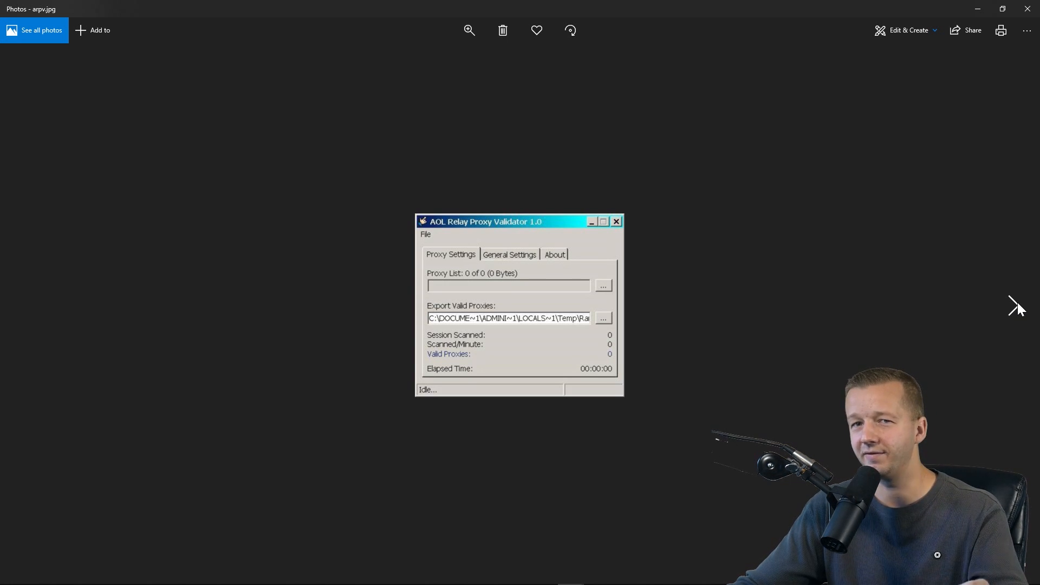
click(1017, 305)
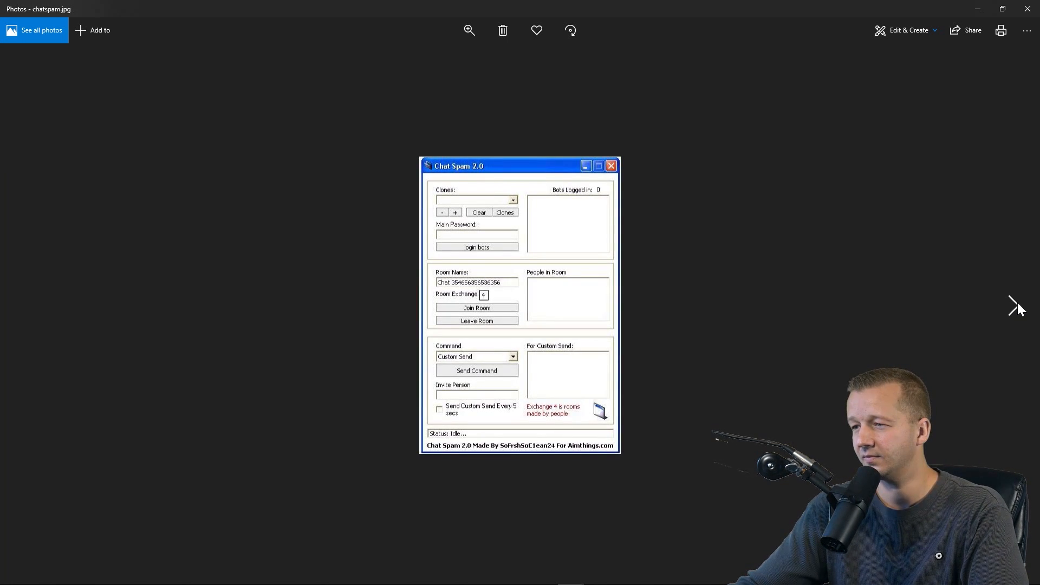
Step: Advance past the cr4ck and Quick AIM 0.1 screenshots to S3 Mail Spammer (BETA)
click(1017, 305)
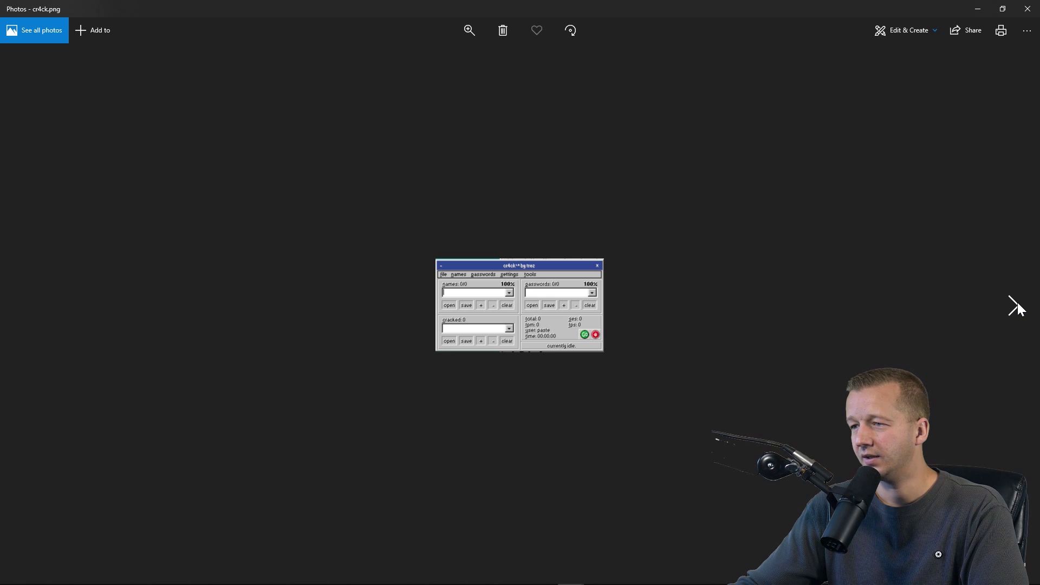
mouse_move(548, 318)
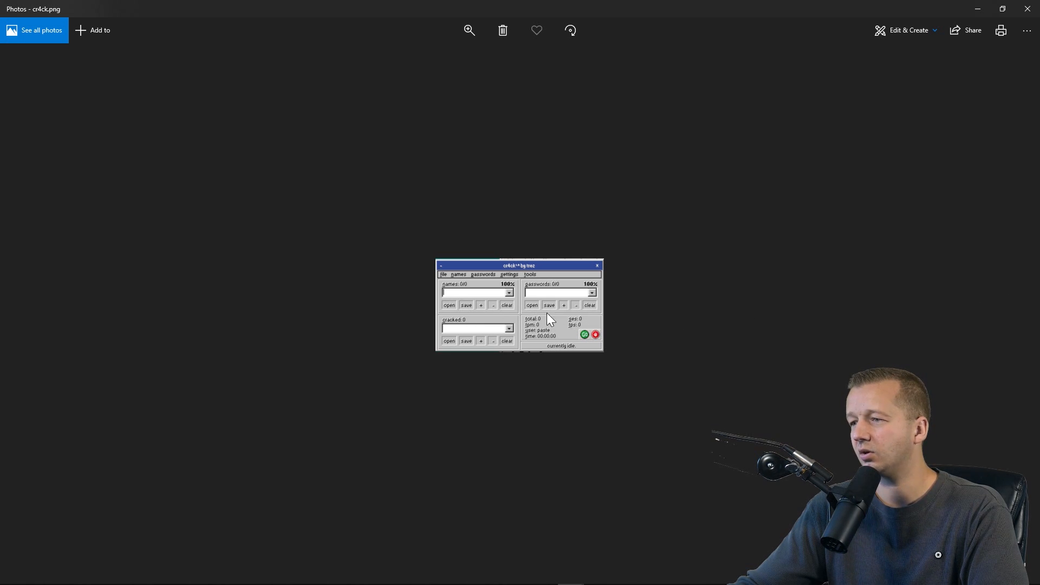
mouse_move(494, 335)
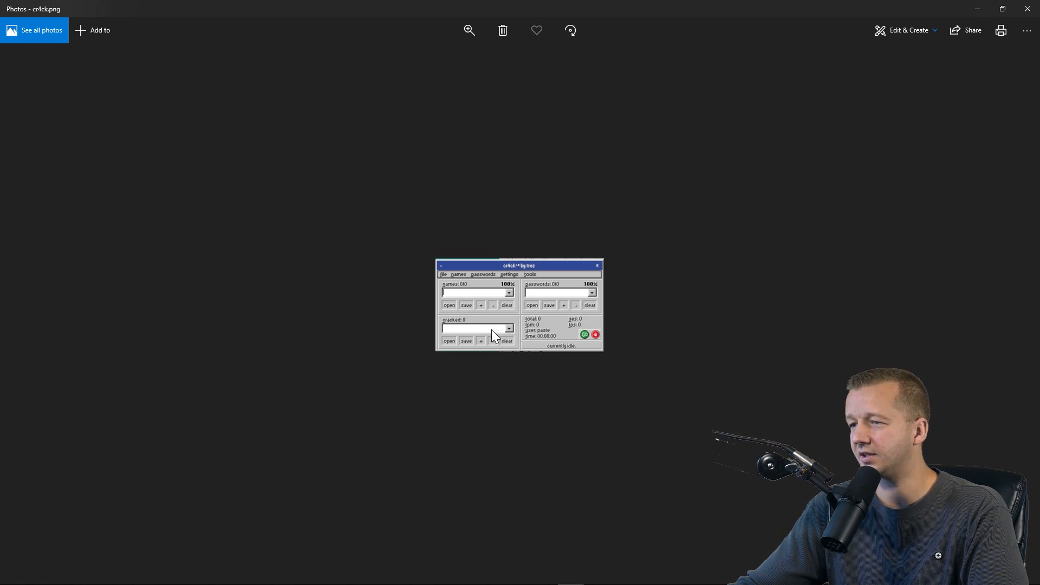
mouse_move(531, 289)
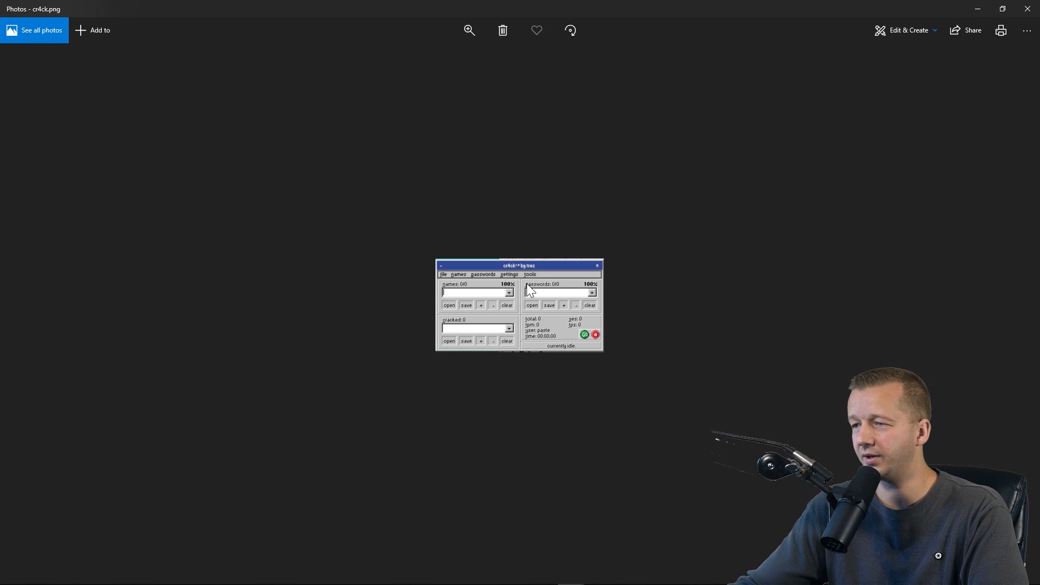
mouse_move(456, 290)
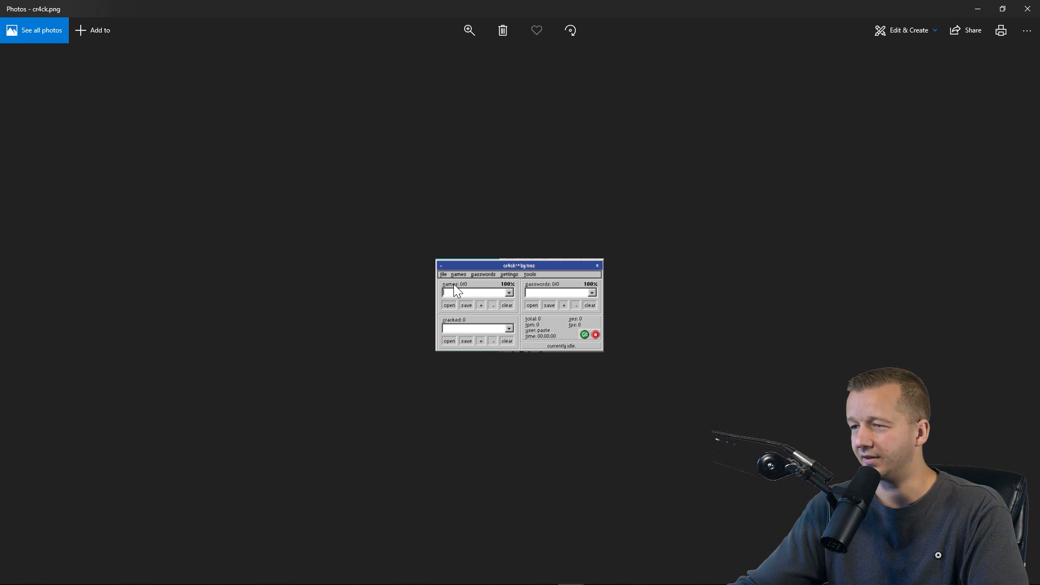
mouse_move(558, 306)
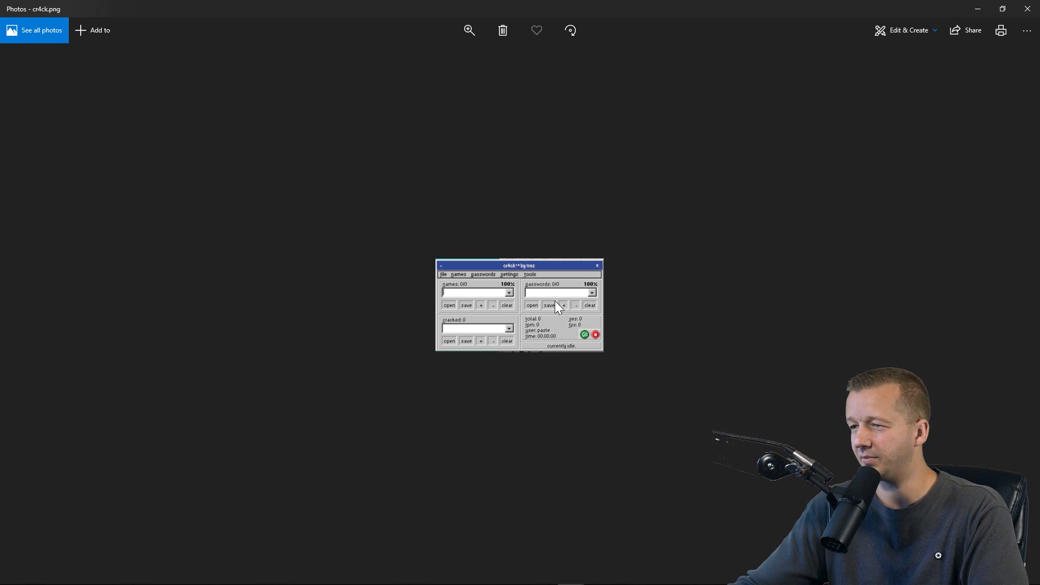
mouse_move(1015, 309)
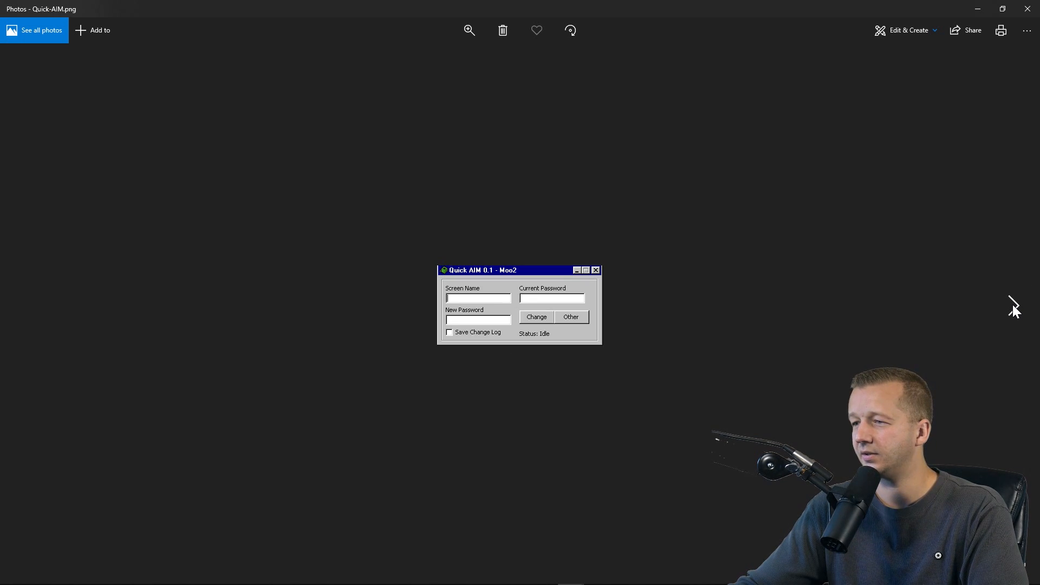
mouse_move(475, 312)
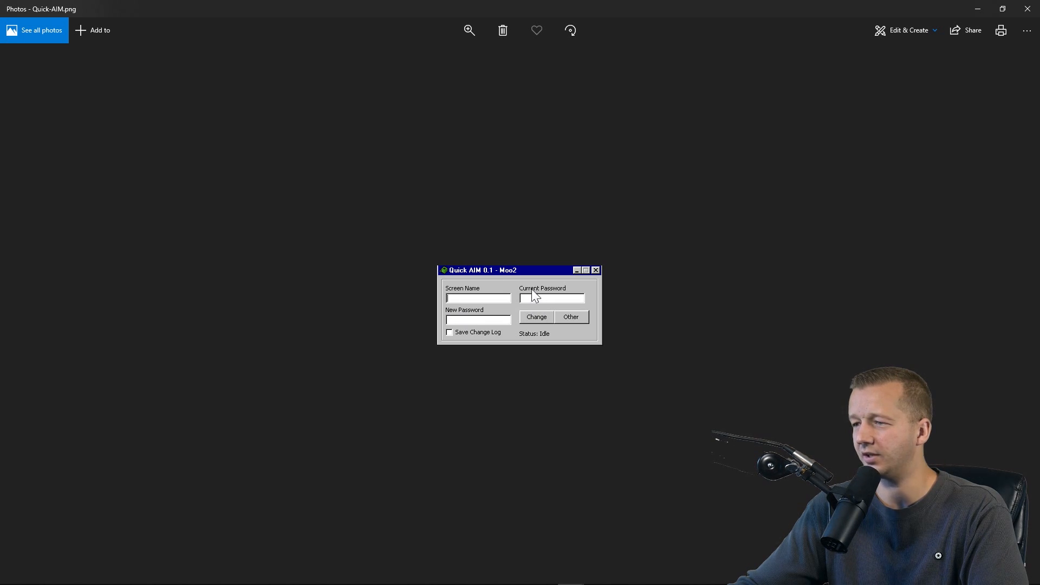
click(1014, 306)
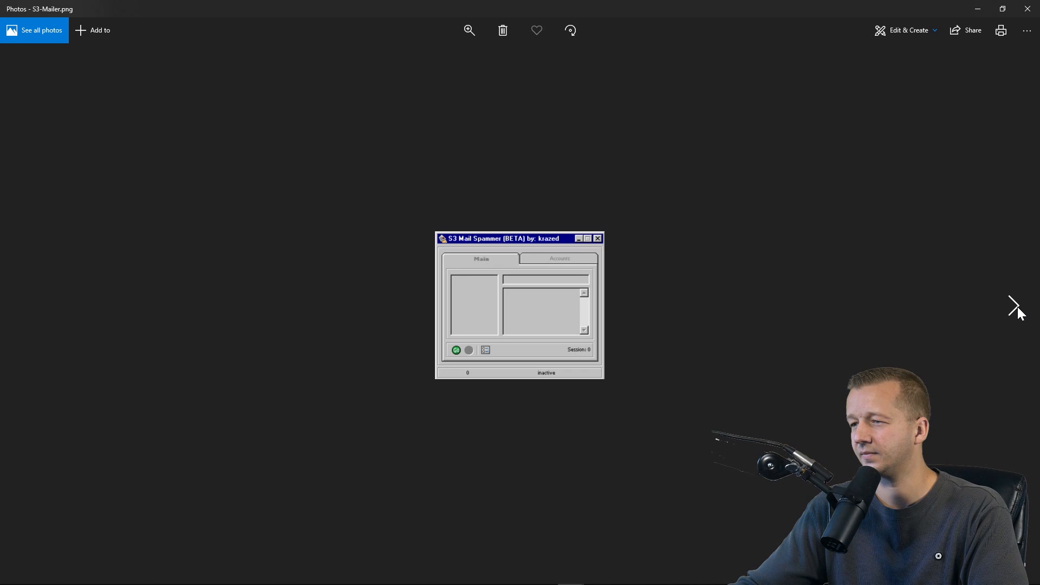
Step: Advance past the Mass Mailer by Mission and spamzilla screenshots to ExploiTools
click(1015, 305)
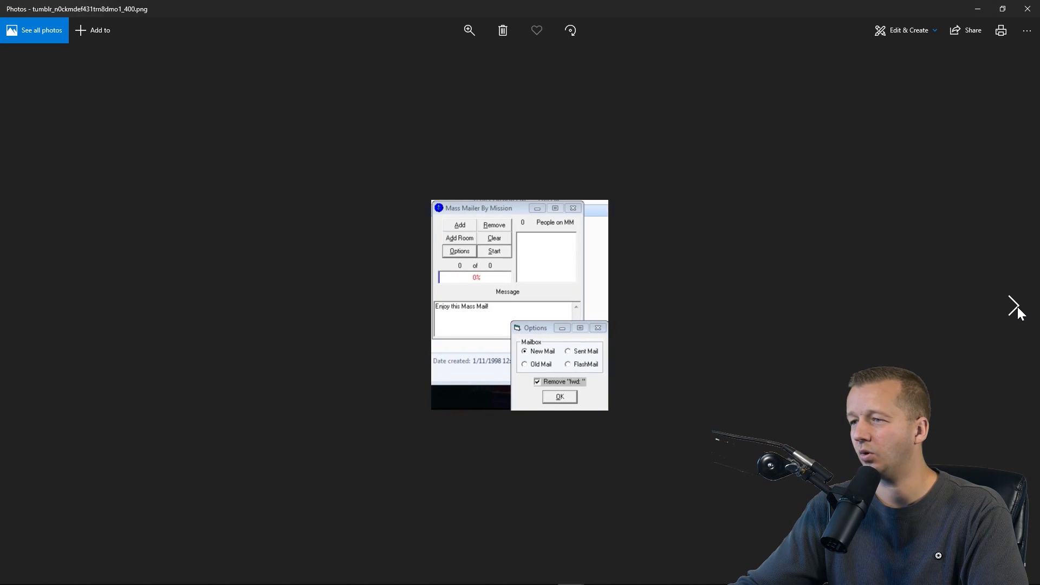
click(1014, 306)
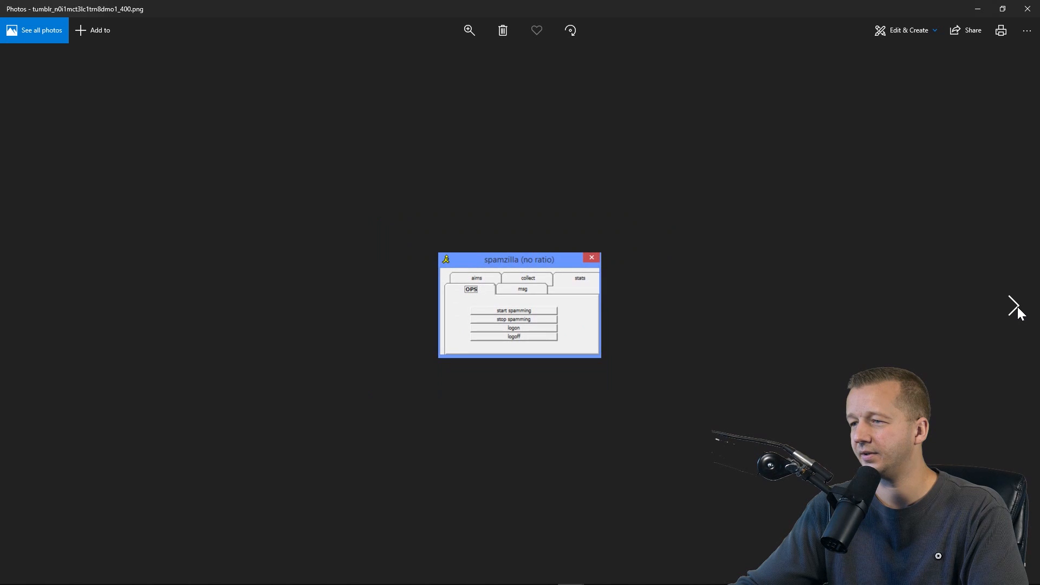
click(1015, 306)
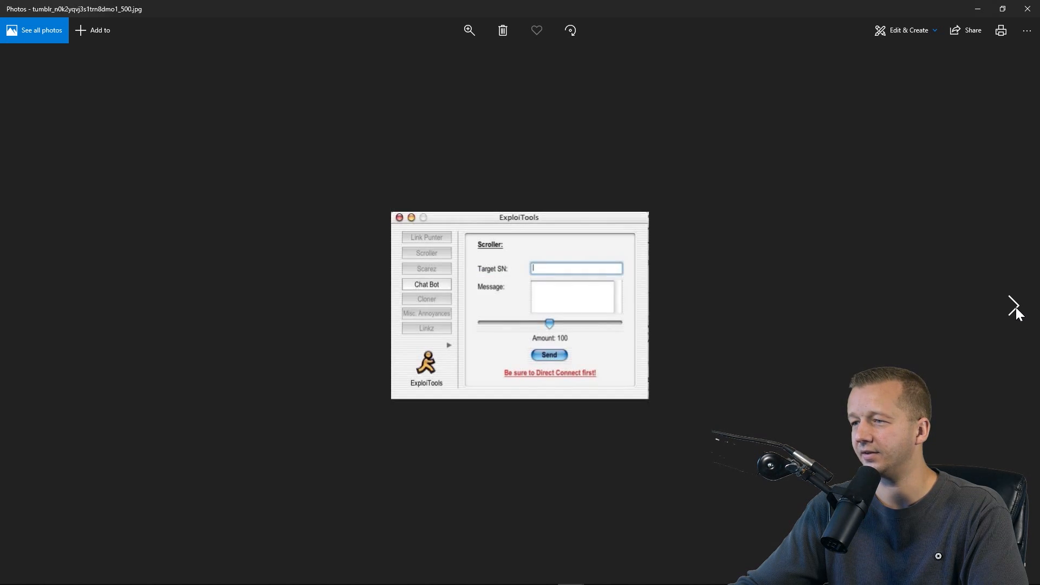
mouse_move(949, 332)
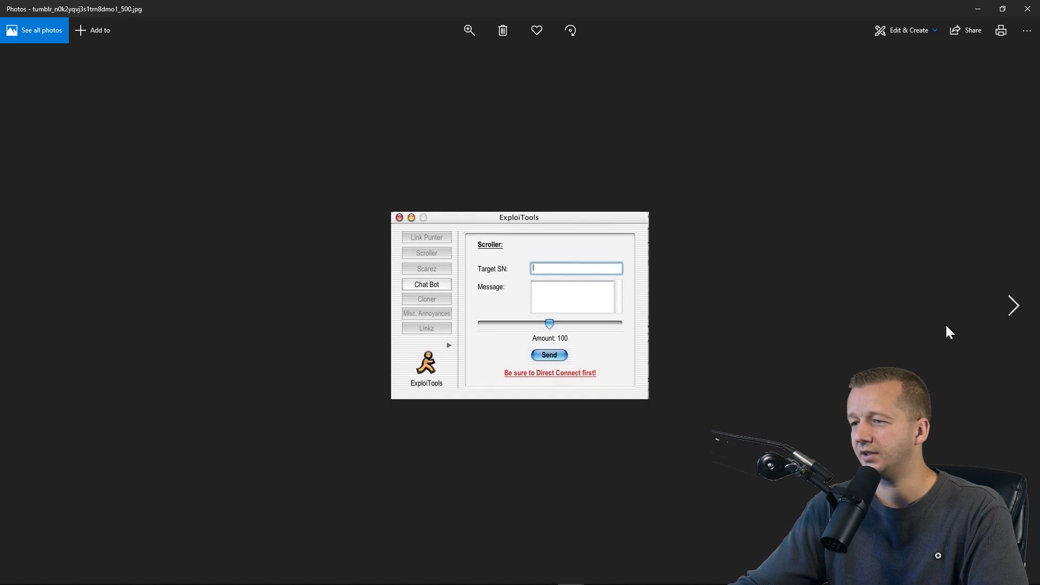
mouse_move(411, 358)
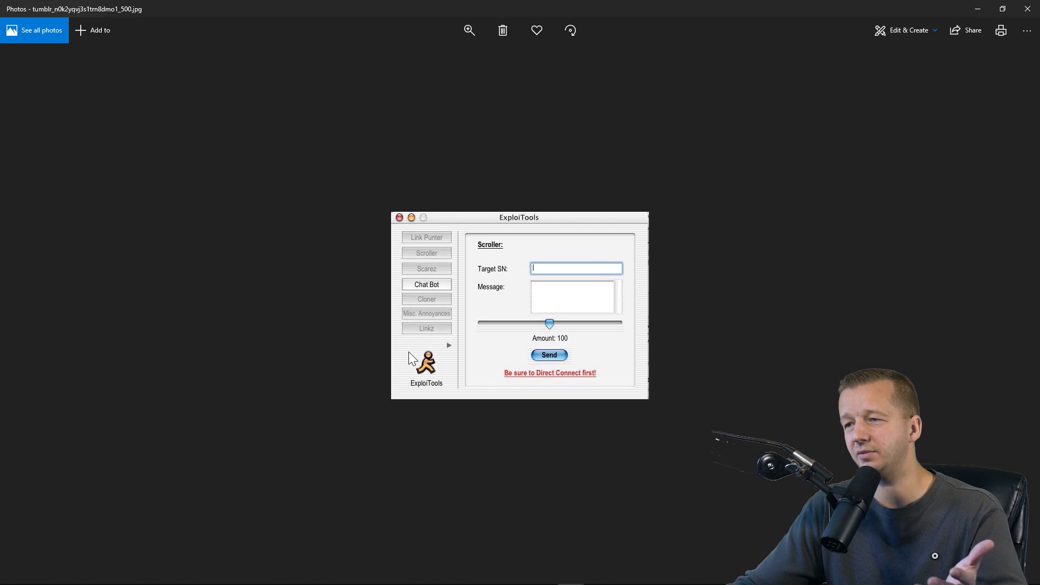